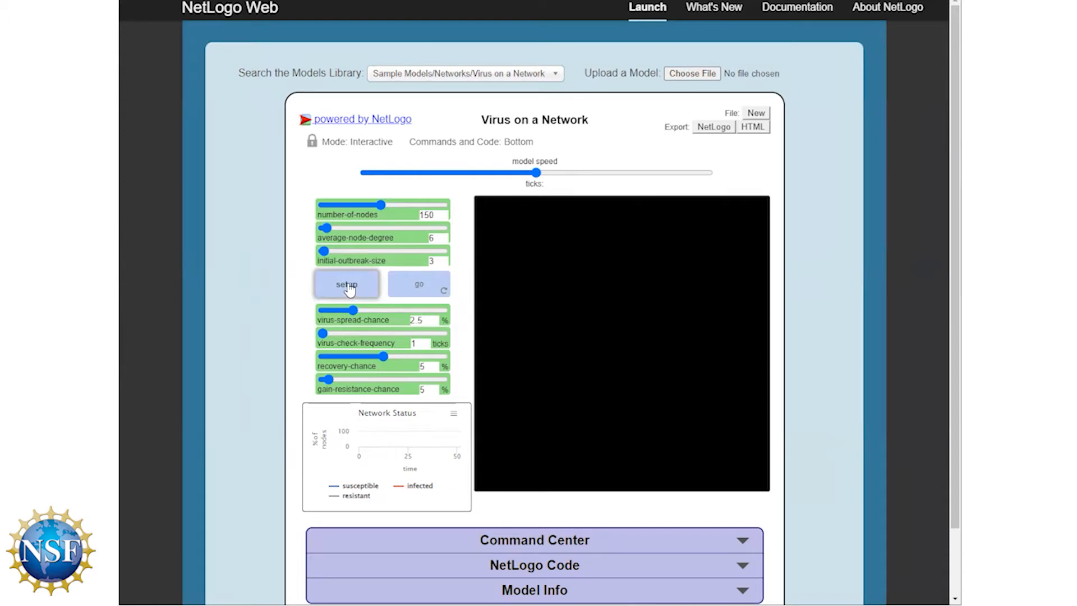
# Set up the Virus on a Network model, run it, and stop it at tick 80
pyautogui.click(345, 283)
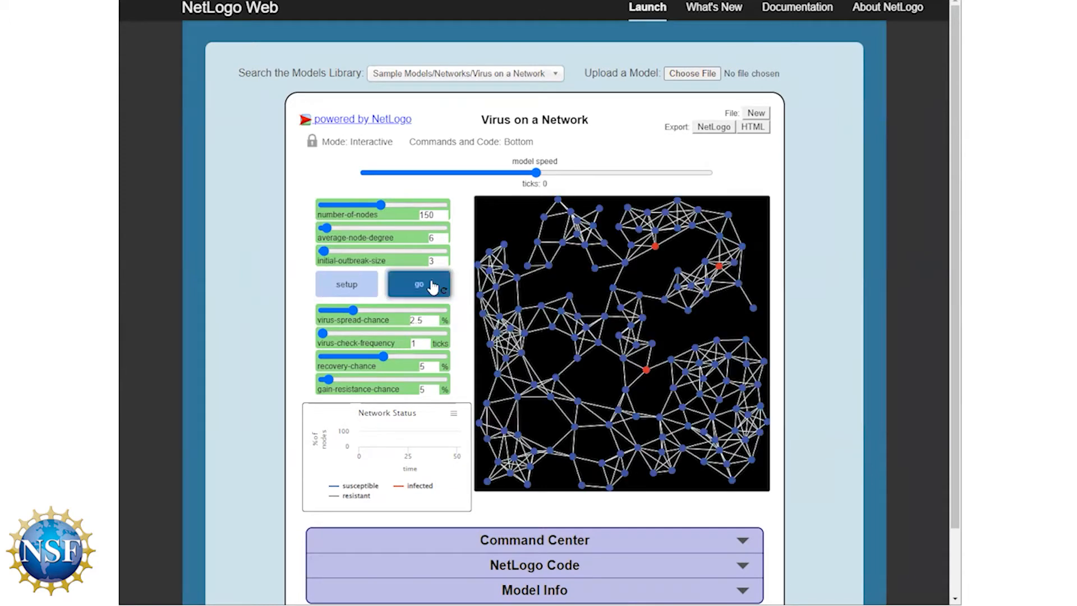
pyautogui.click(418, 284)
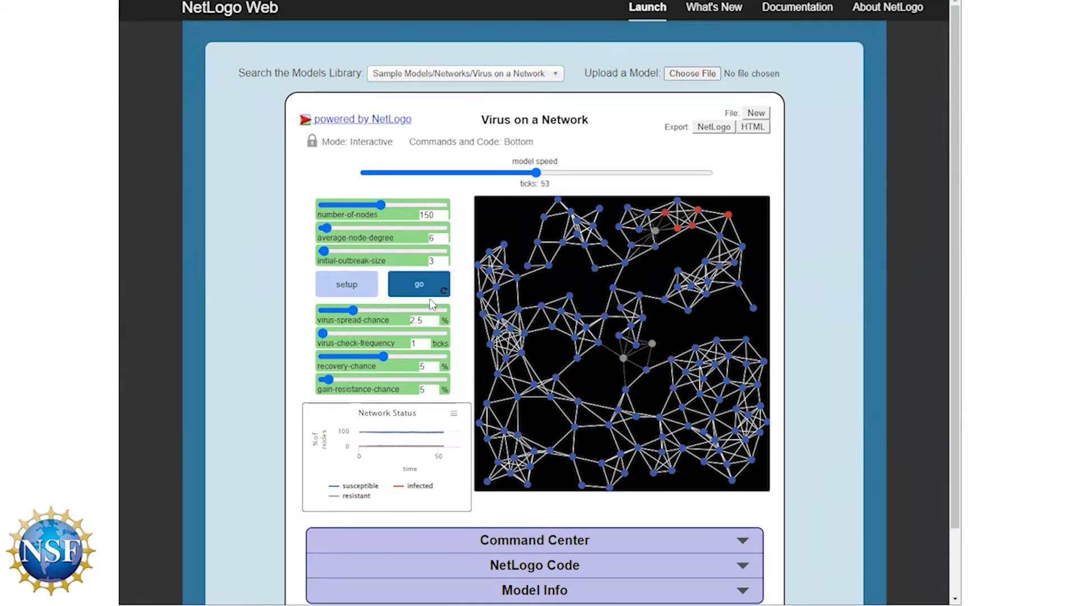
pyautogui.click(418, 283)
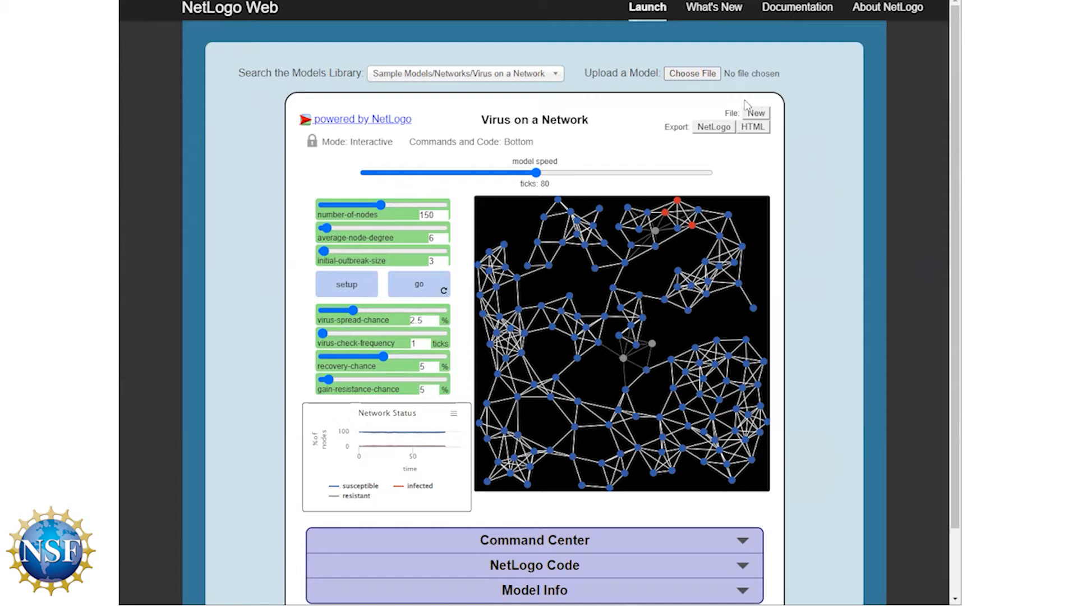
pyautogui.moveTo(758, 118)
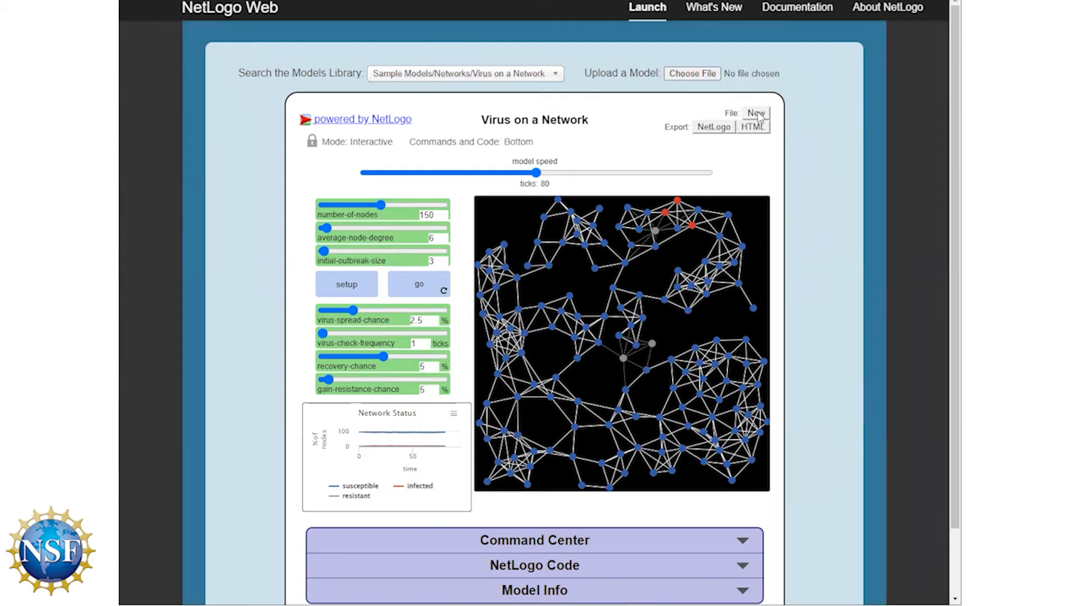
# Replace the virus model with a blank NewModel and nudge the speed slider back to normal
pyautogui.click(755, 113)
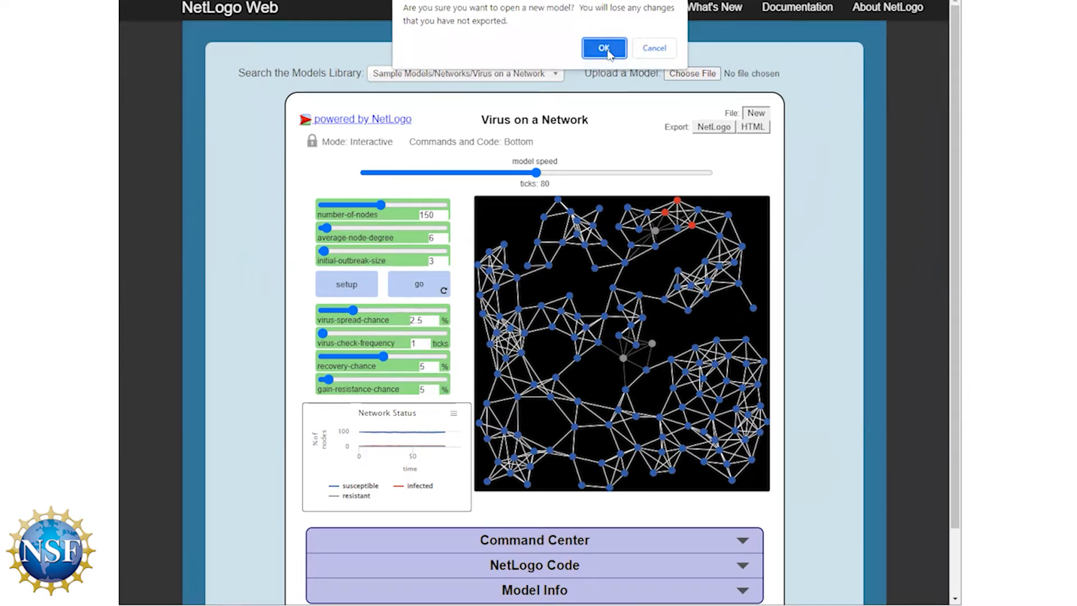
pyautogui.click(603, 48)
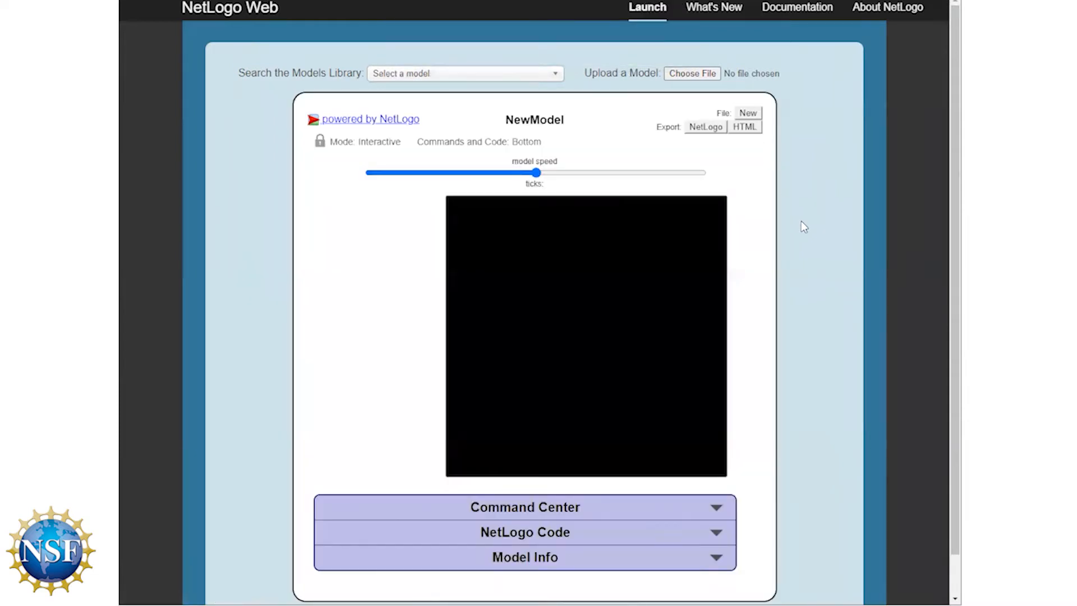
pyautogui.moveTo(845, 226)
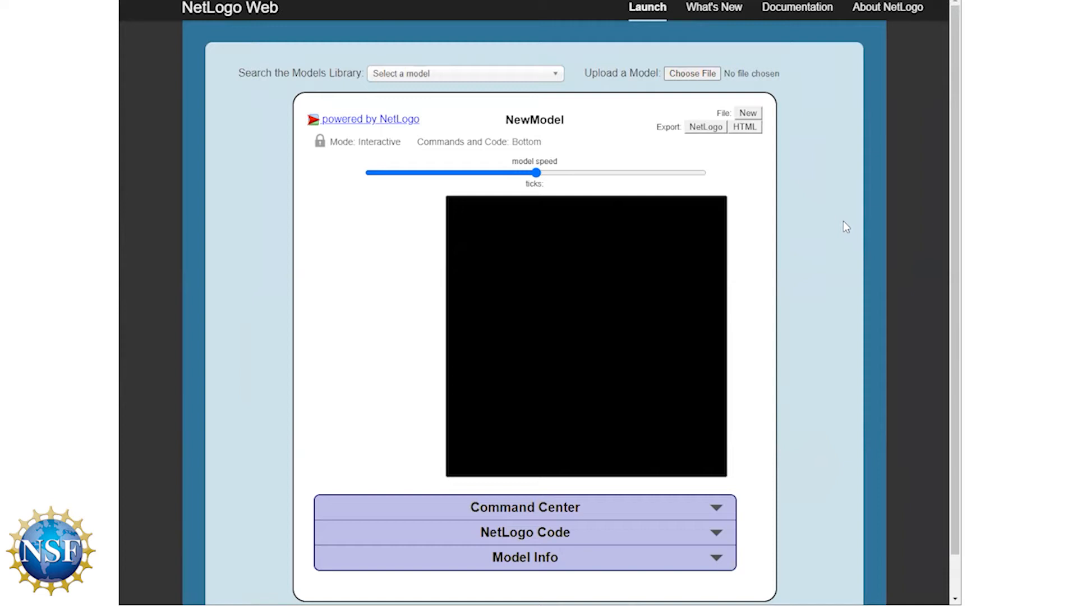
pyautogui.moveTo(366, 156)
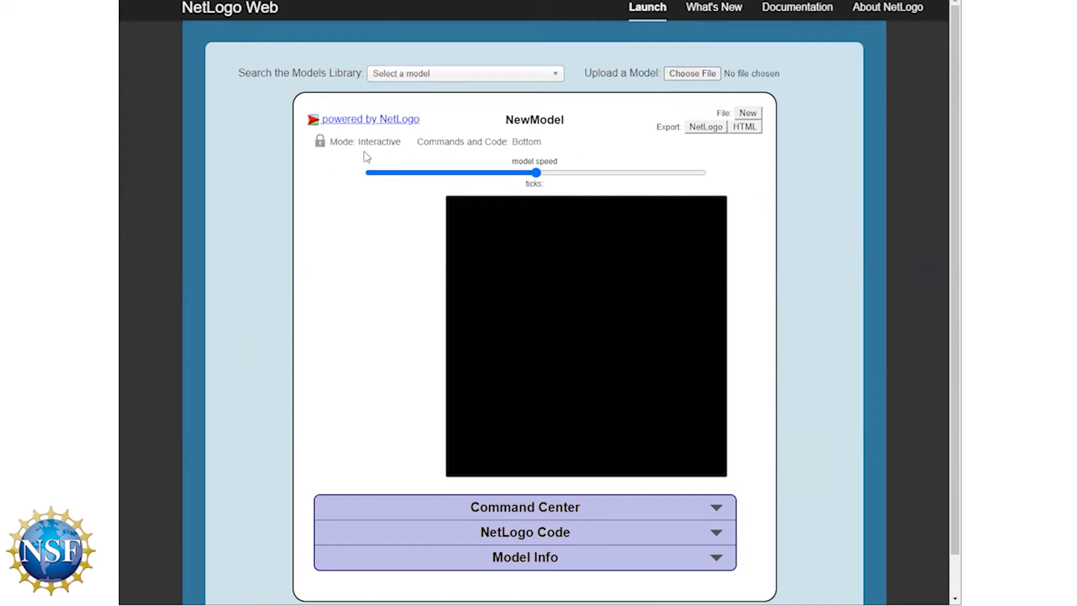
pyautogui.moveTo(383, 150)
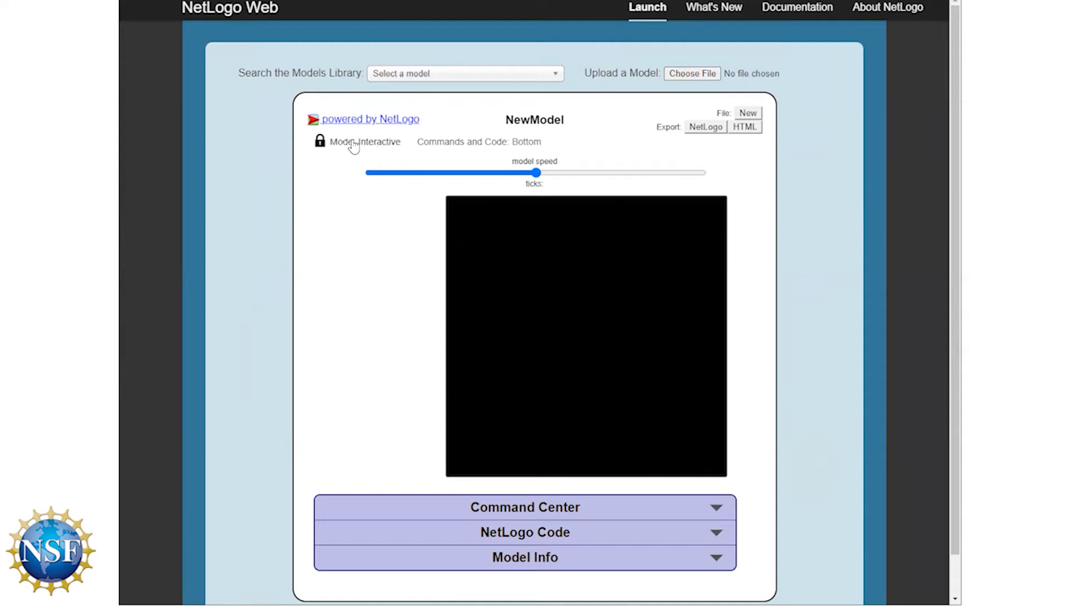
pyautogui.moveTo(534, 173); pyautogui.dragTo(467, 172)
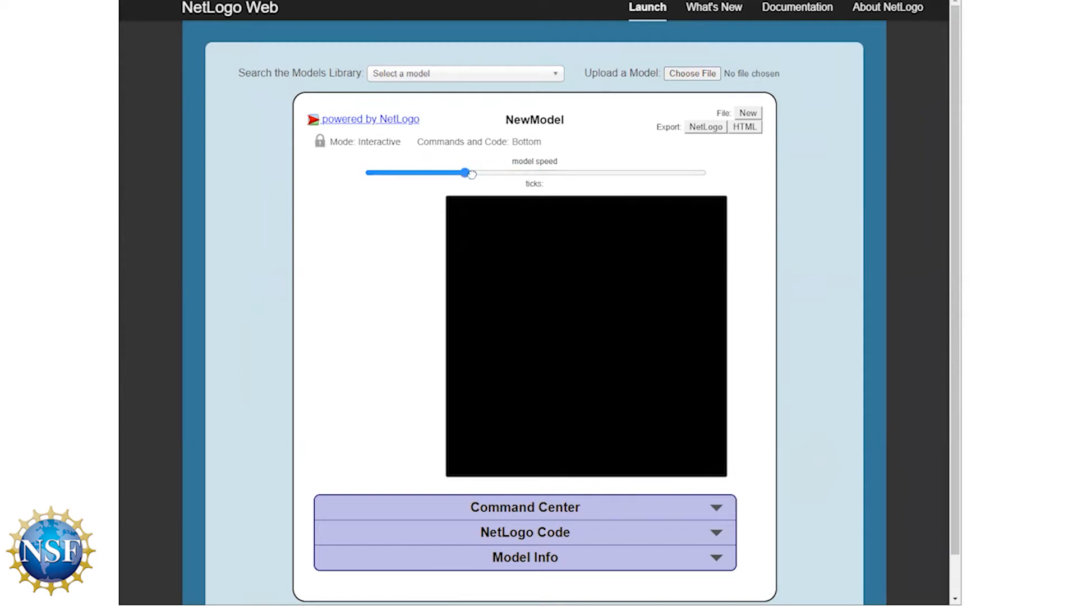
pyautogui.moveTo(471, 173); pyautogui.dragTo(534, 173)
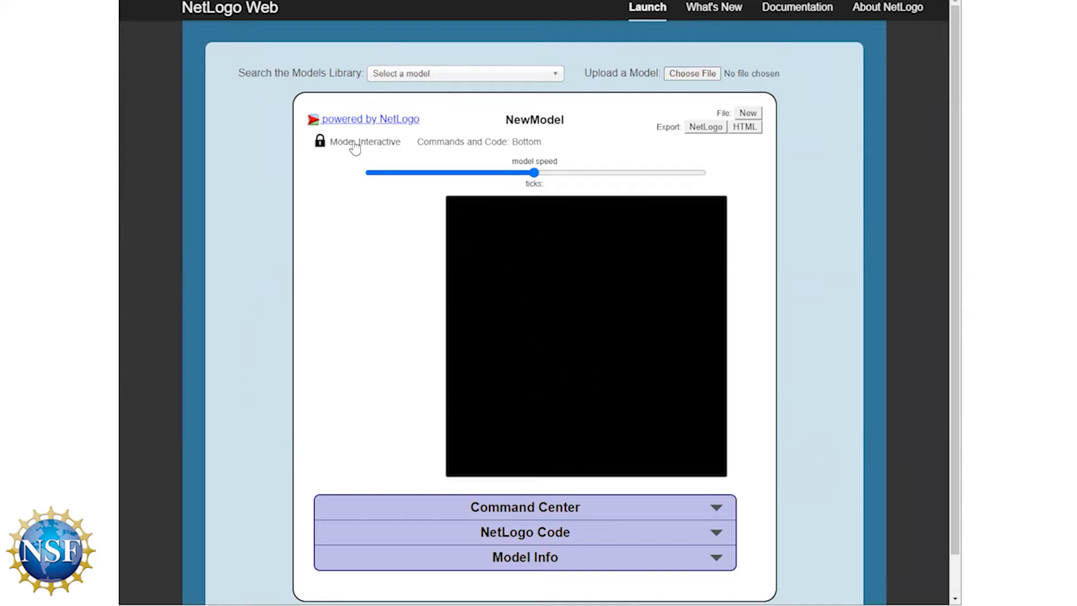
# Unlock the Mode toggle to put NewModel into Authoring mode
pyautogui.click(319, 141)
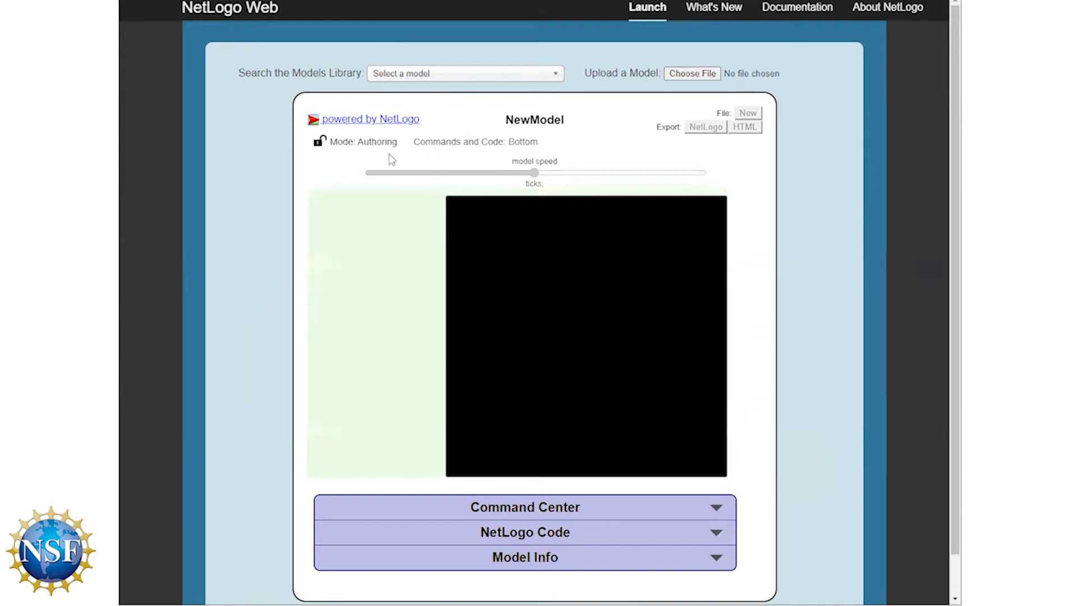
pyautogui.moveTo(395, 236)
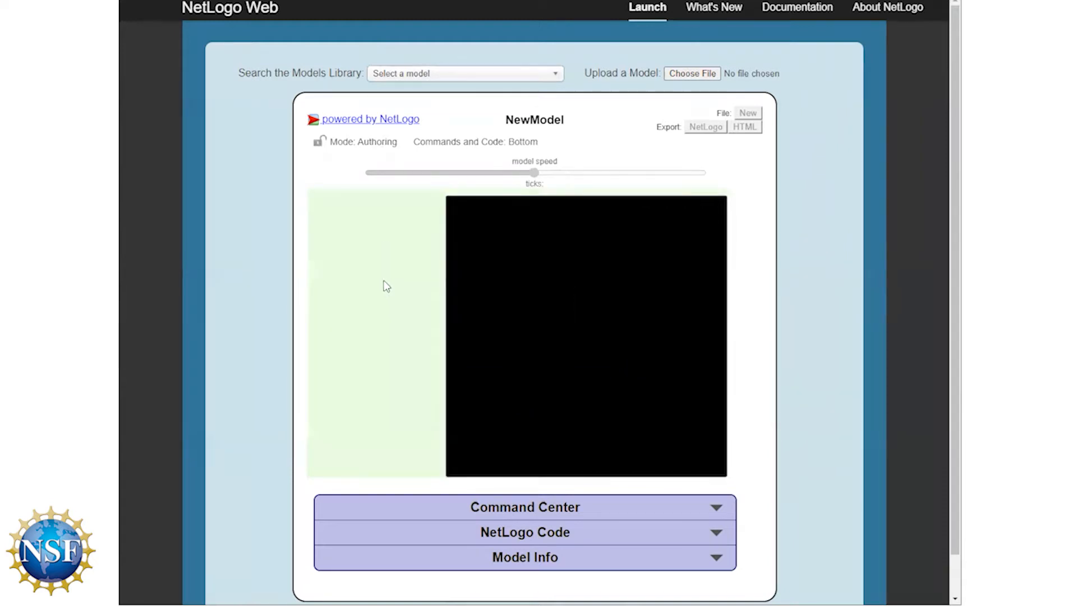
pyautogui.moveTo(426, 249)
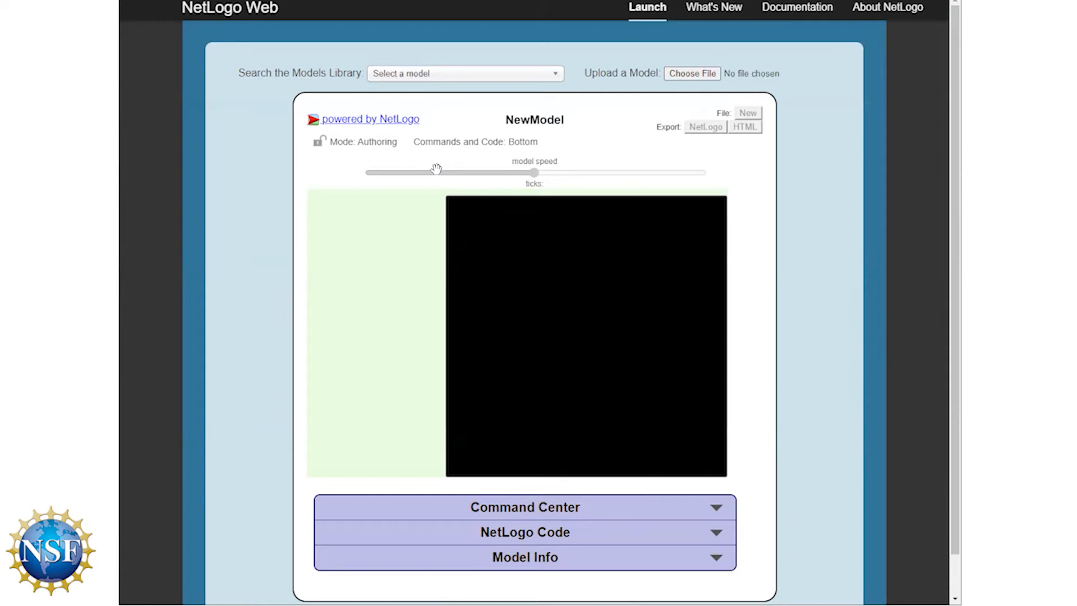
pyautogui.moveTo(581, 174)
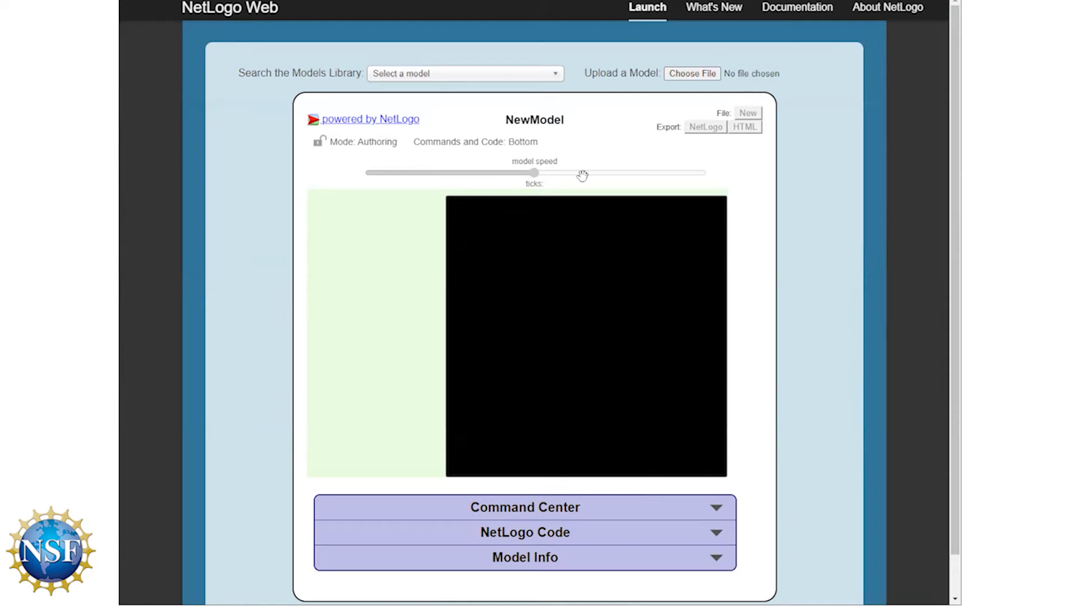
pyautogui.moveTo(644, 173)
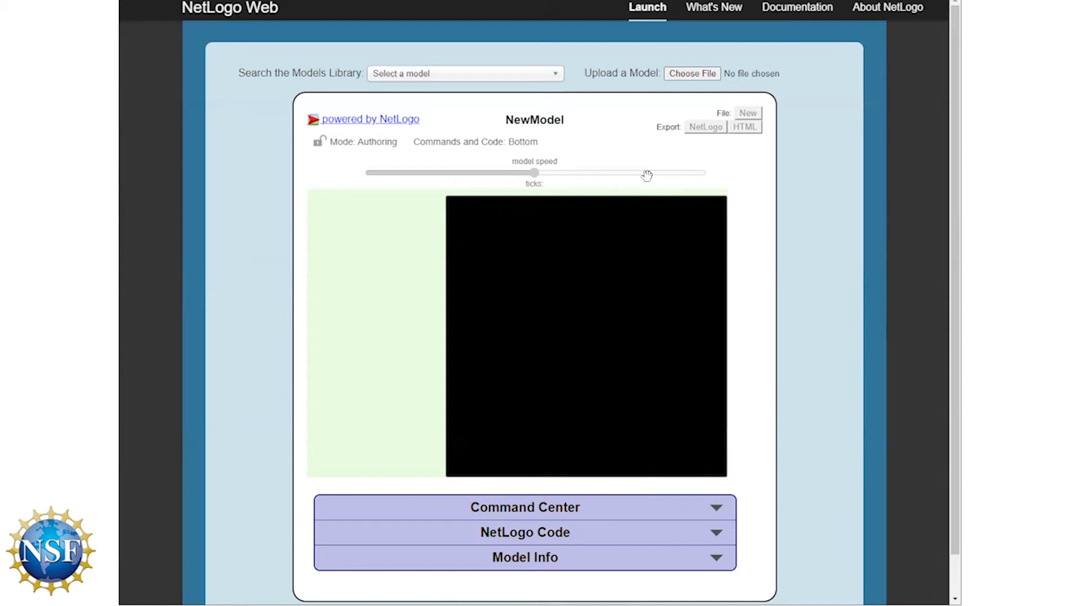
pyautogui.moveTo(605, 187)
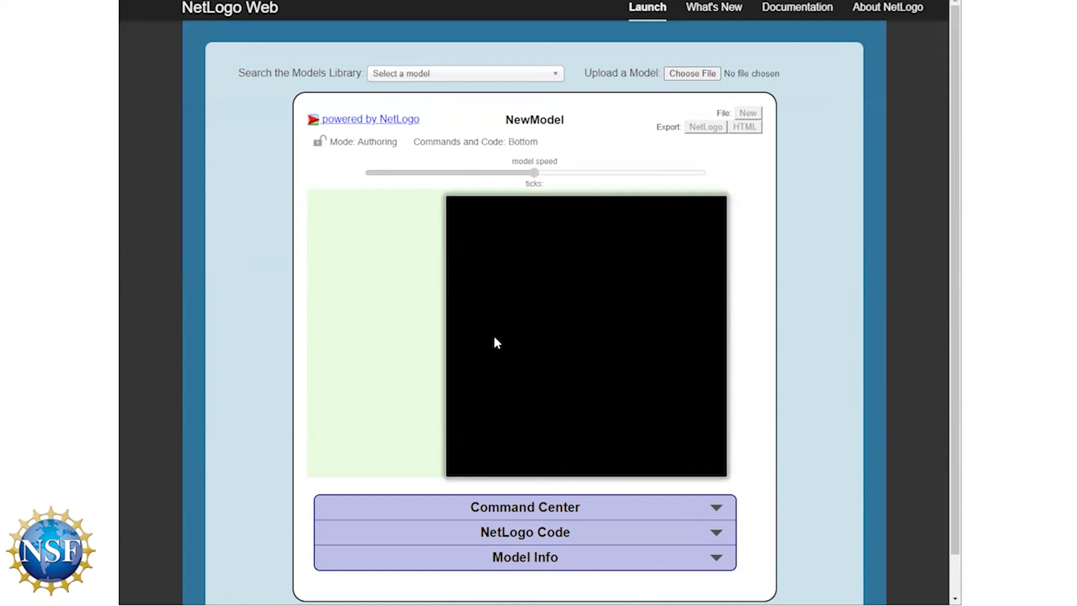
pyautogui.moveTo(856, 394)
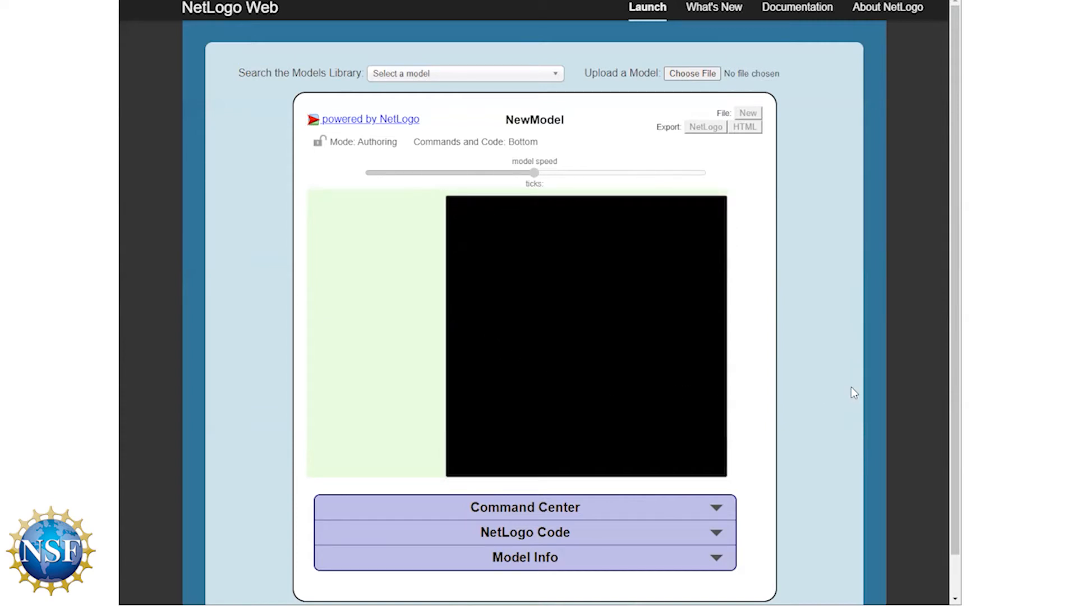
pyautogui.moveTo(849, 391)
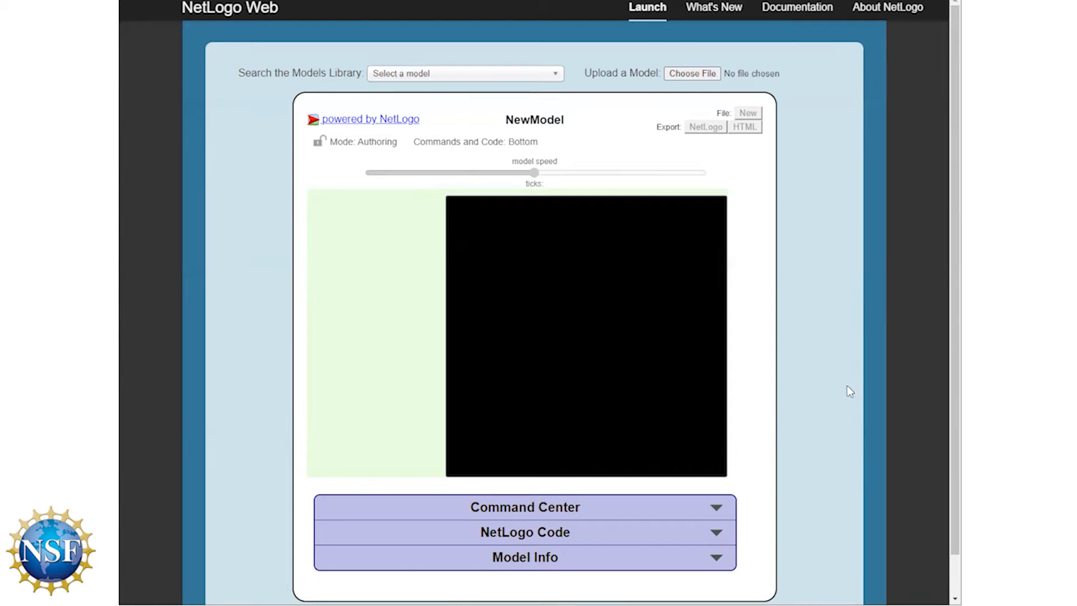
pyautogui.moveTo(372, 357)
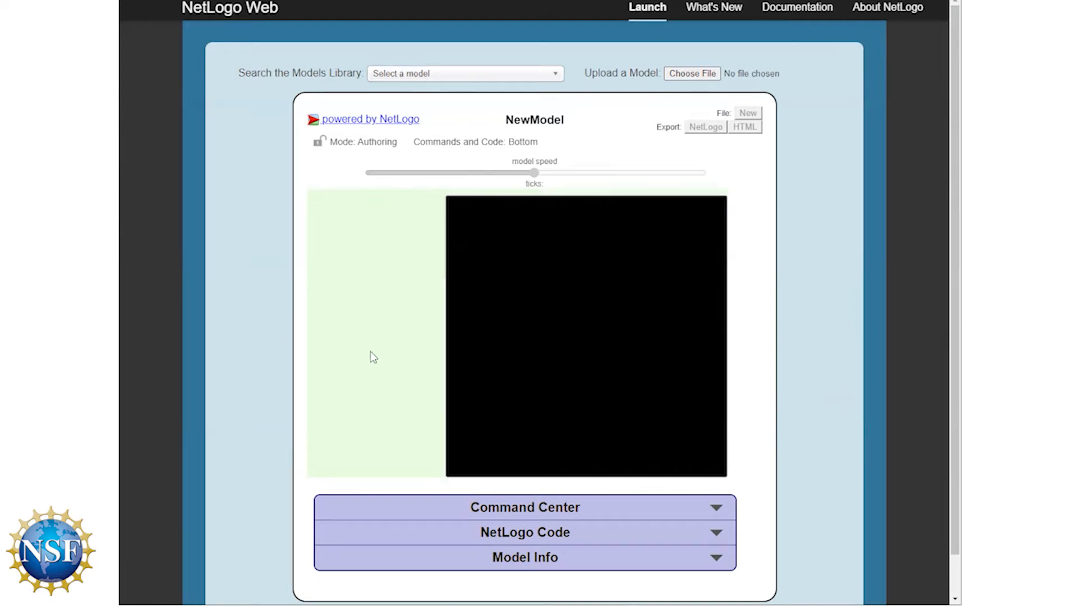
pyautogui.moveTo(346, 284)
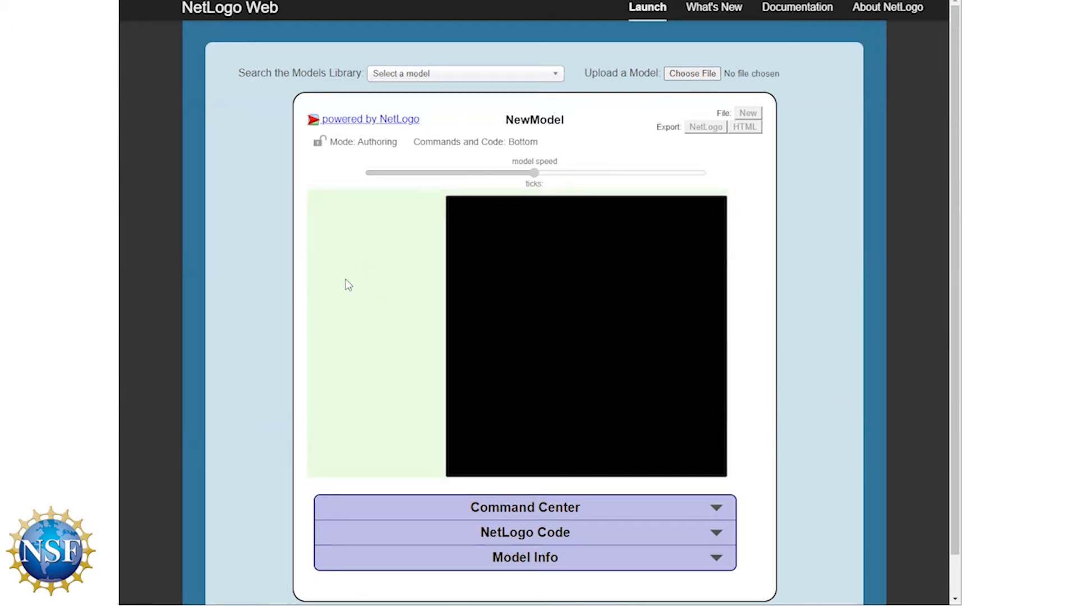
pyautogui.moveTo(355, 281)
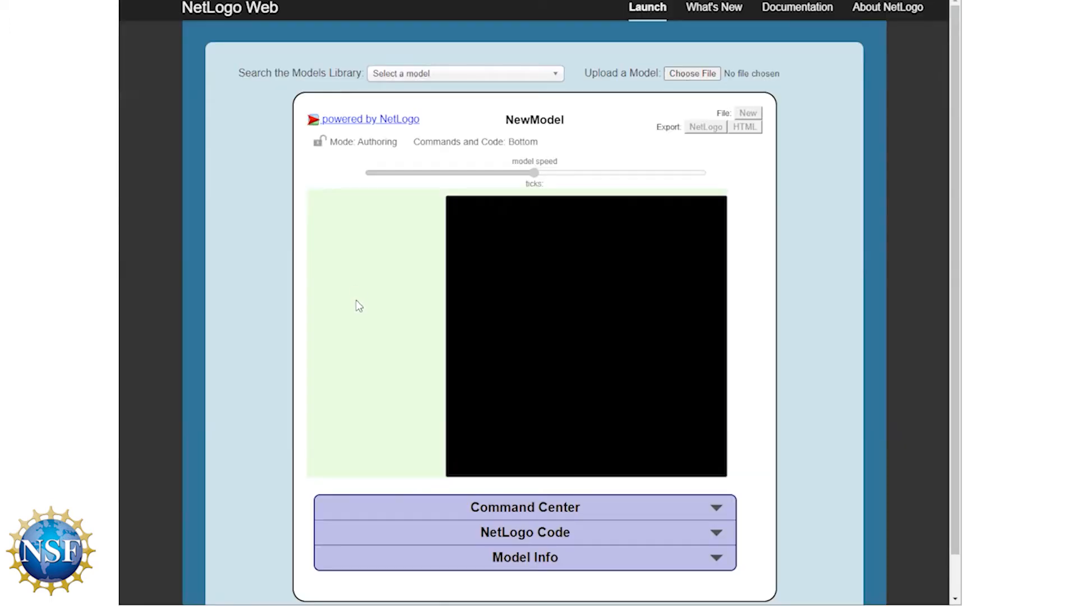
pyautogui.moveTo(354, 251)
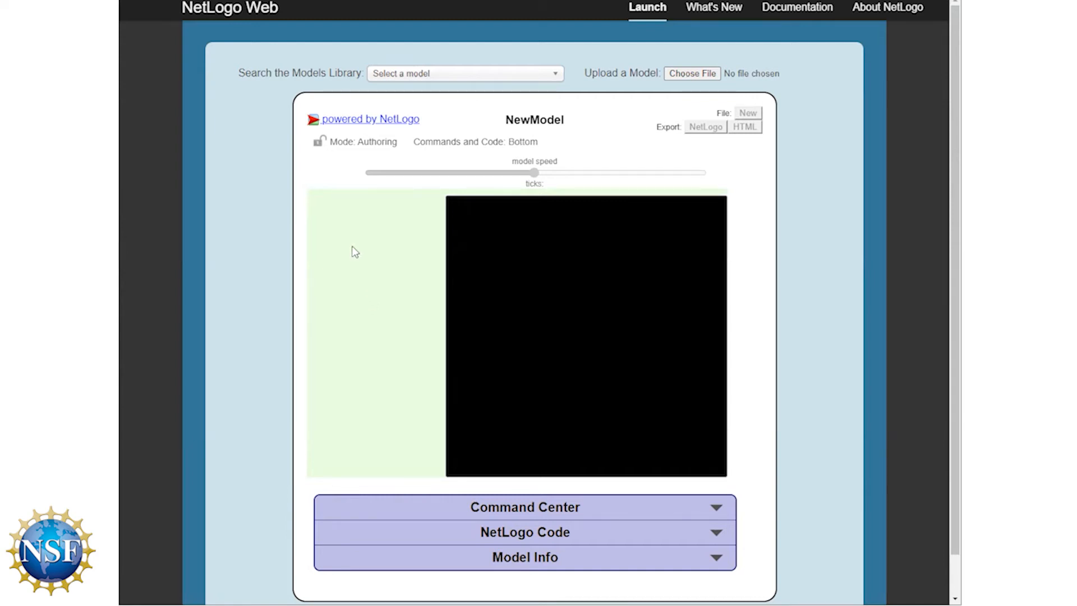
# Create a button with command 'setup' and display name 'setup'
pyautogui.rightClick(354, 250)
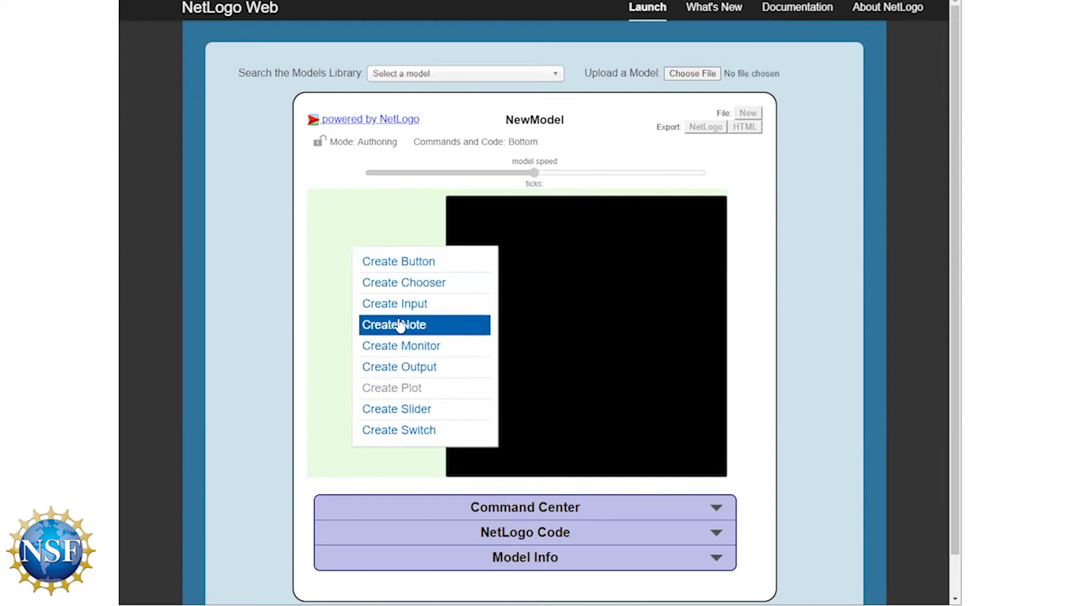
pyautogui.moveTo(398, 261)
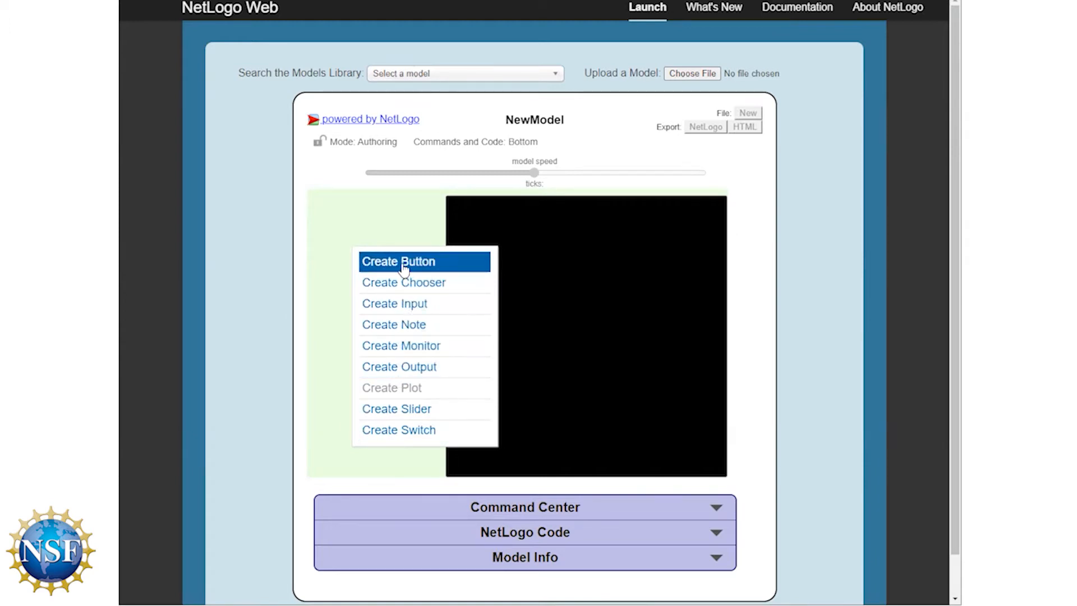
pyautogui.click(398, 260)
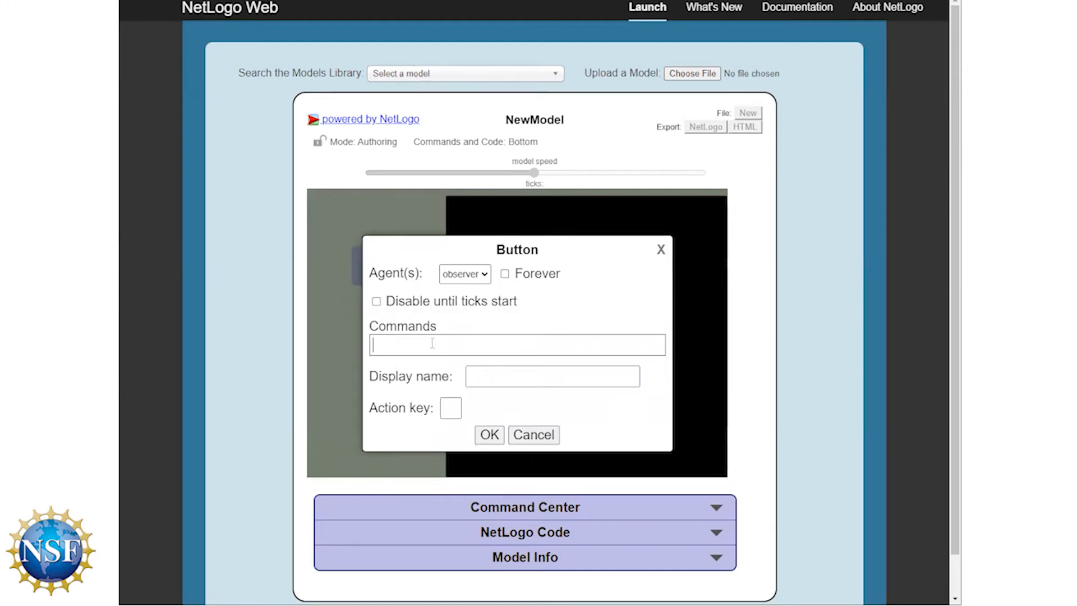
pyautogui.write('setup')
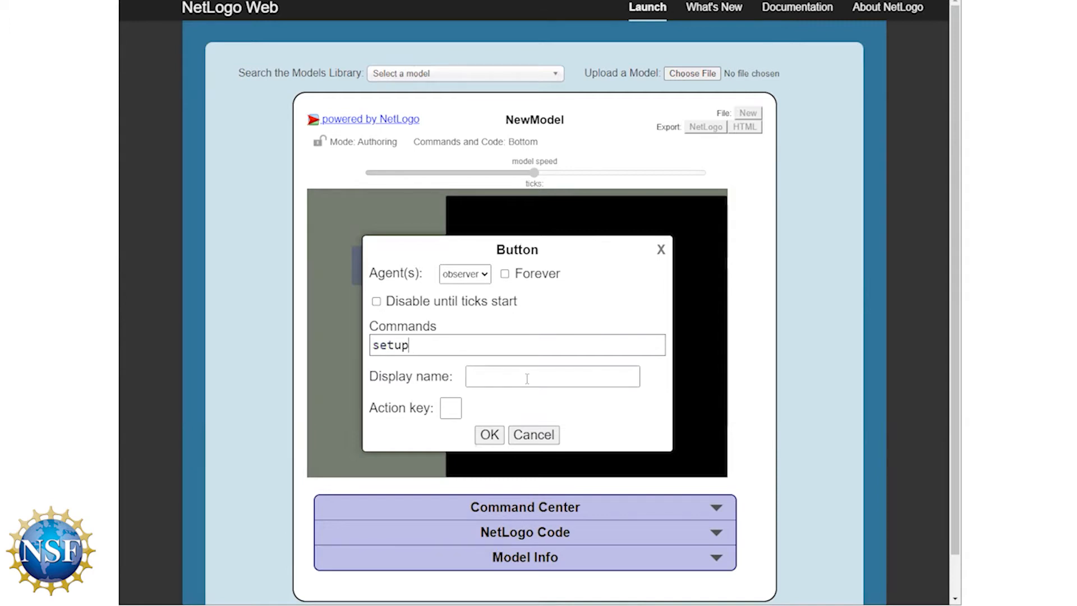
pyautogui.click(552, 376)
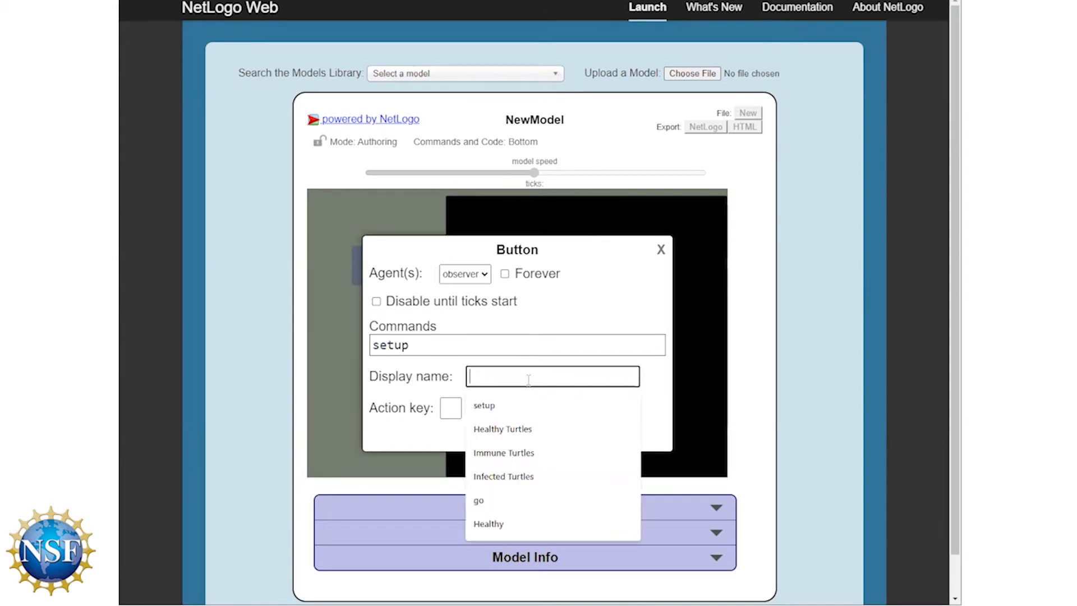
pyautogui.click(484, 404)
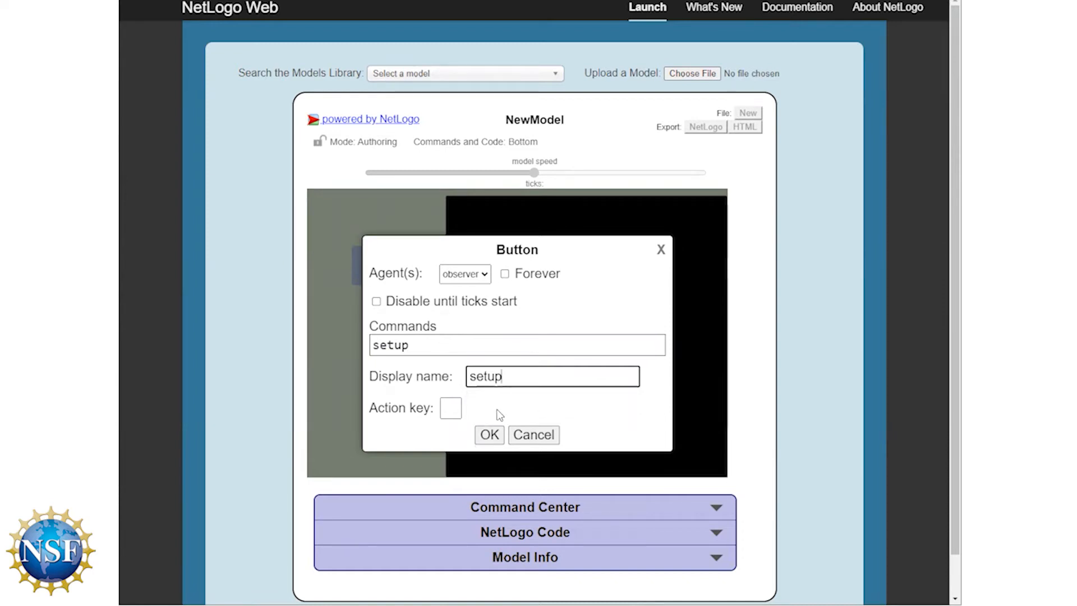
pyautogui.moveTo(495, 421)
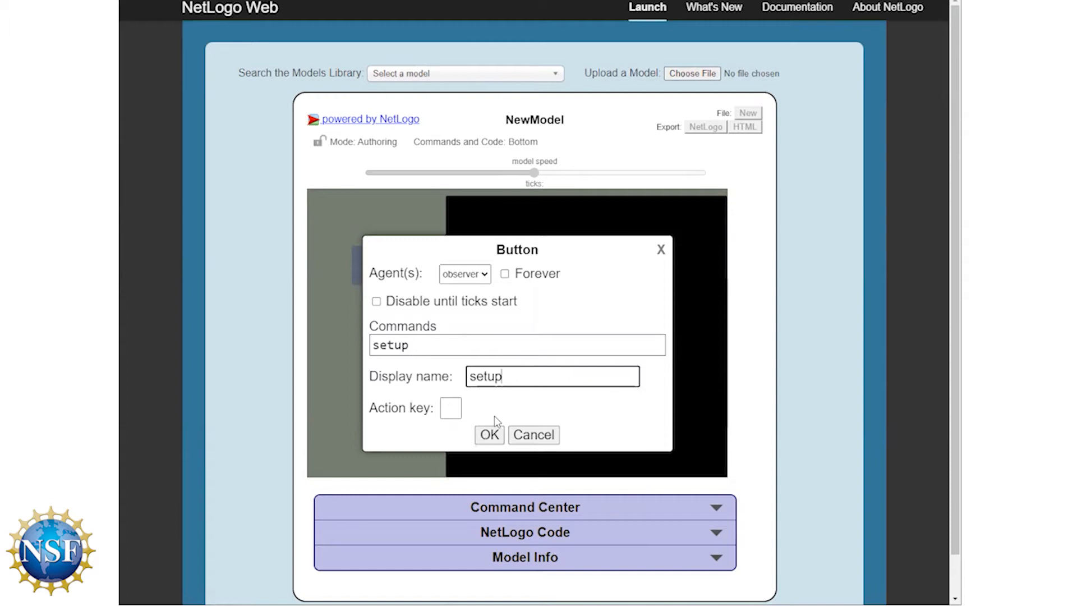
# Confirm the setup button, then move and shrink it beside the world
pyautogui.click(488, 435)
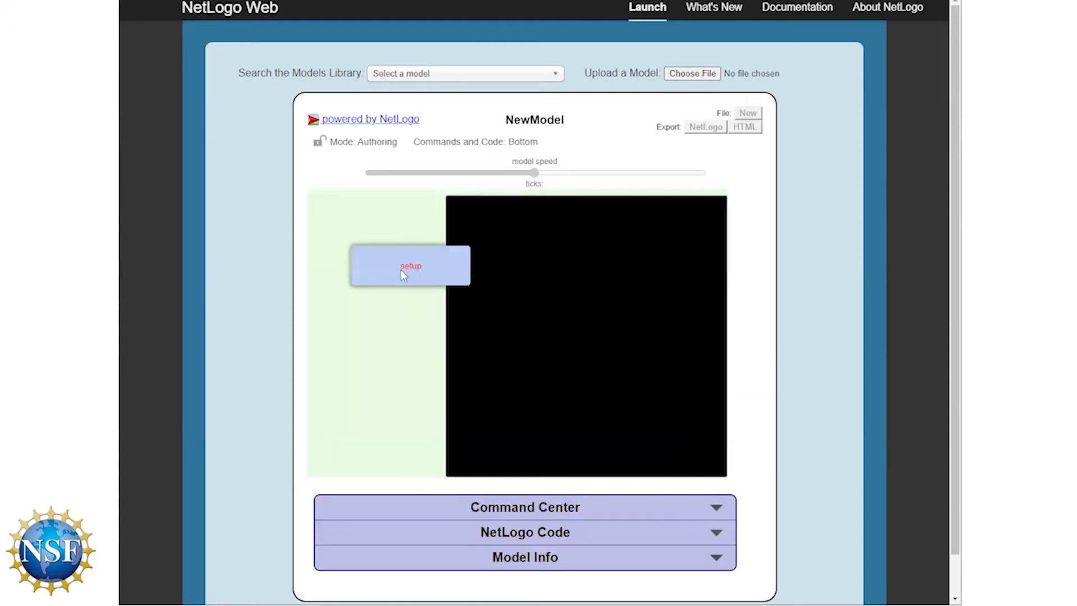
pyautogui.moveTo(410, 266); pyautogui.dragTo(371, 218)
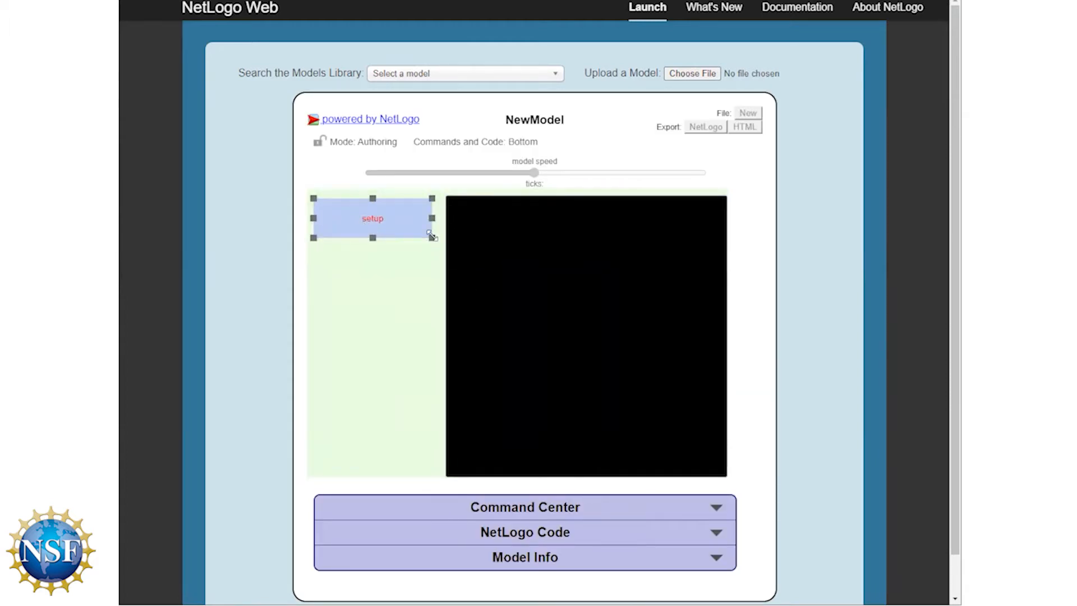
pyautogui.moveTo(431, 235); pyautogui.dragTo(369, 223)
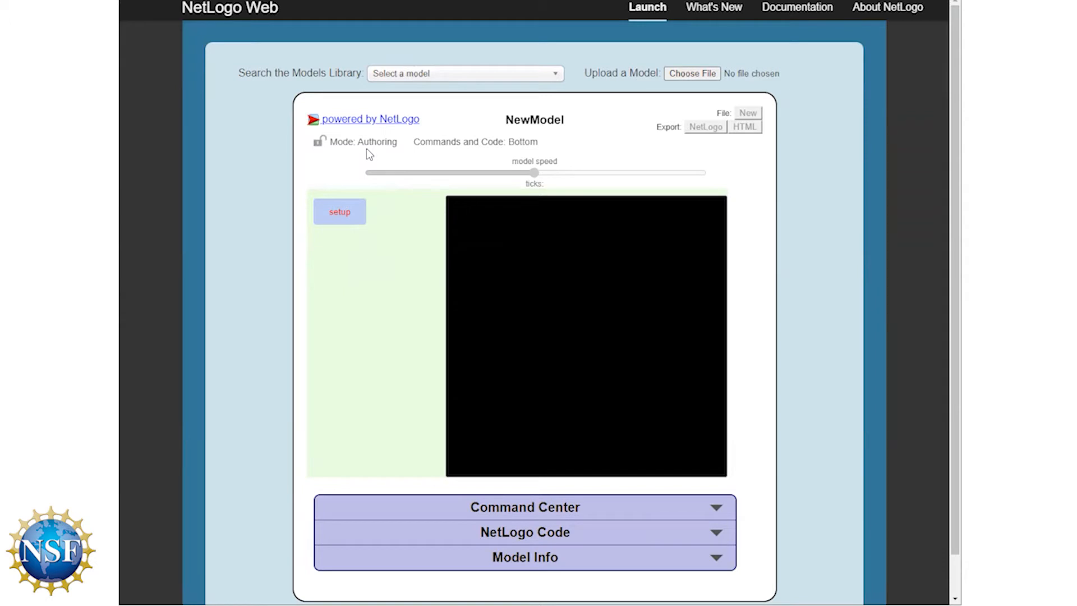
pyautogui.moveTo(350, 159)
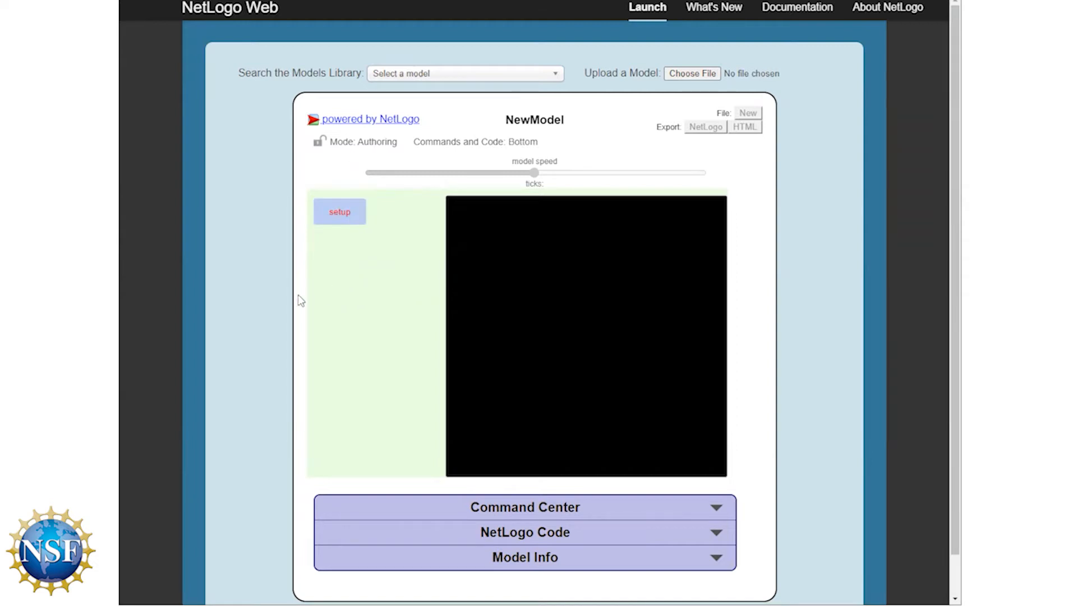
pyautogui.moveTo(256, 293)
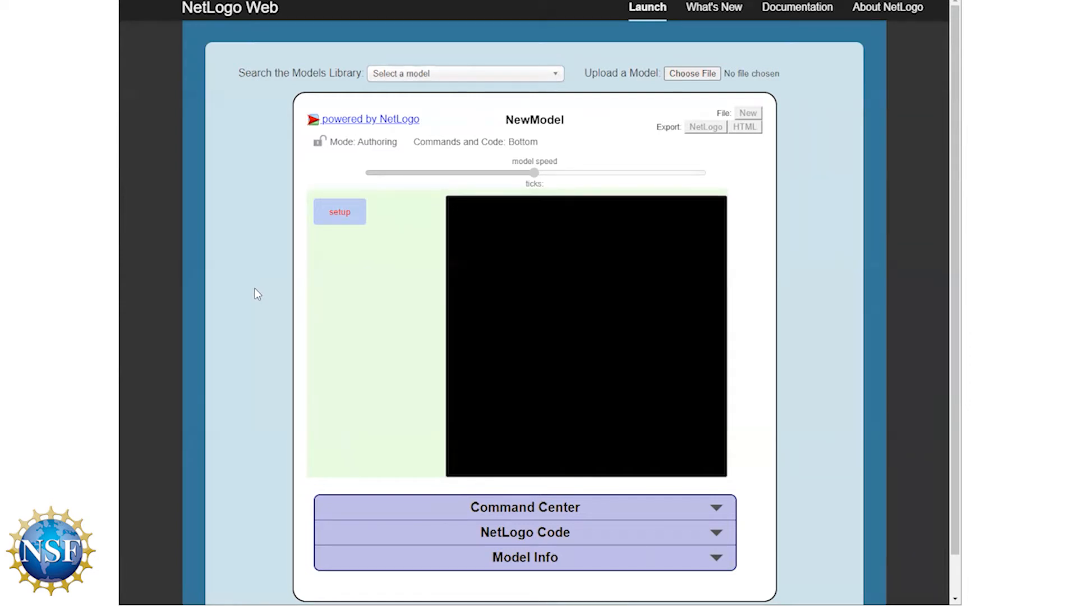
pyautogui.moveTo(326, 158)
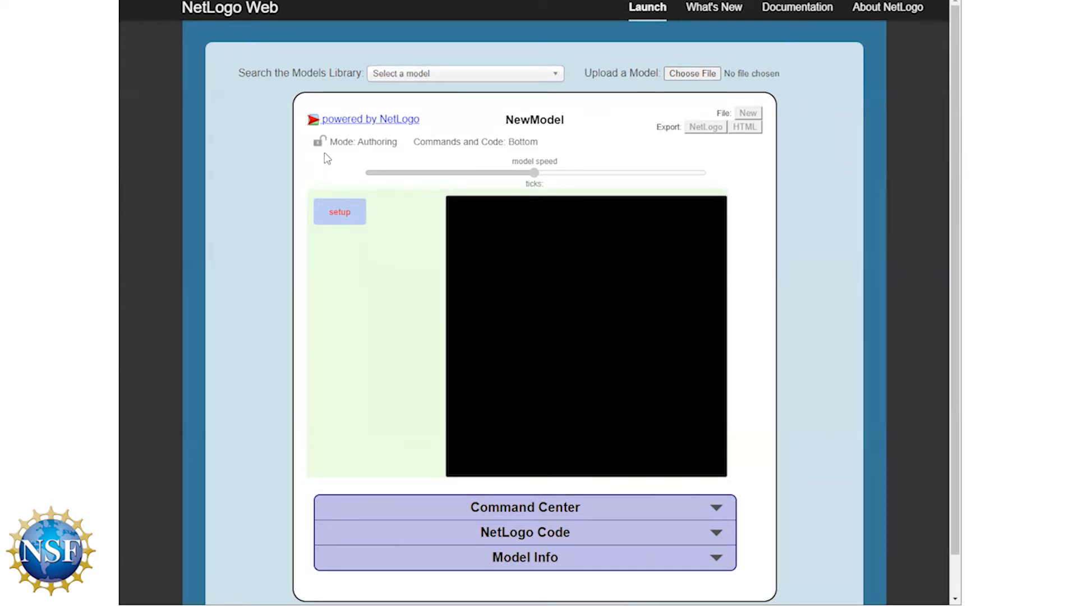
pyautogui.moveTo(348, 144)
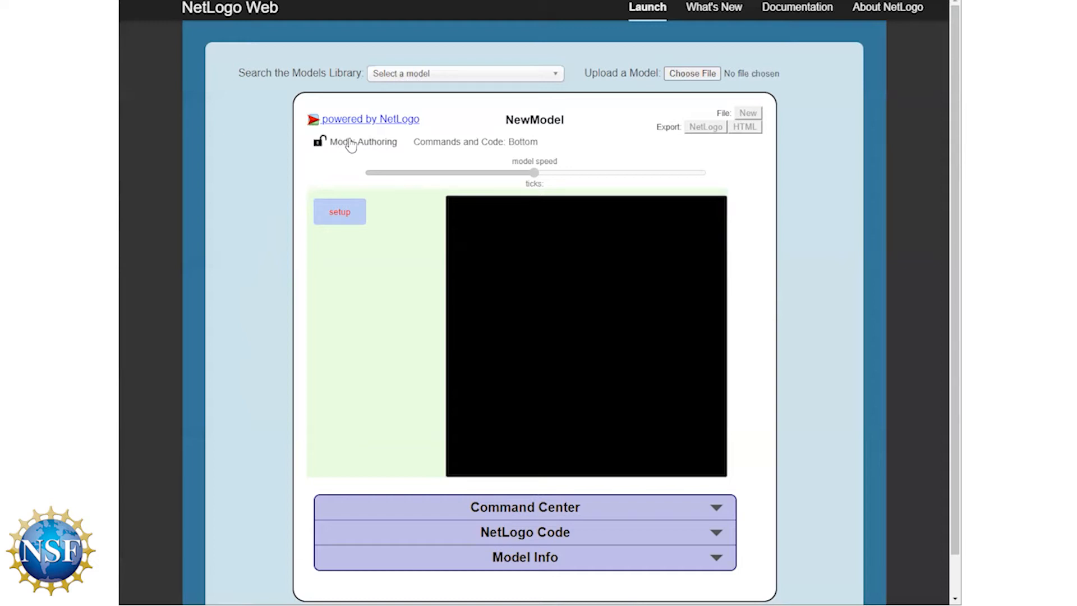
# Switch to Interactive mode, press setup, and dismiss the undefined SETUP error
pyautogui.click(318, 141)
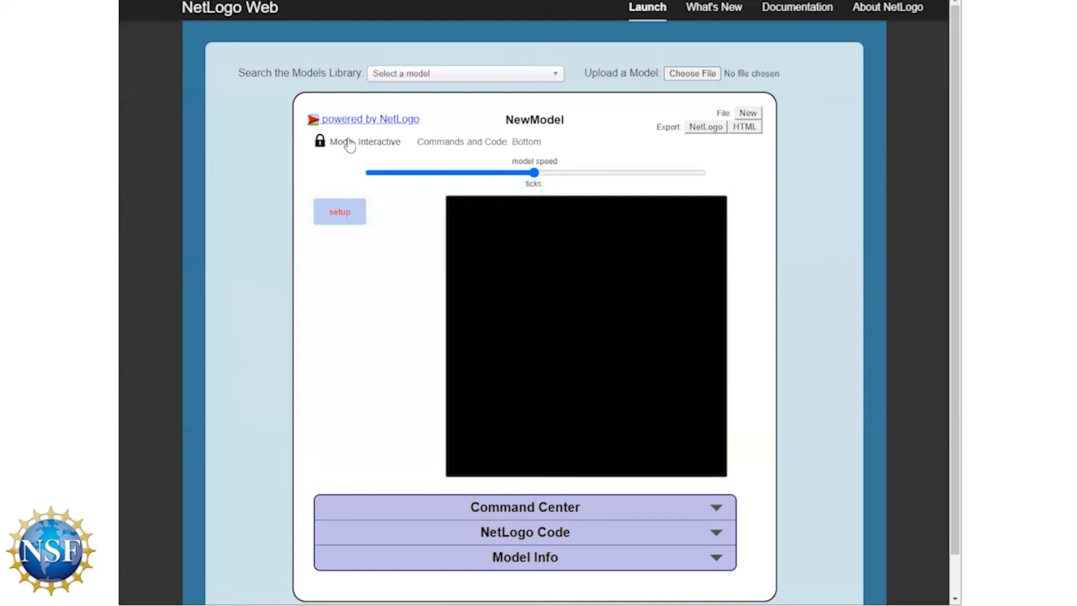
pyautogui.moveTo(805, 162)
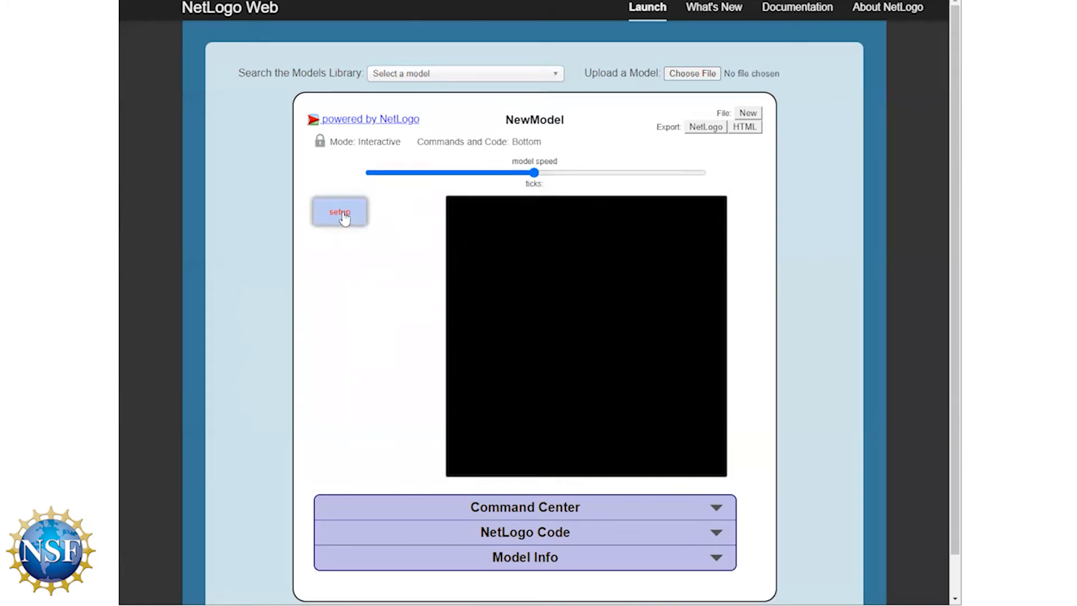
pyautogui.click(339, 212)
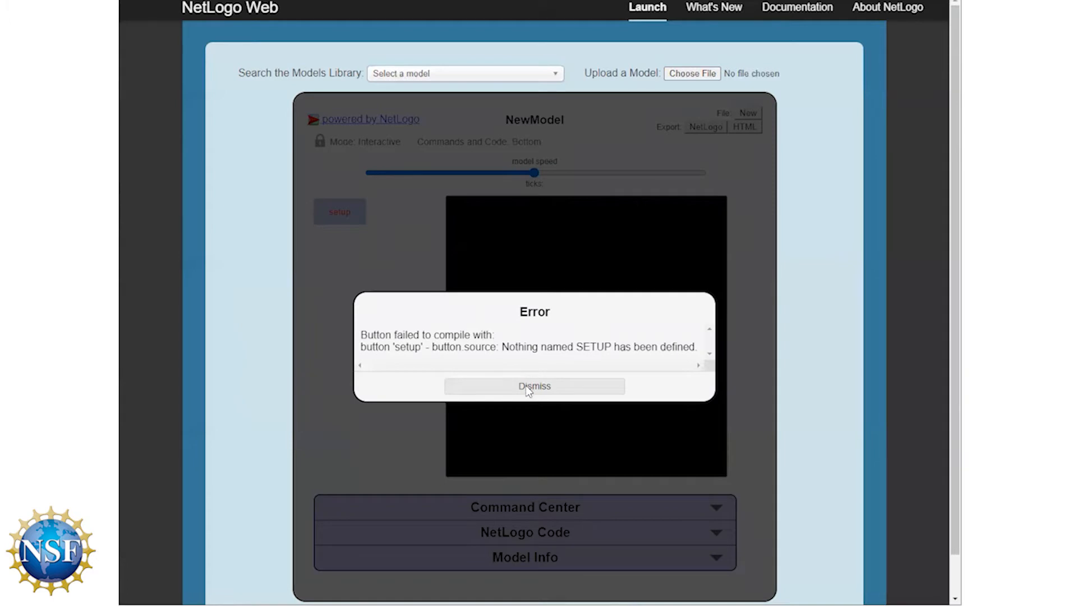
pyautogui.click(533, 385)
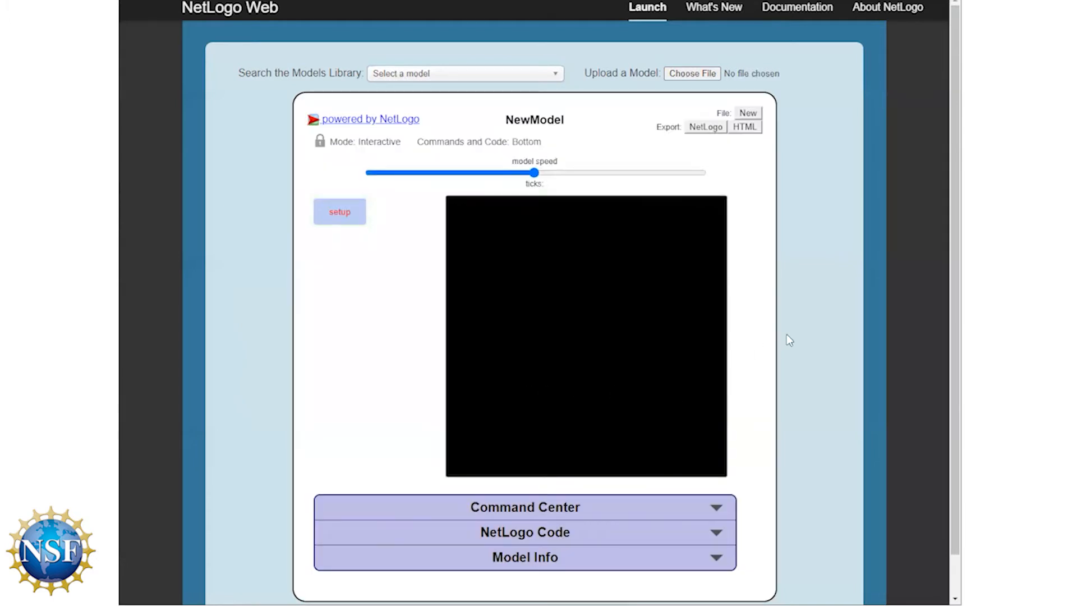
pyautogui.scroll(-3)
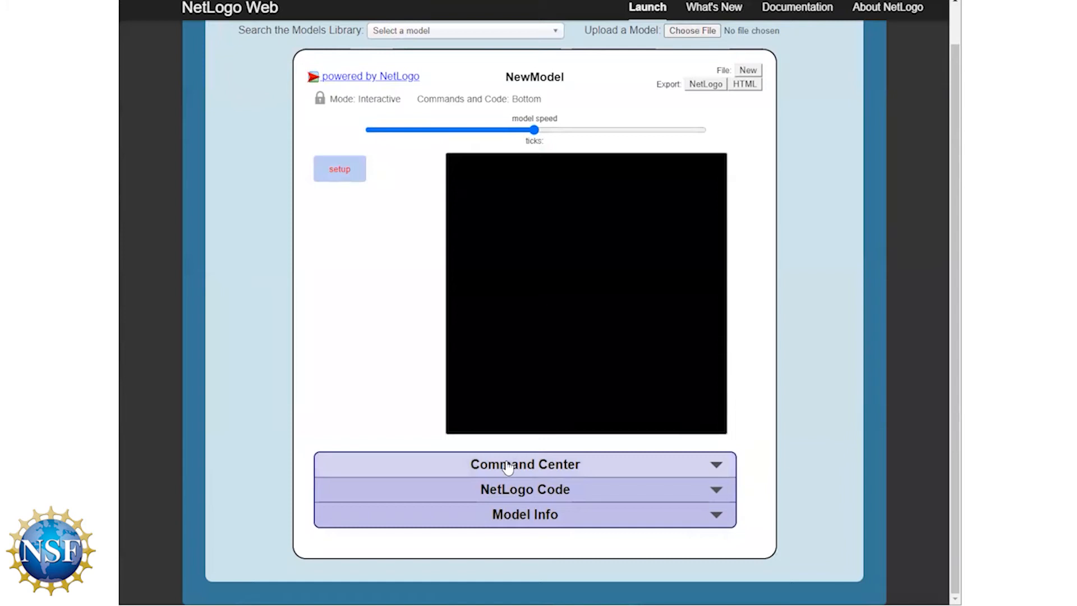
pyautogui.click(525, 464)
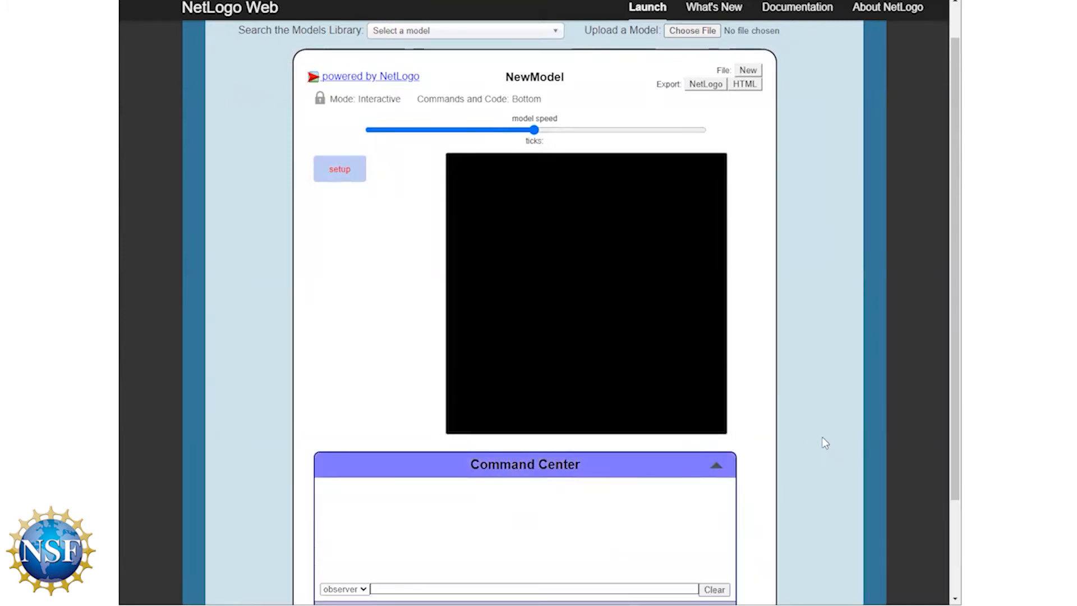
pyautogui.scroll(-3)
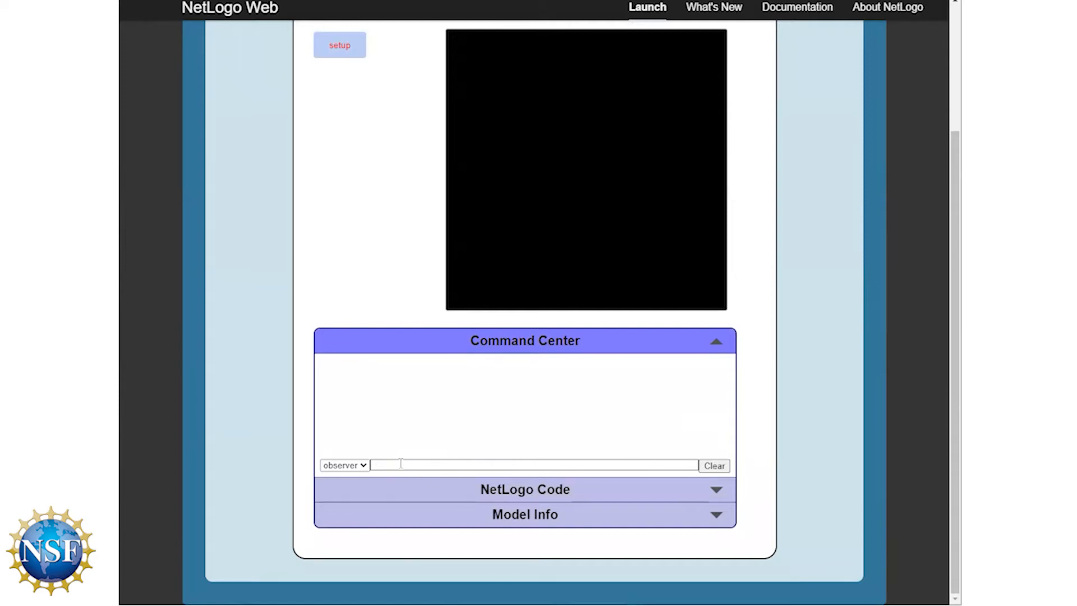
pyautogui.moveTo(613, 452)
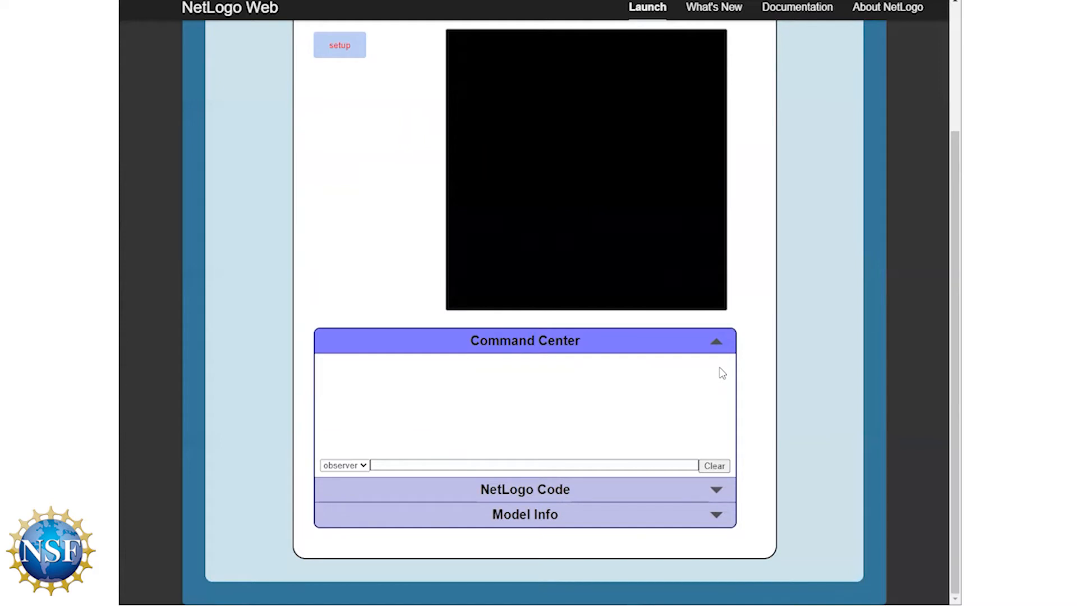
pyautogui.moveTo(721, 354)
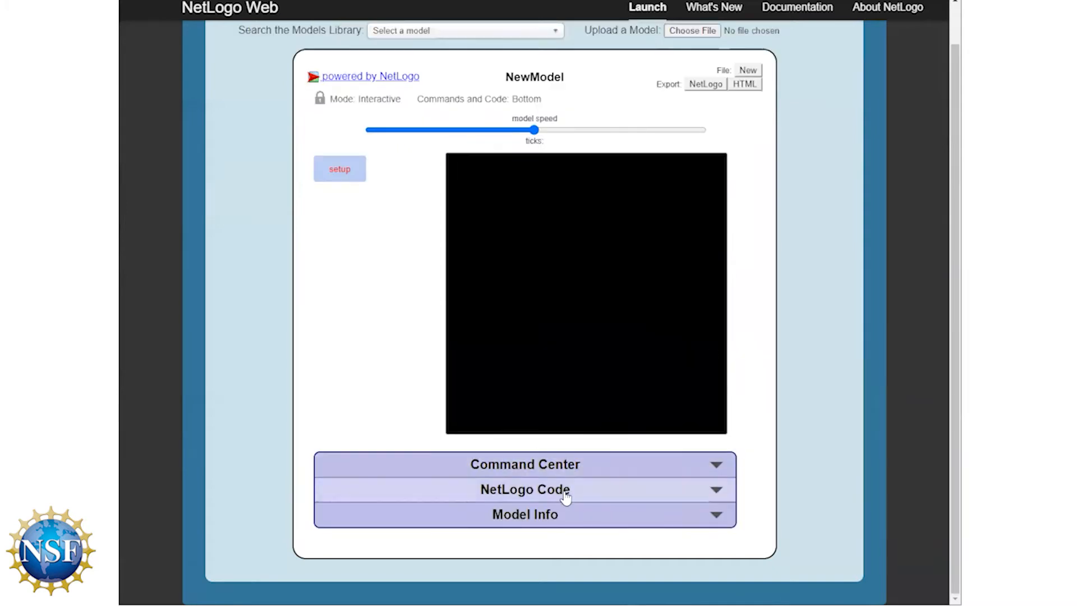
# Expand the NetLogo Code panel to show the empty code editor
pyautogui.click(525, 489)
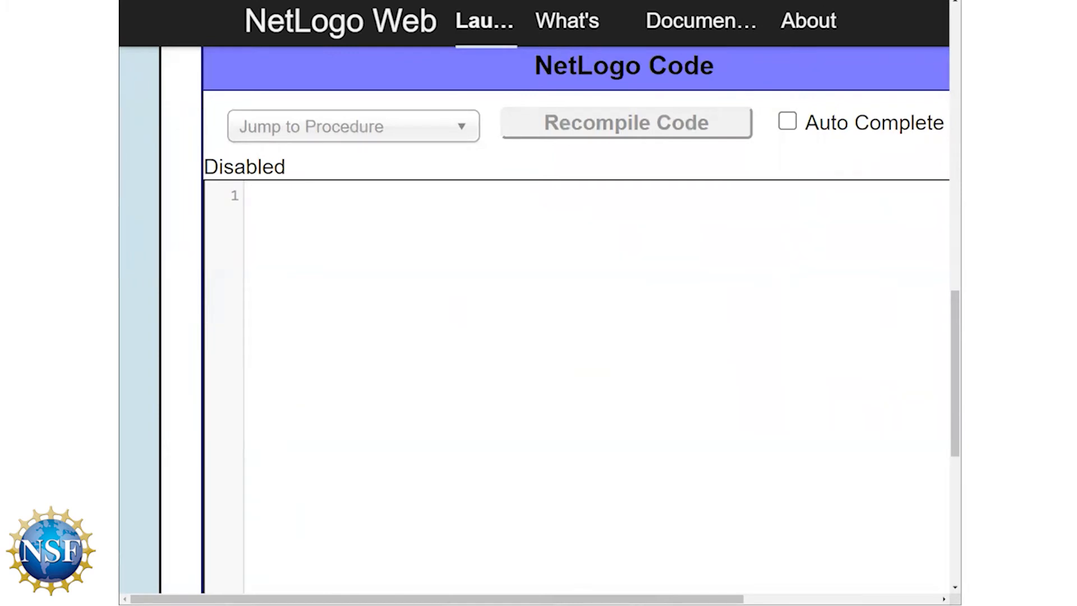
# Type a 'to setup ... end' procedure containing clear-all and reset-ticks
pyautogui.click(254, 196)
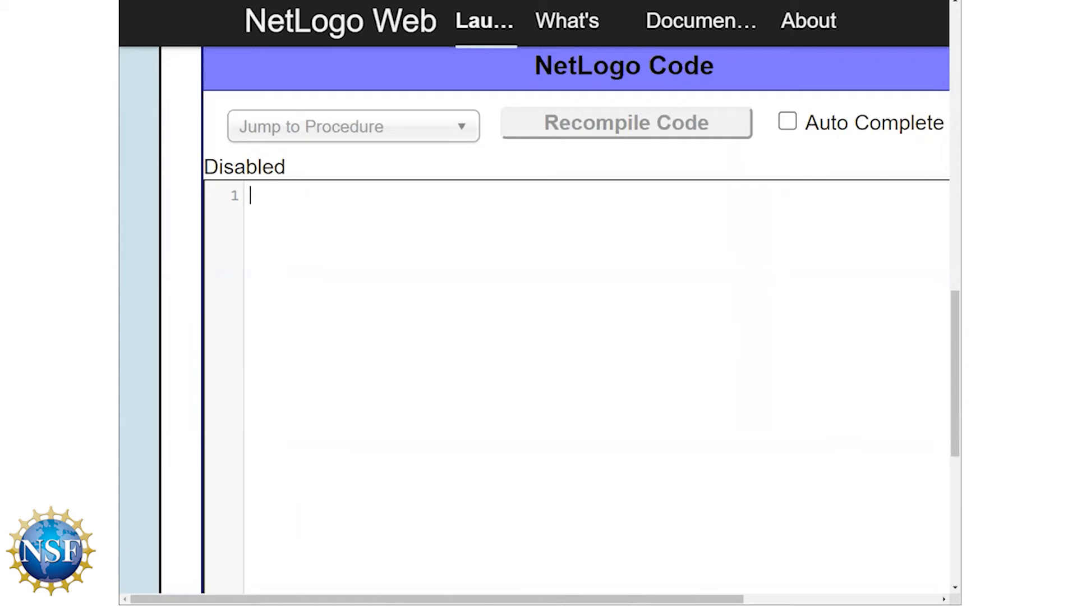
pyautogui.write('to')
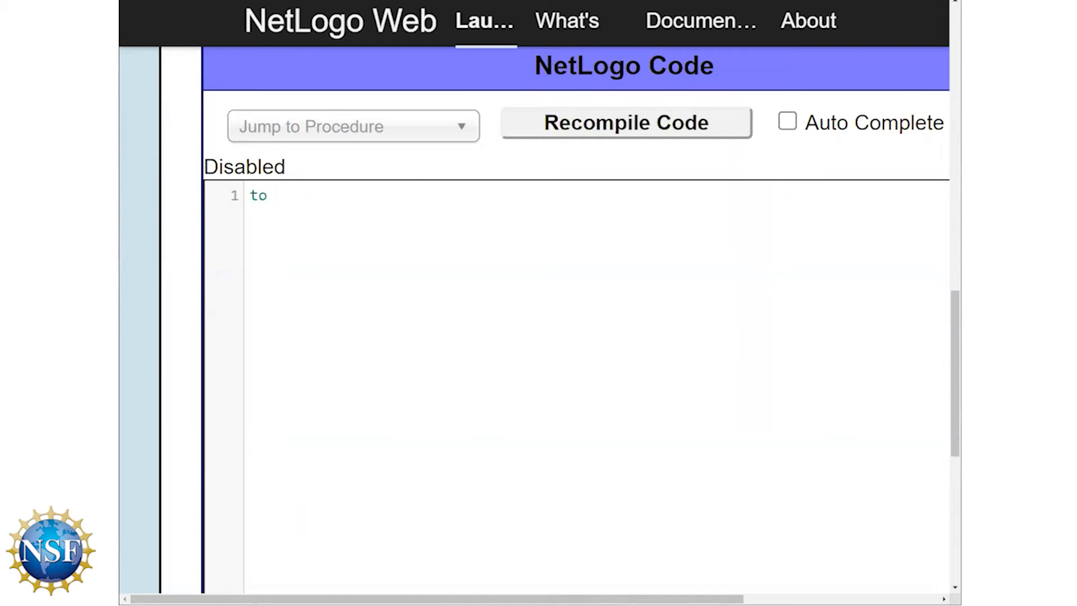
pyautogui.write('setup')
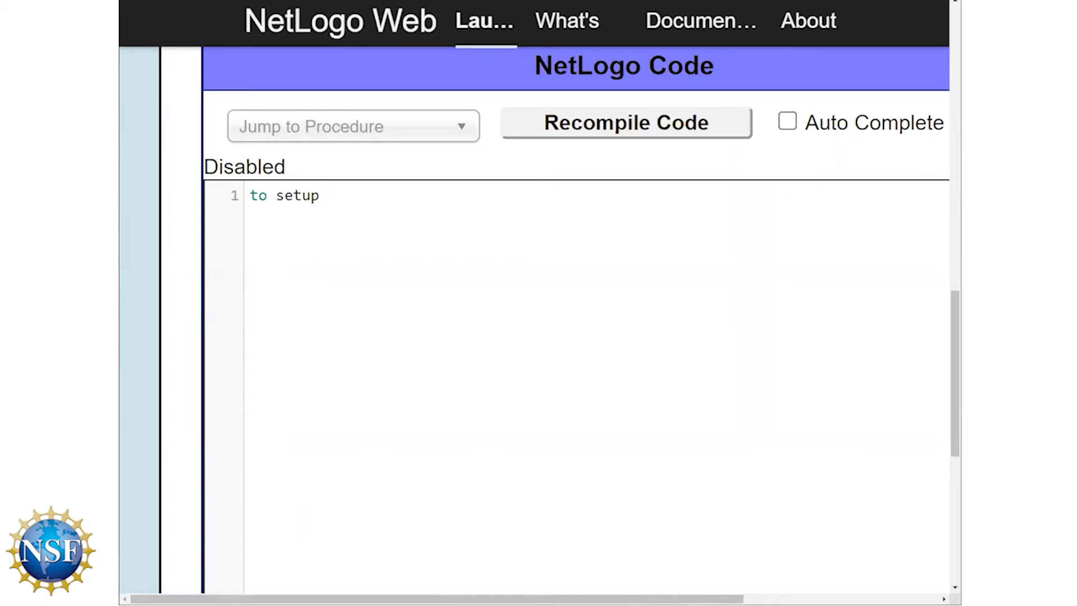
pyautogui.press('Enter')
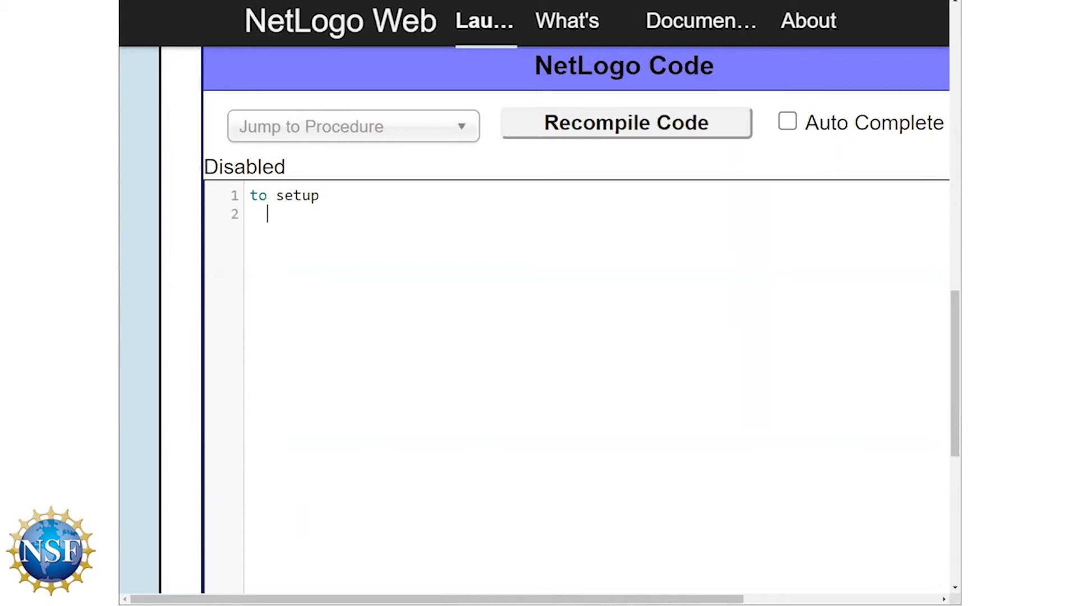
pyautogui.write('end')
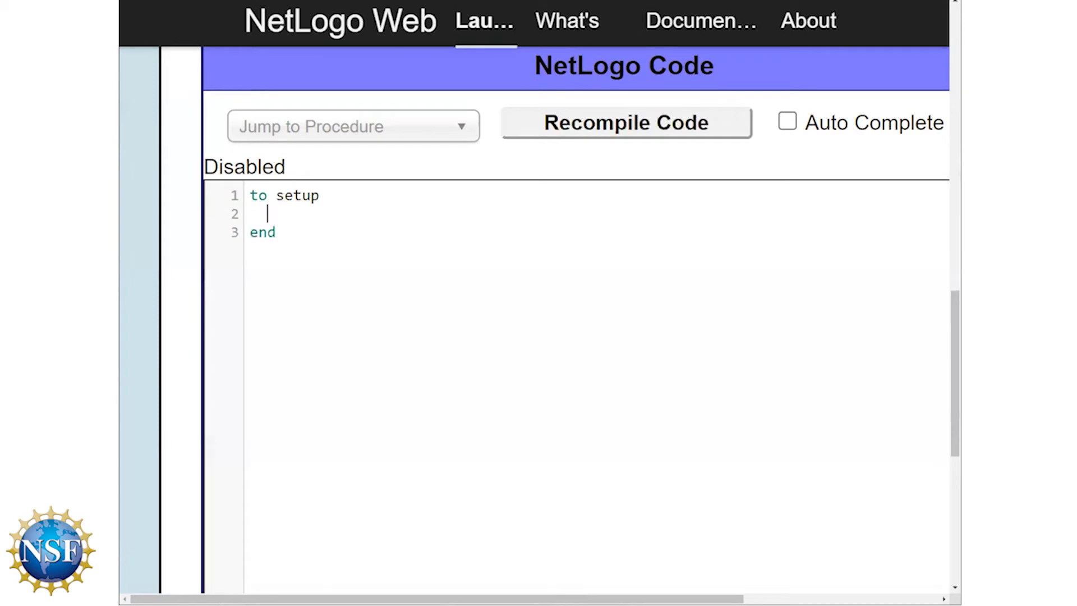
pyautogui.write('clear-all')
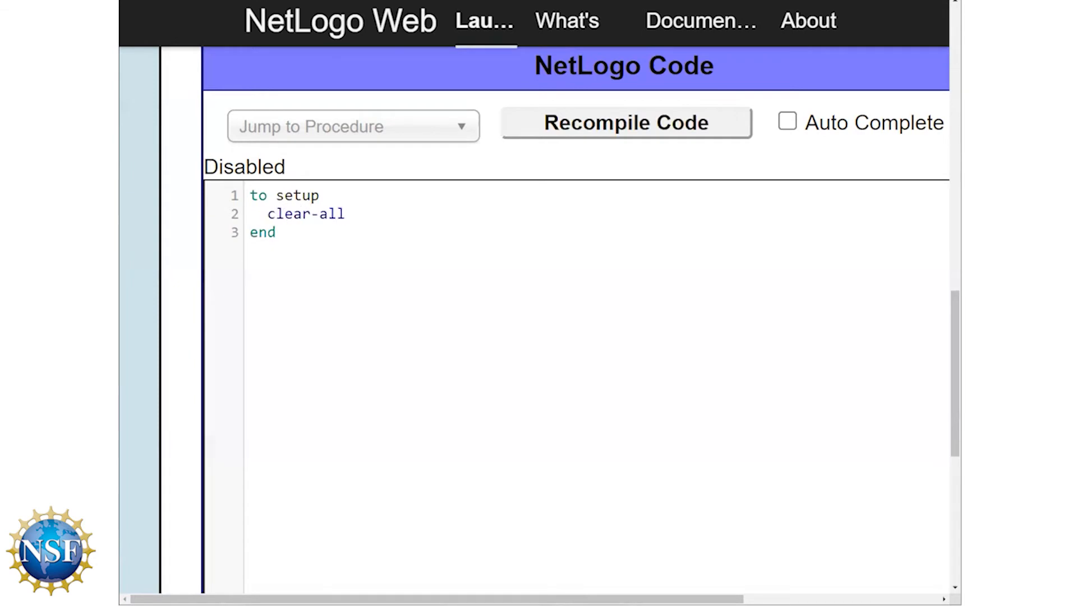
pyautogui.press('Enter')
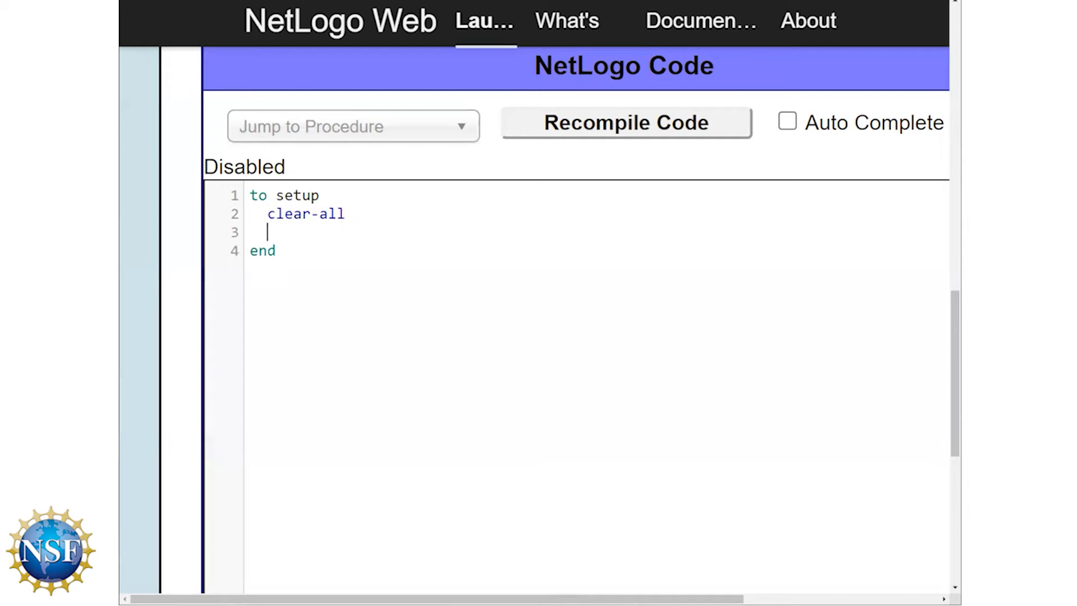
pyautogui.write('reset-ti')
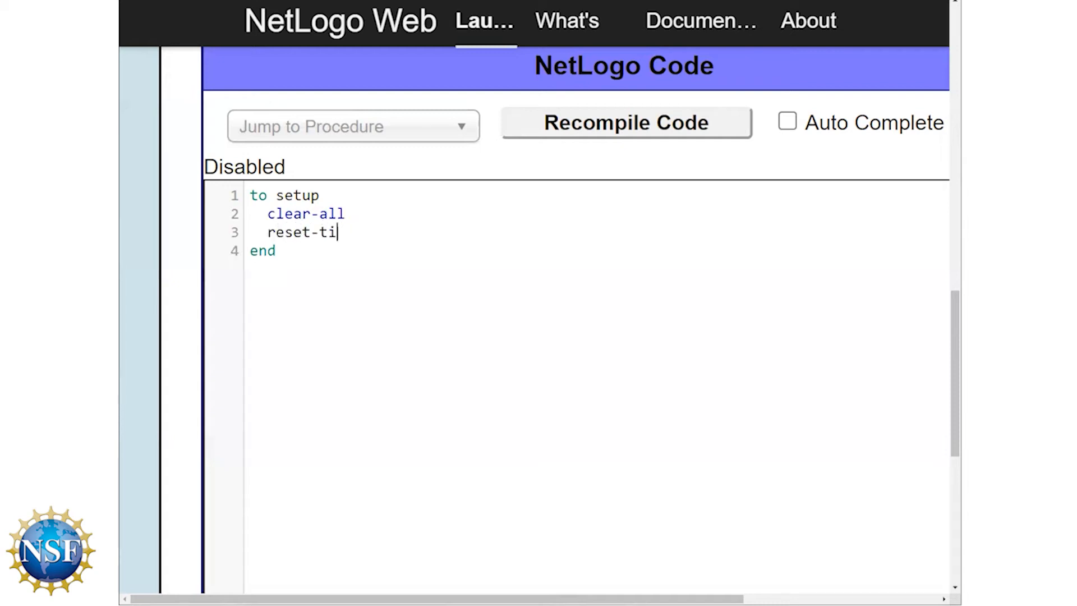
pyautogui.write('cks')
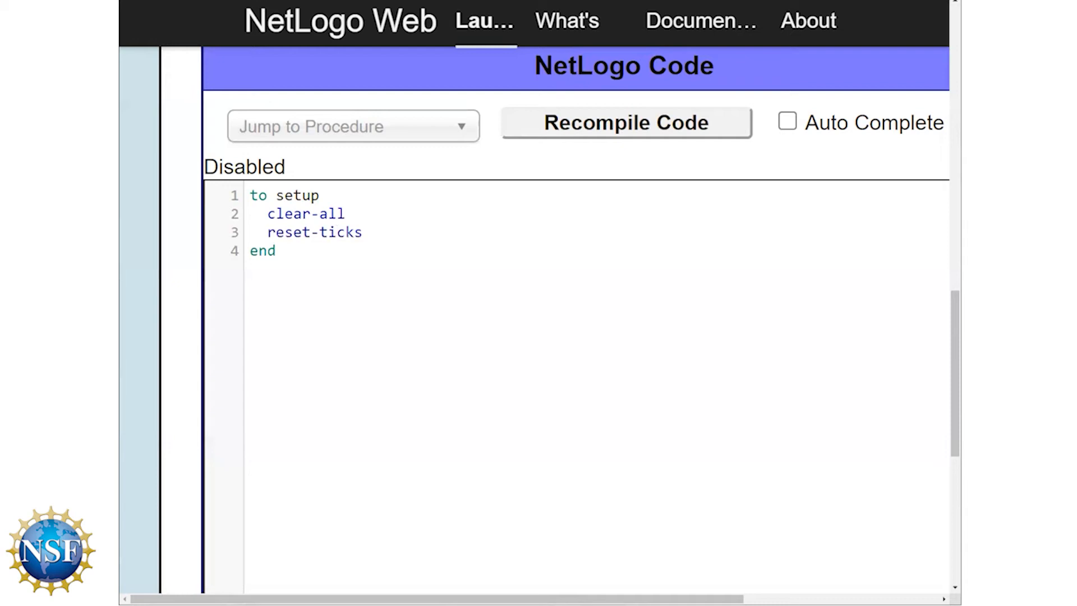
pyautogui.click(365, 232)
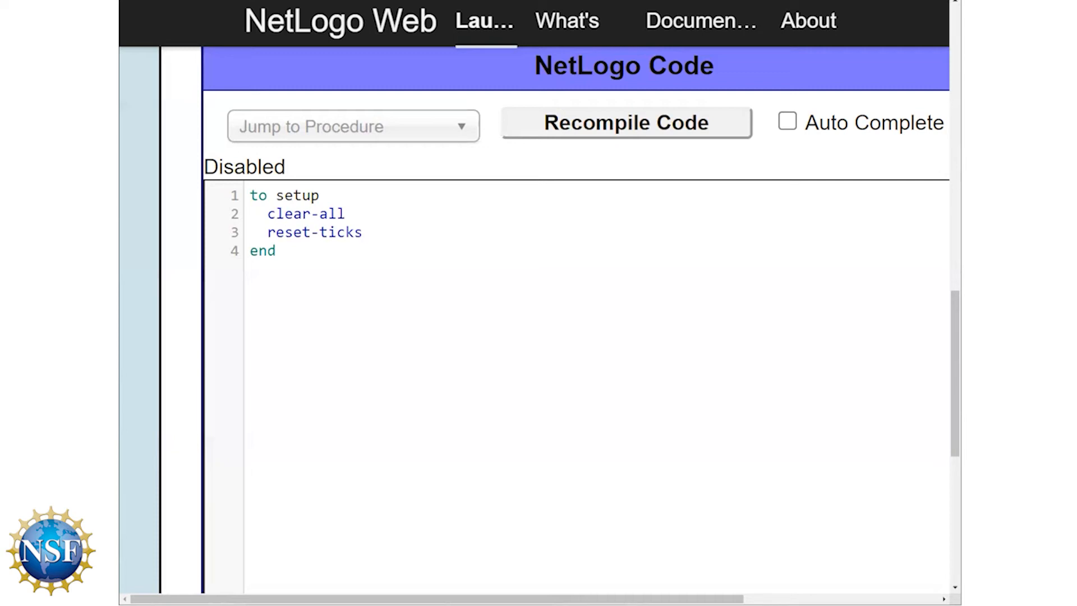
# Add 'create-turtles 100 [ ]' with an empty block inside setup
pyautogui.write('create-tur')
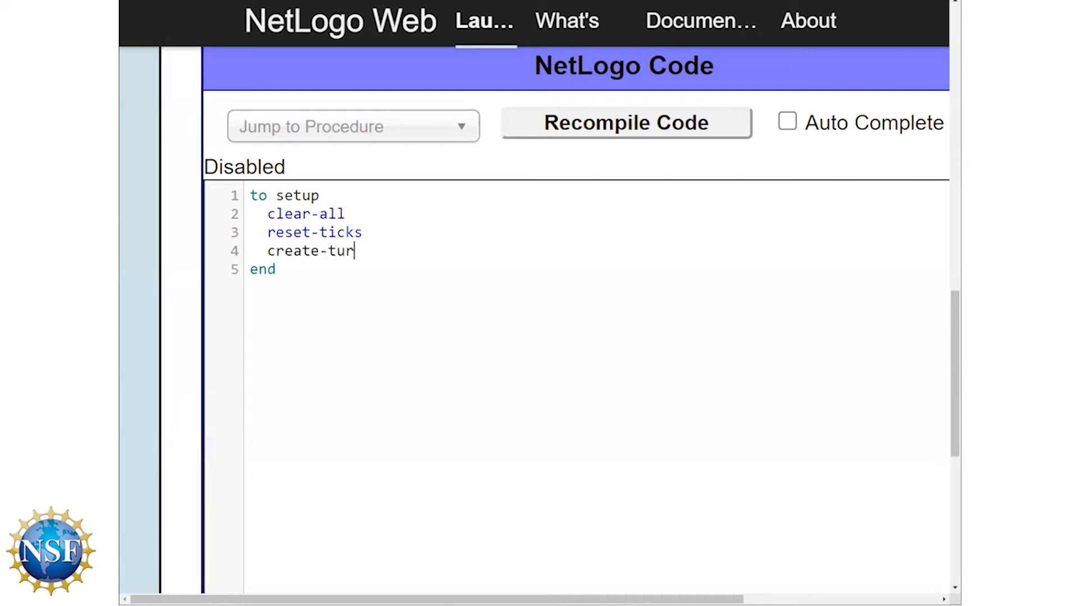
pyautogui.write('tles')
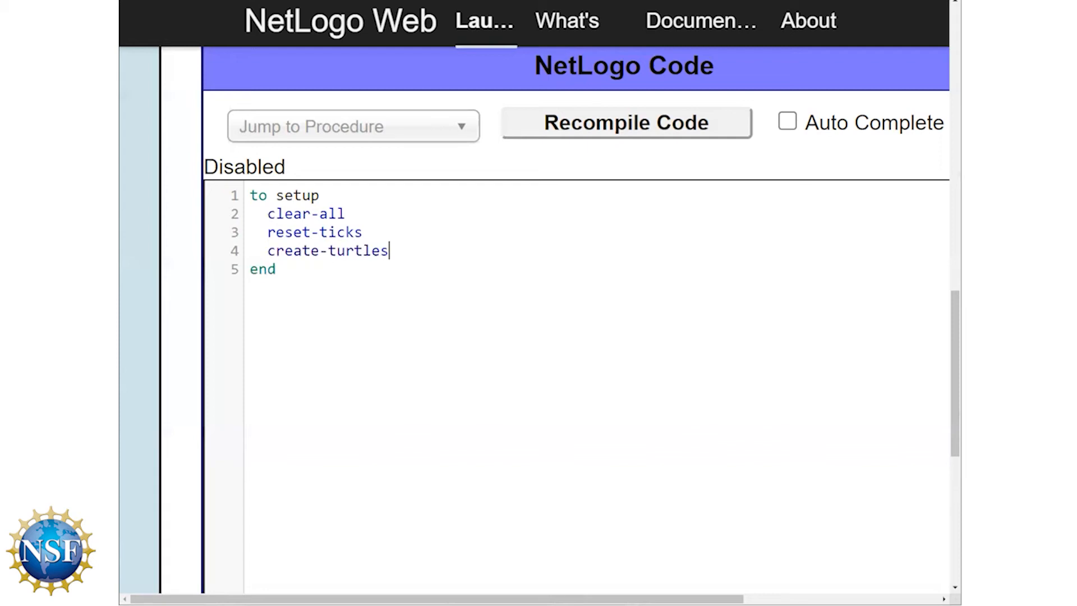
pyautogui.write('100')
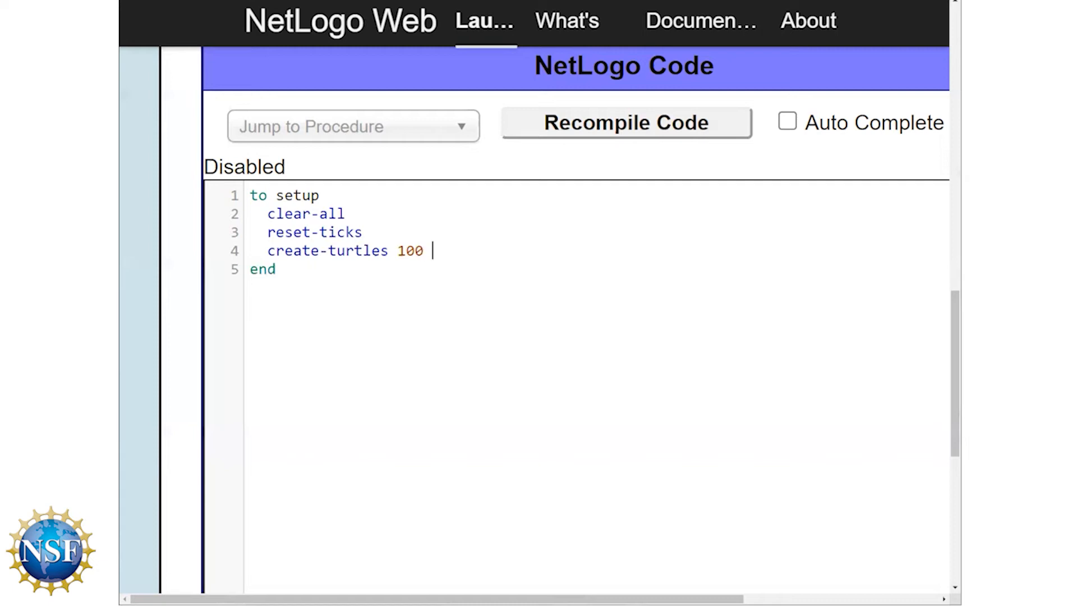
pyautogui.write('[')
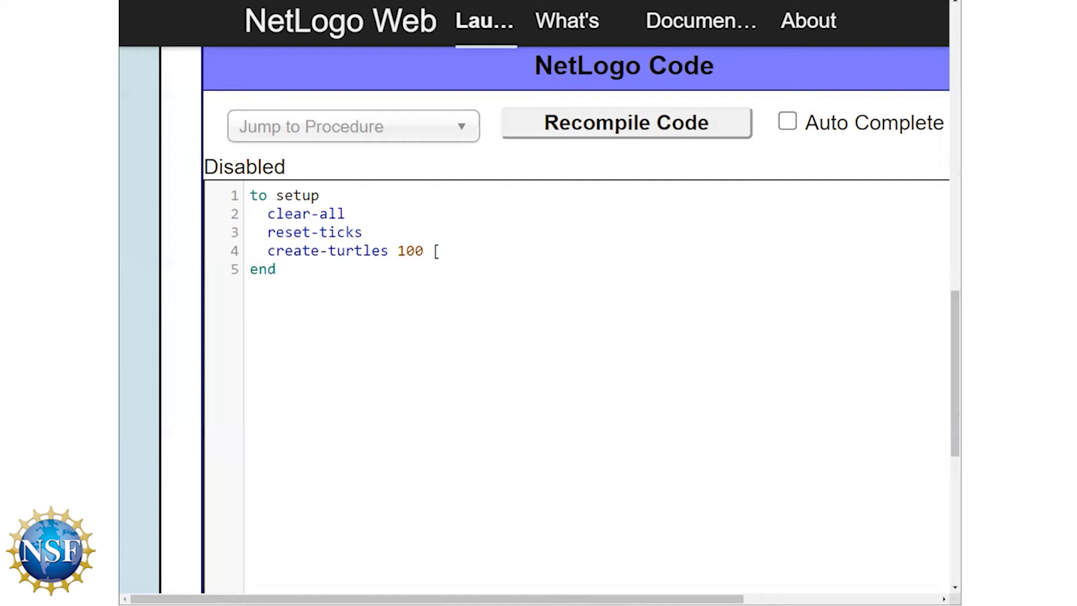
pyautogui.press('enter')
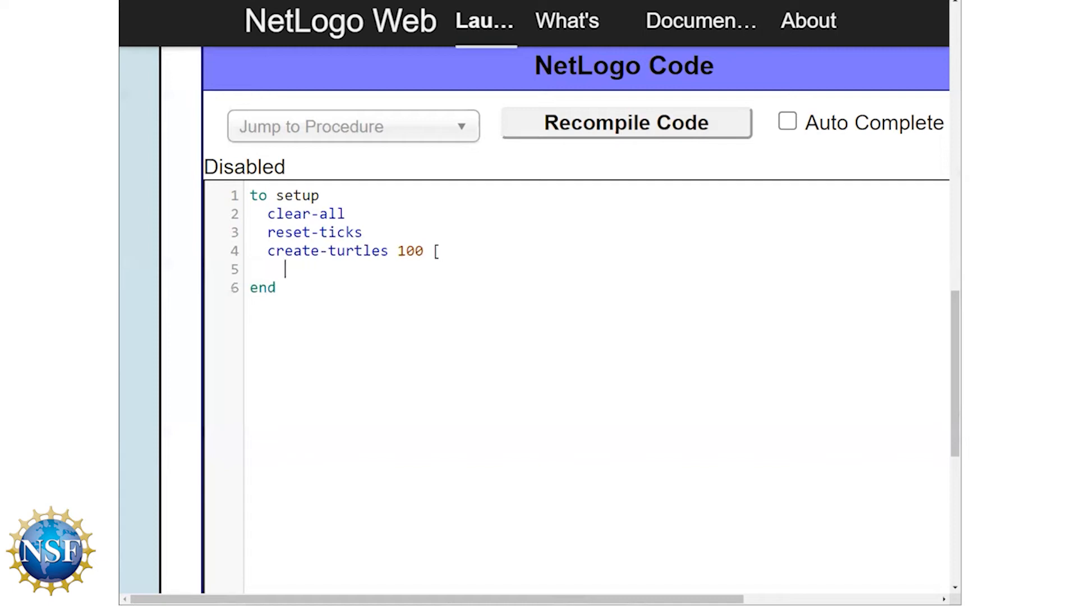
pyautogui.write(']')
pyautogui.write('set shap')
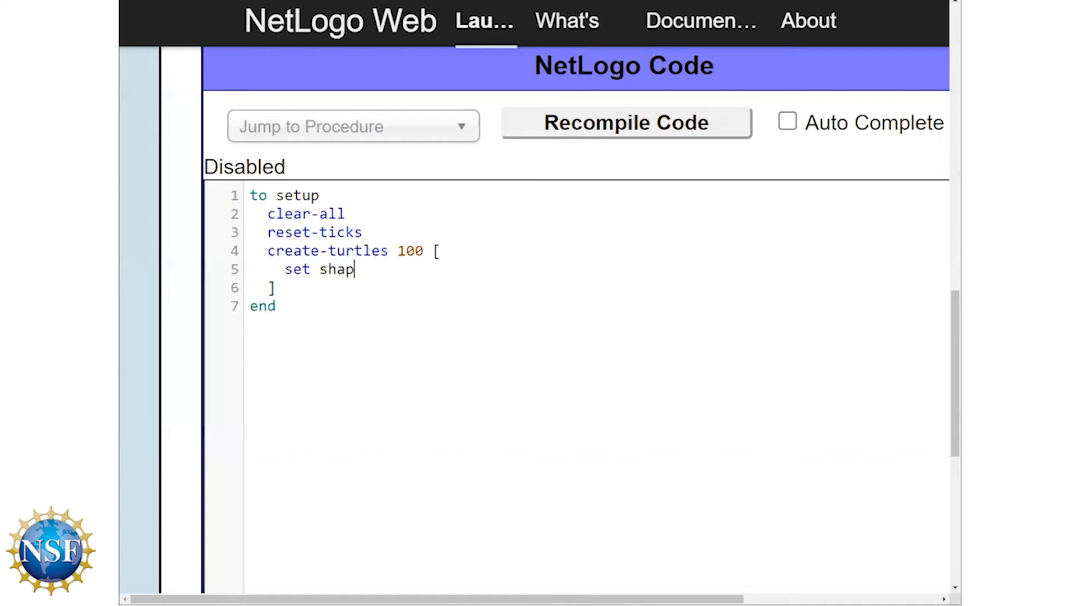
# Inside the block, set shape "person", color blue and size 1.5
pyautogui.write('e')
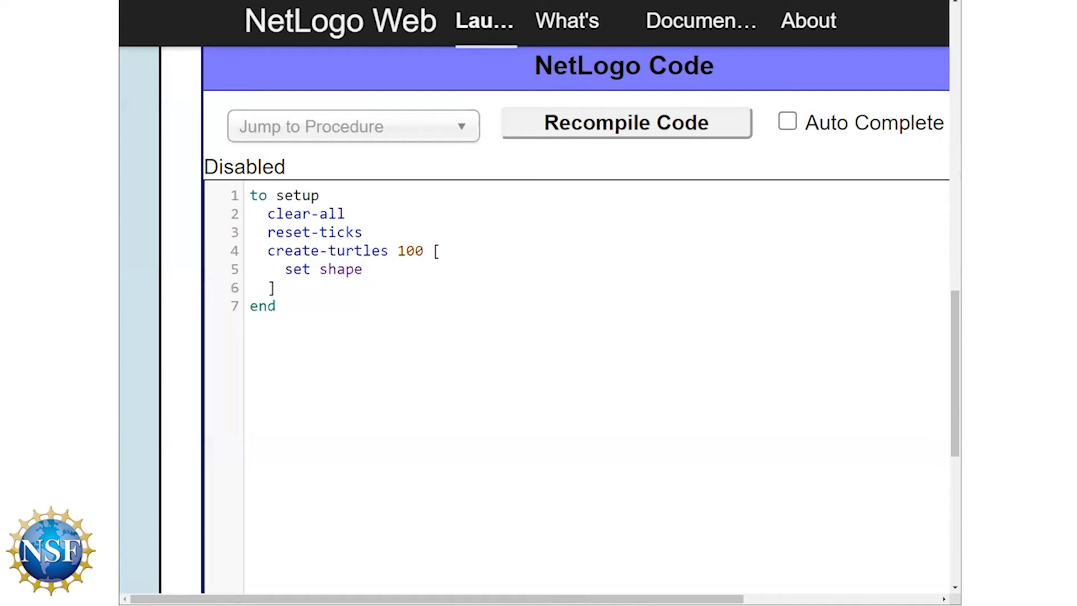
pyautogui.click(364, 268)
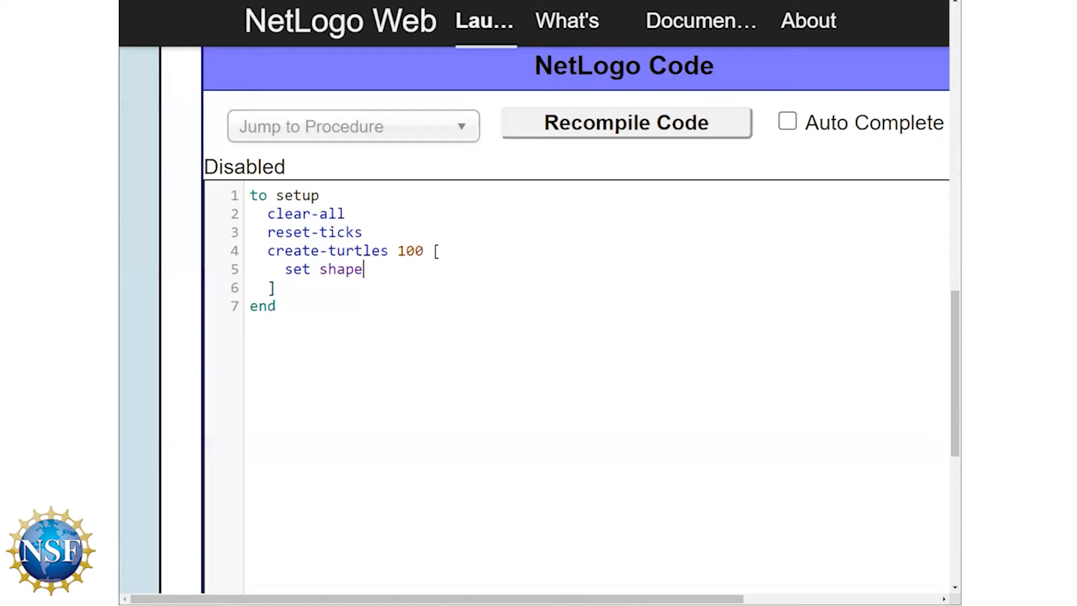
pyautogui.write('"')
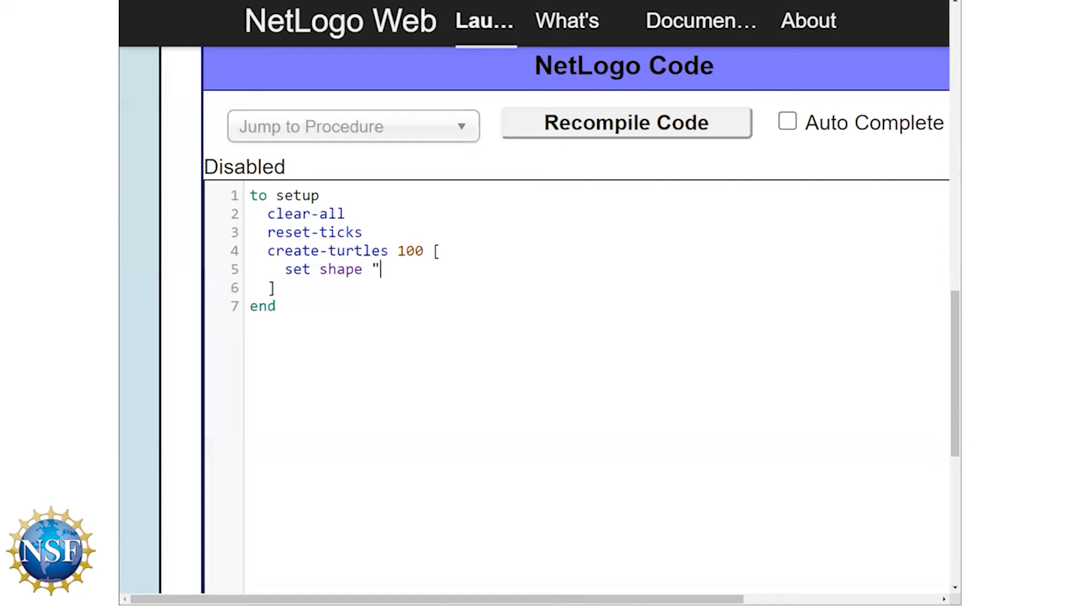
pyautogui.write('pers')
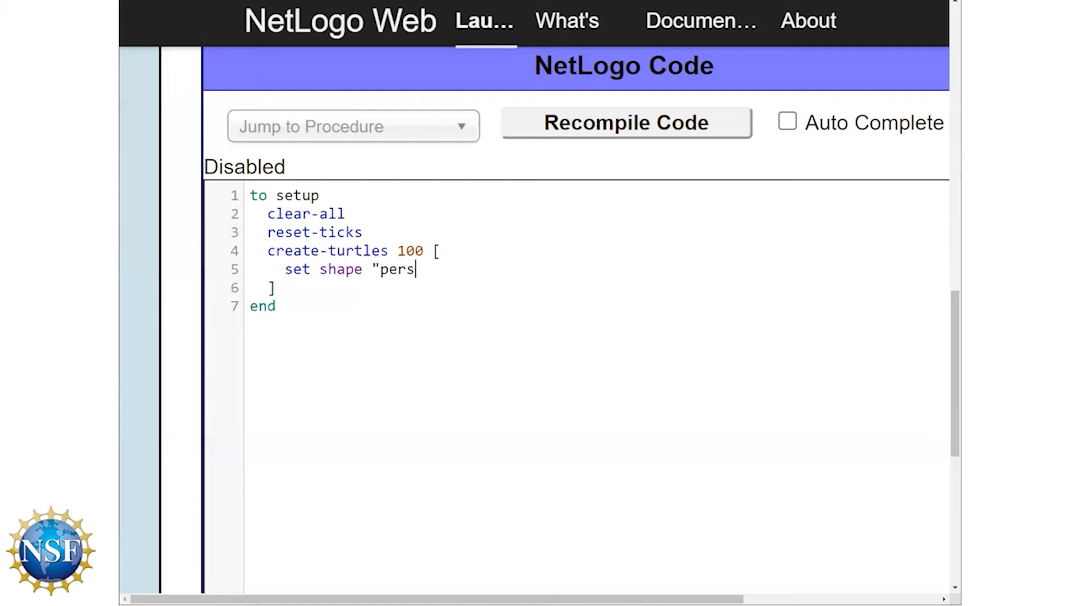
pyautogui.write('on"')
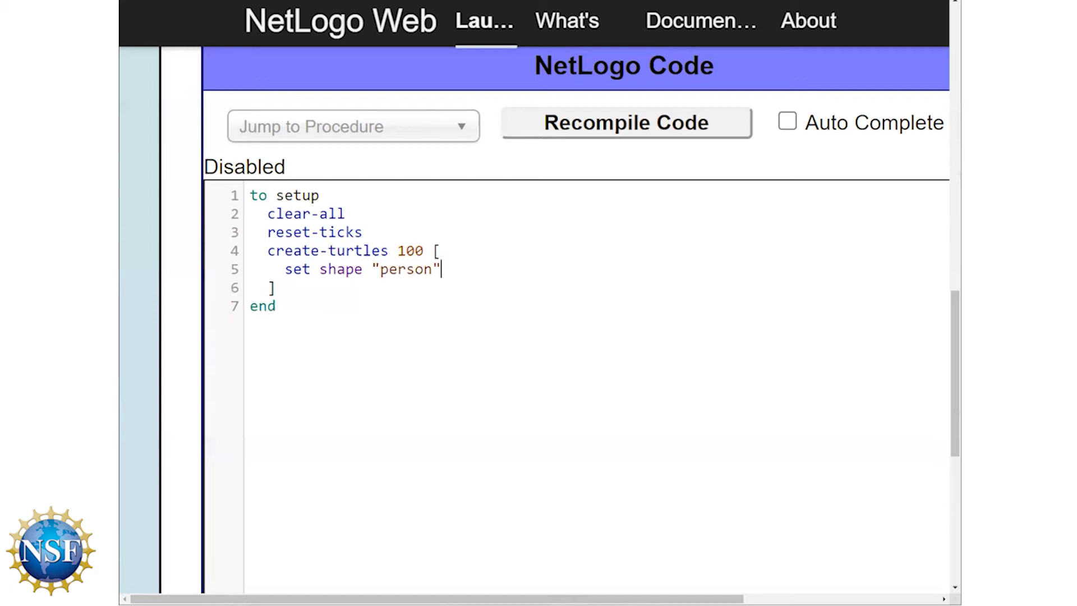
pyautogui.write('set colo')
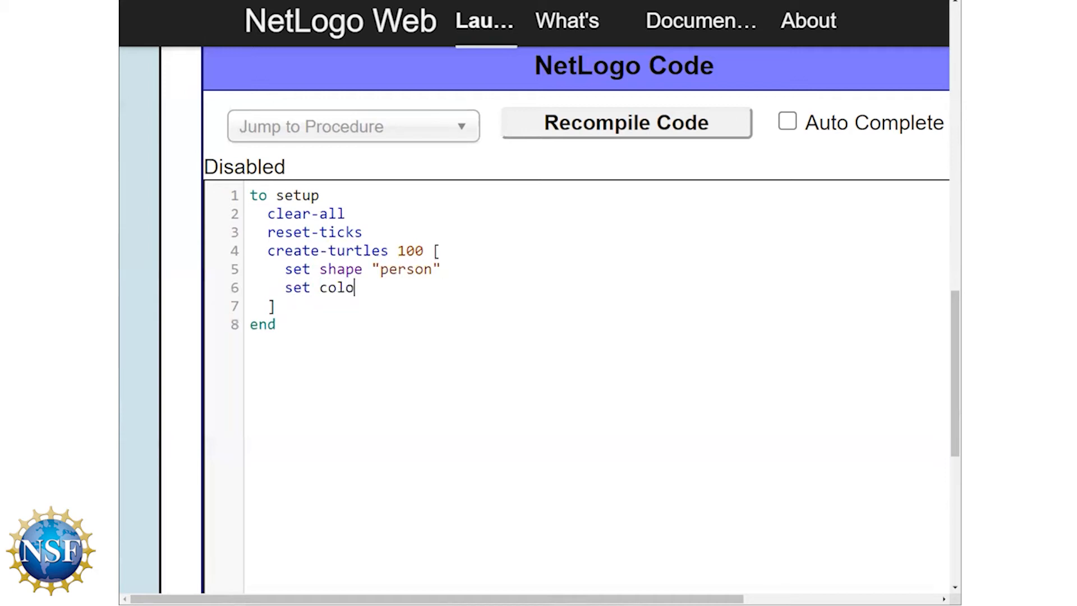
pyautogui.write('r')
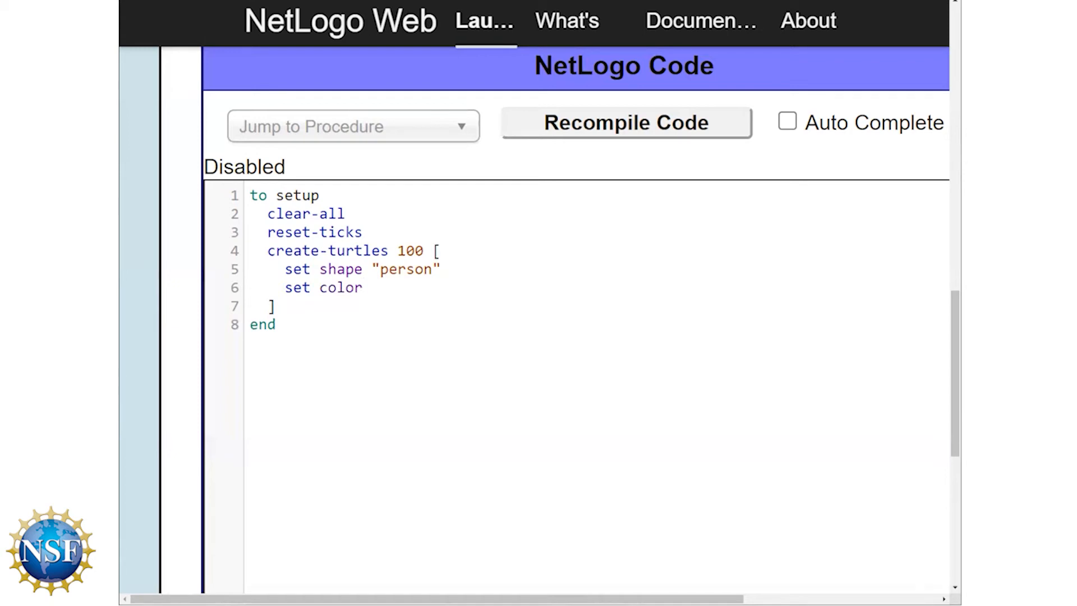
pyautogui.write('blue')
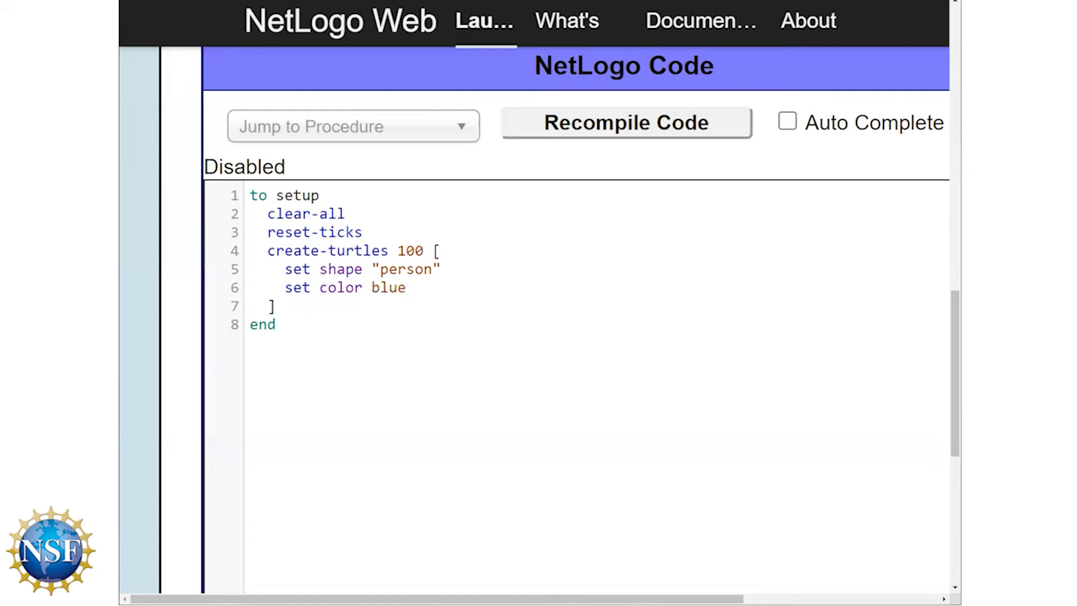
pyautogui.press('enter')
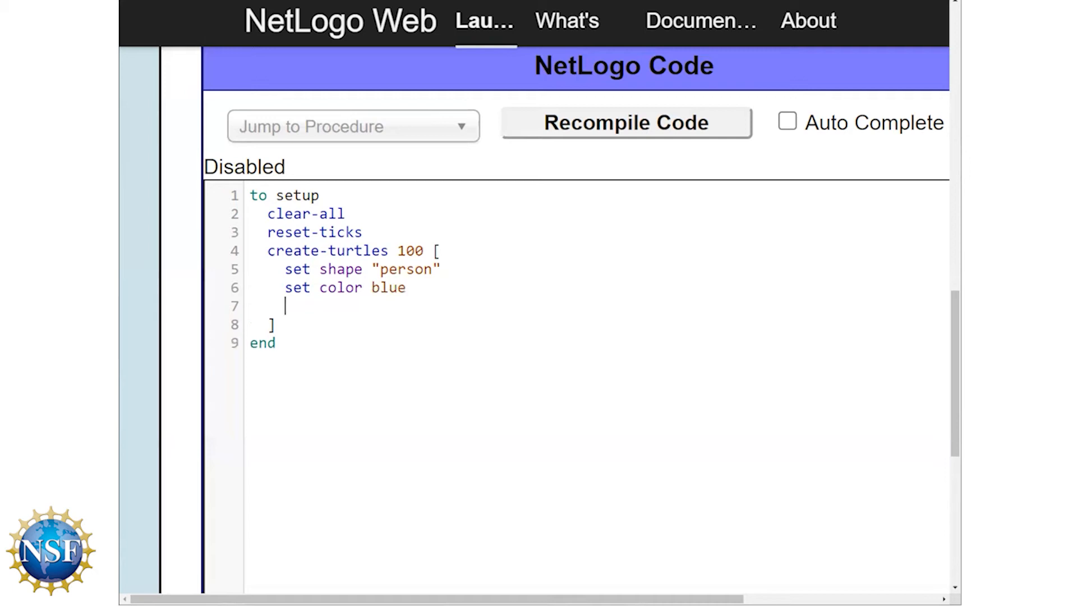
pyautogui.write('set')
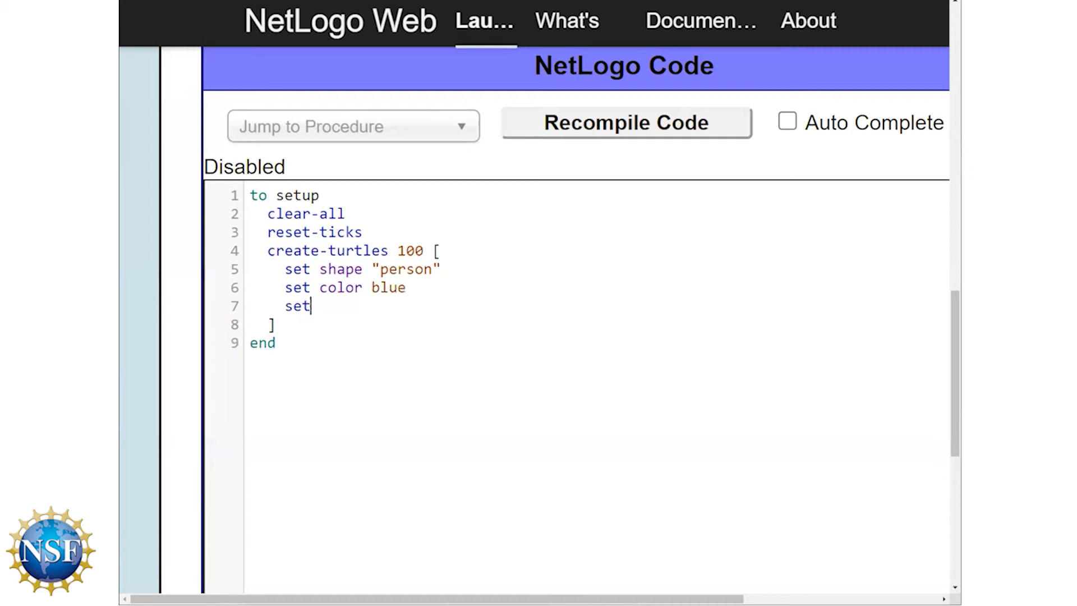
pyautogui.write('size 1.')
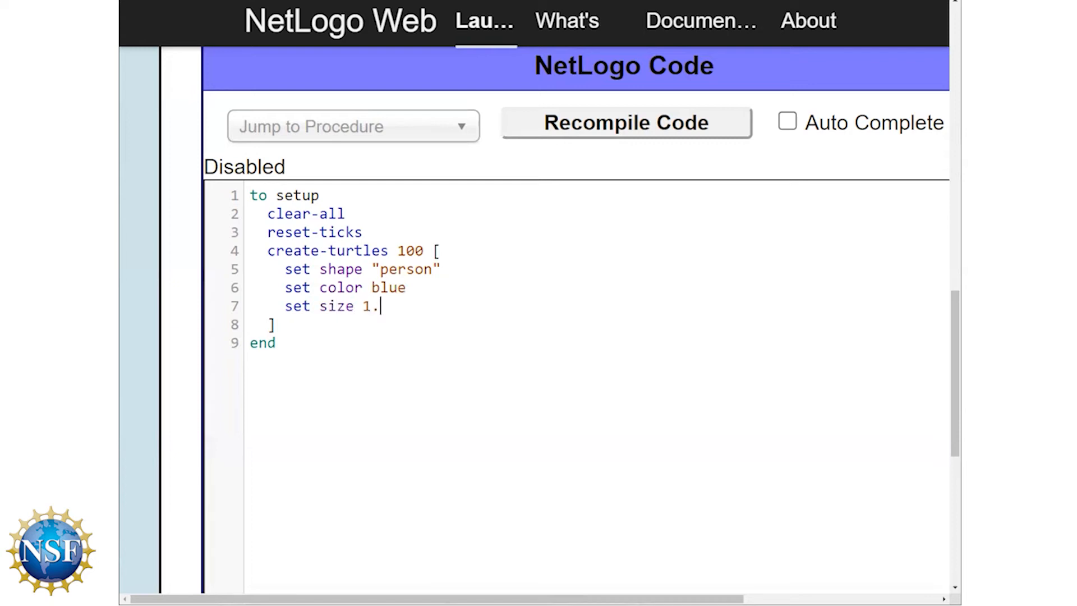
pyautogui.write('5')
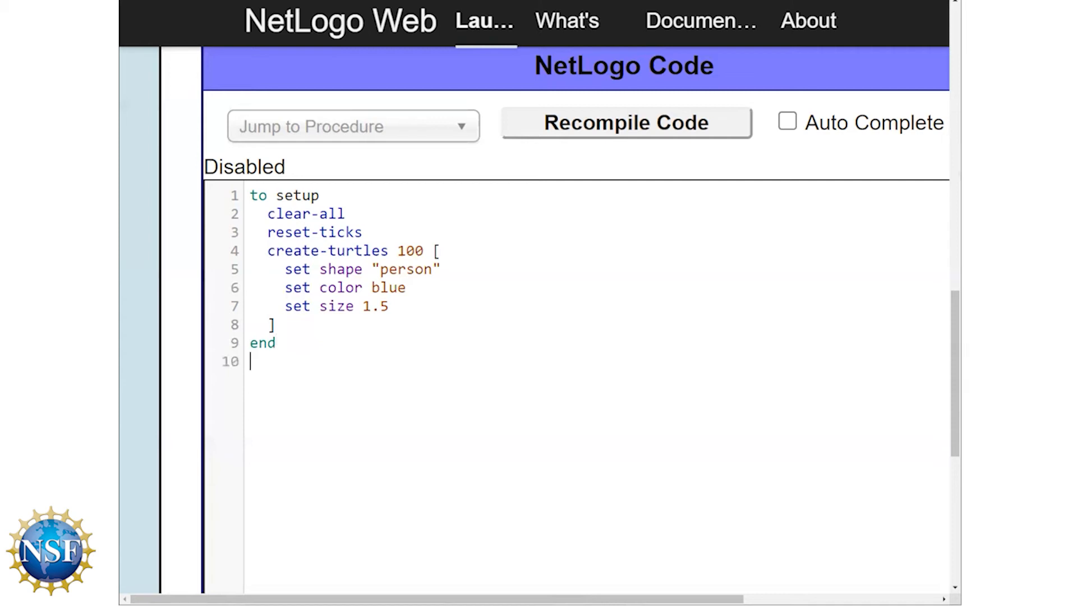
# Add a 'to go ... end' procedure whose body starts with tick
pyautogui.write('to')
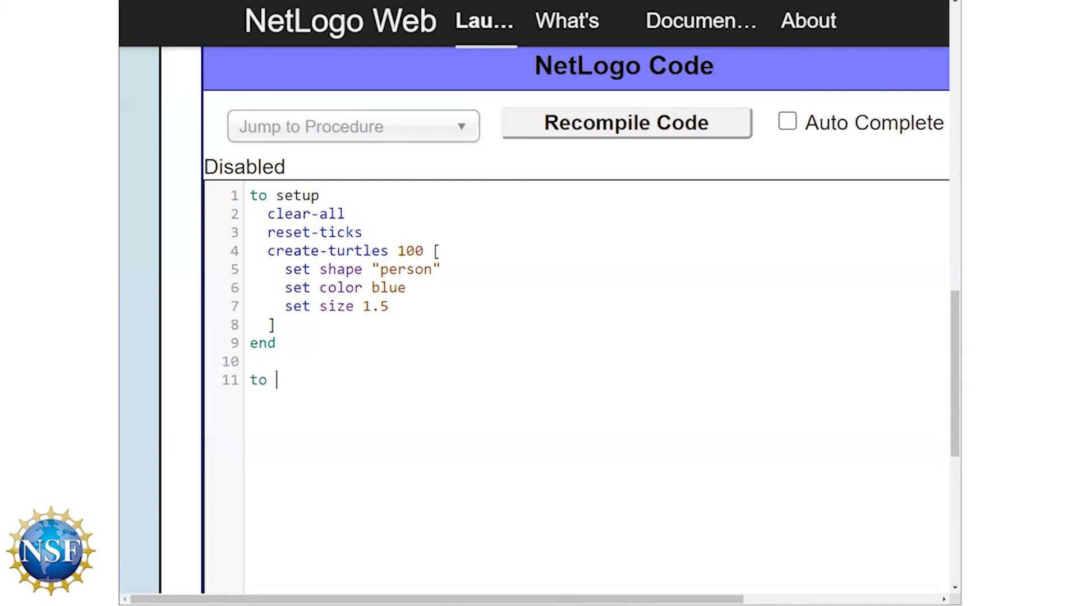
pyautogui.write('go')
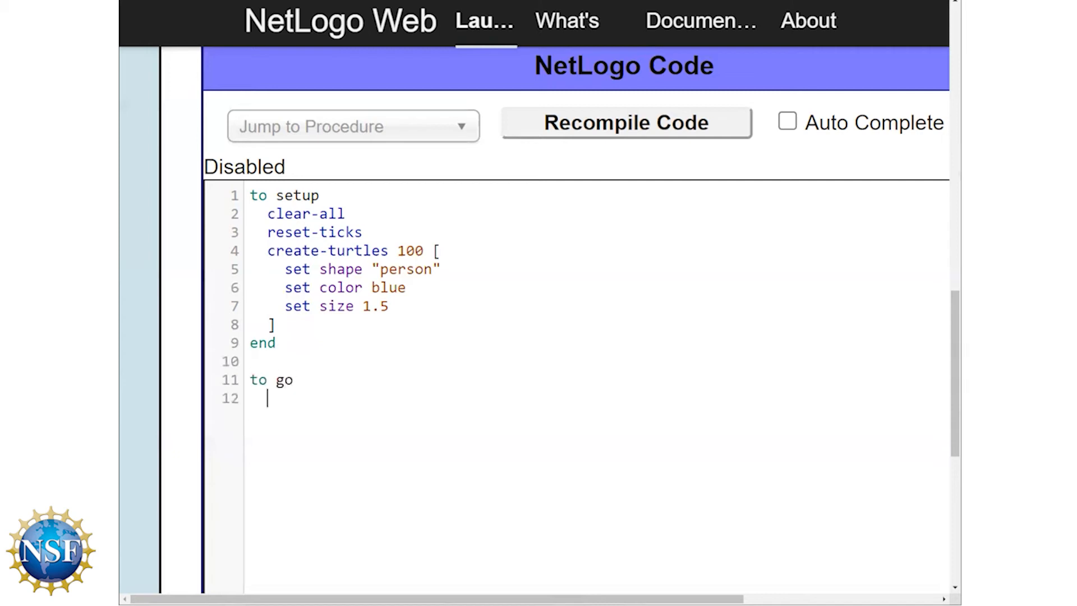
pyautogui.write('end')
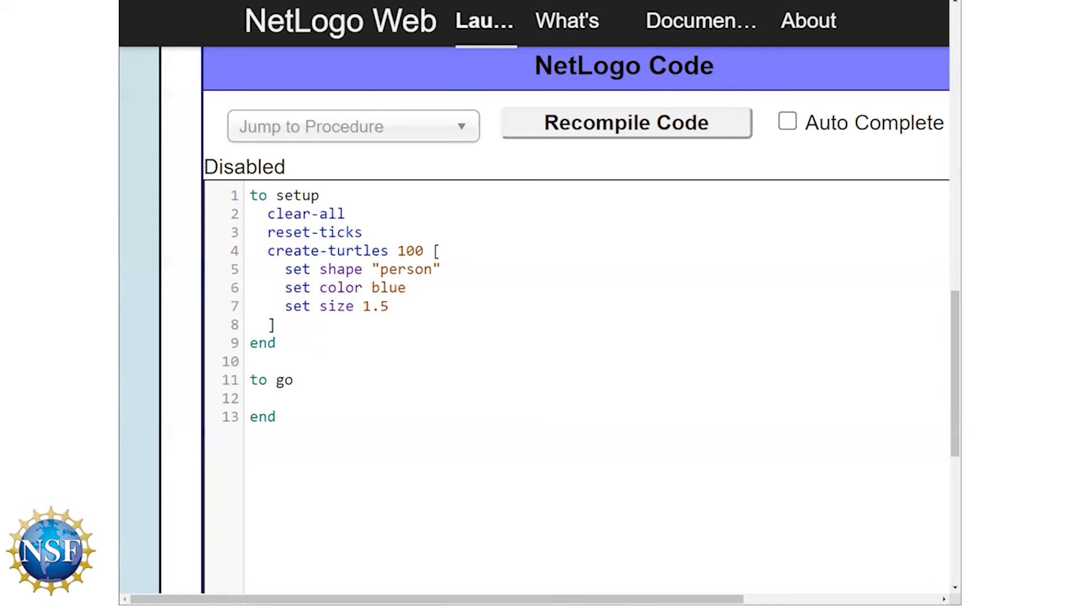
pyautogui.click(268, 398)
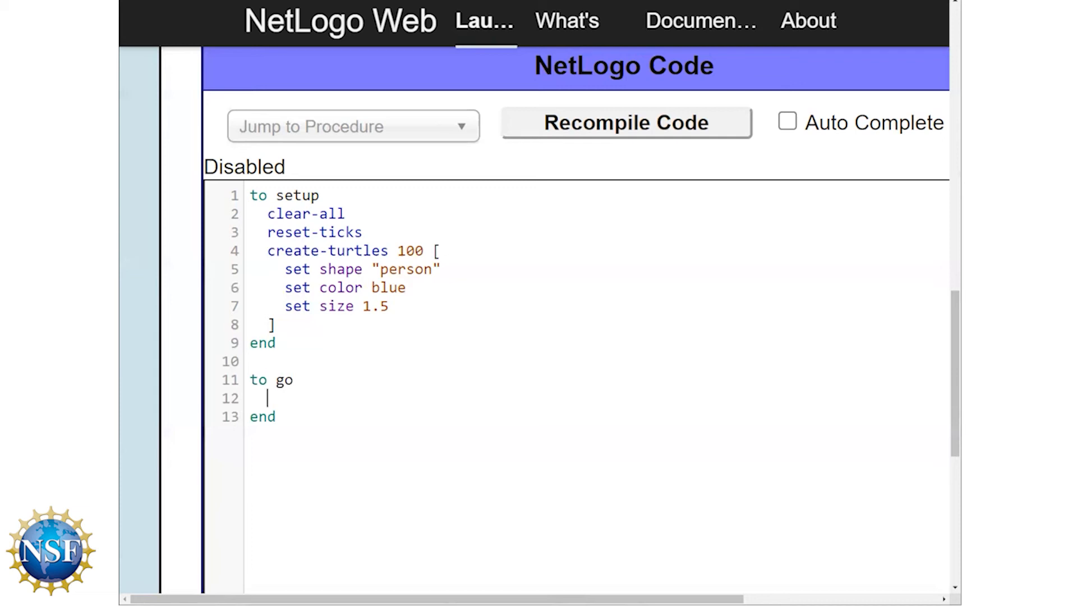
pyautogui.write('ti')
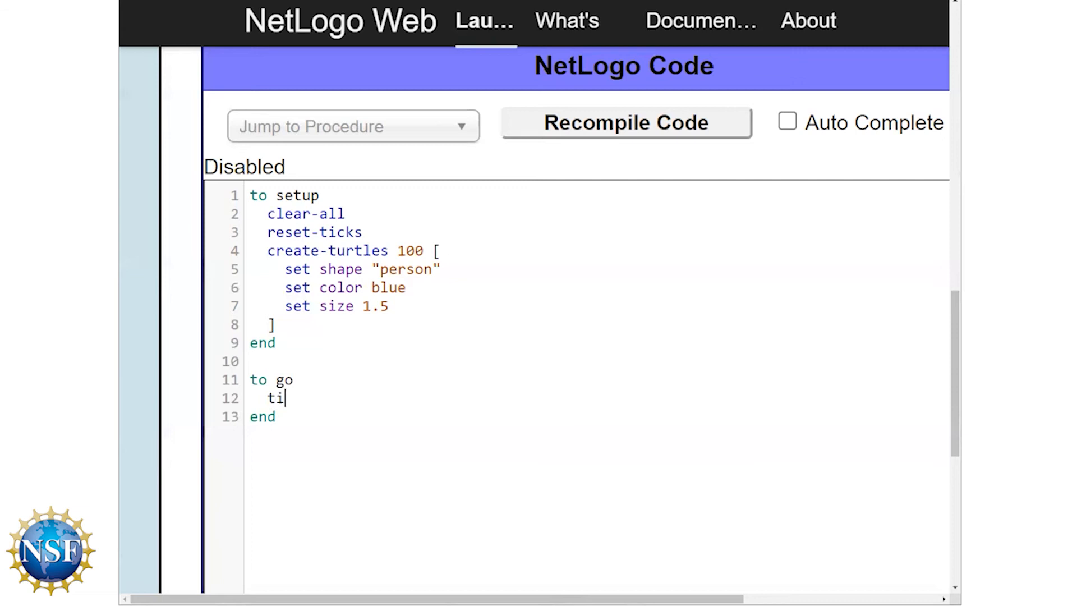
pyautogui.write('ck')
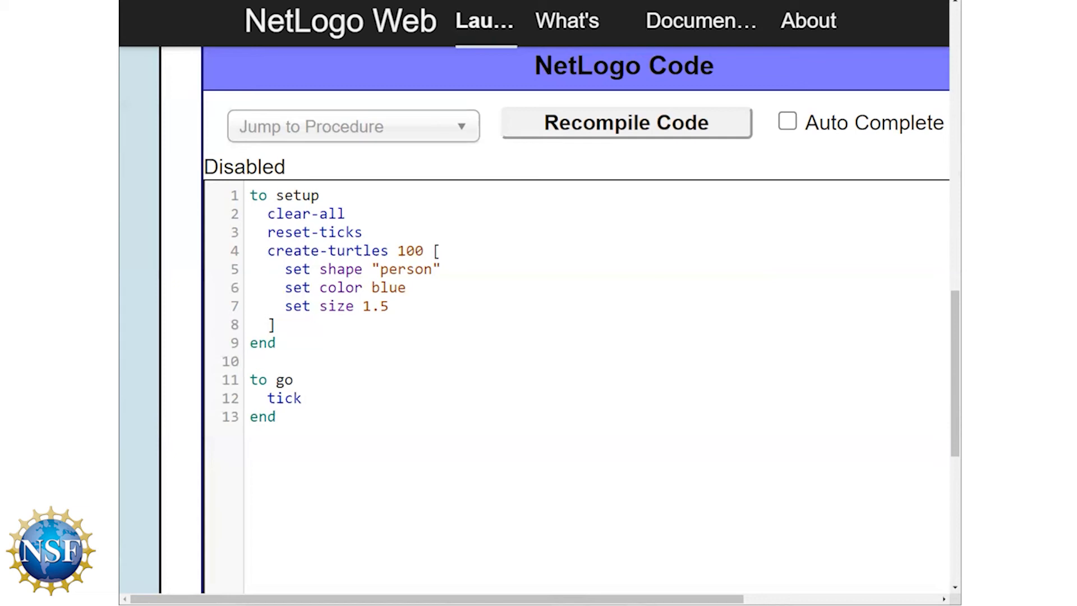
pyautogui.click(301, 398)
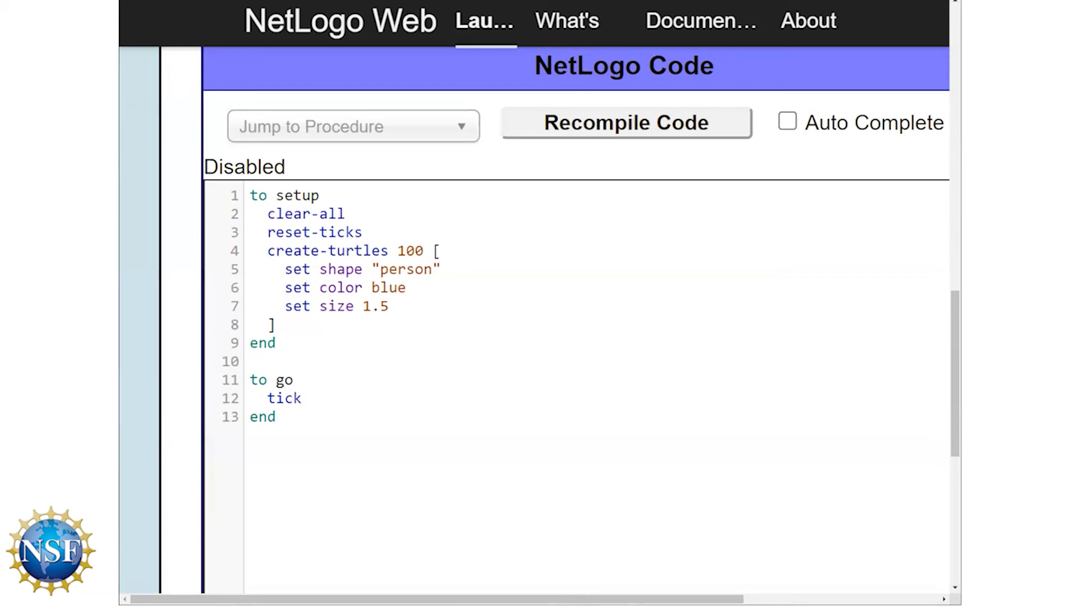
pyautogui.click(309, 398)
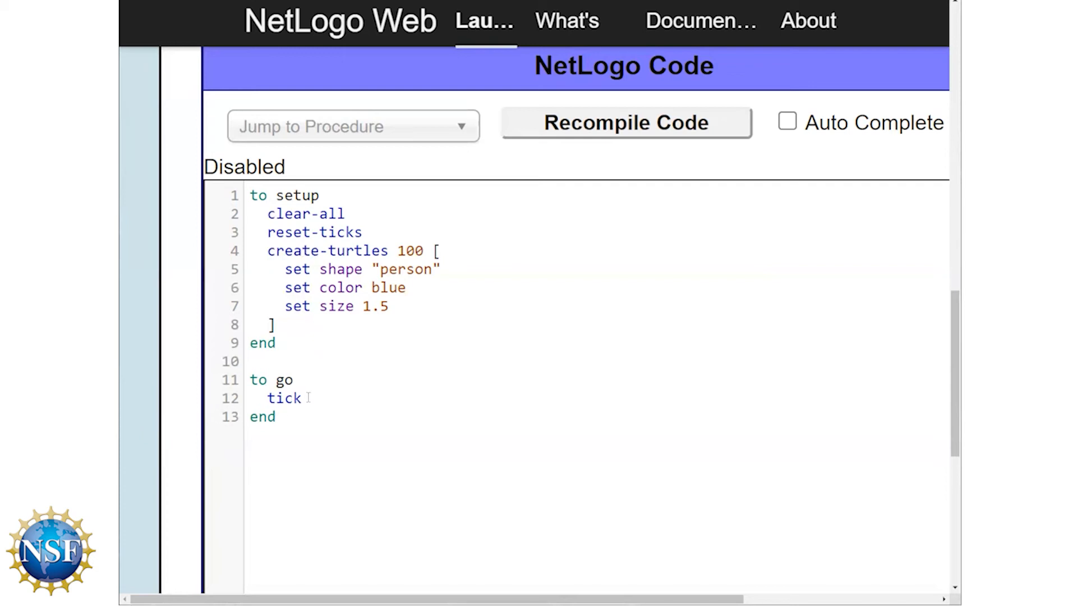
pyautogui.press('enter')
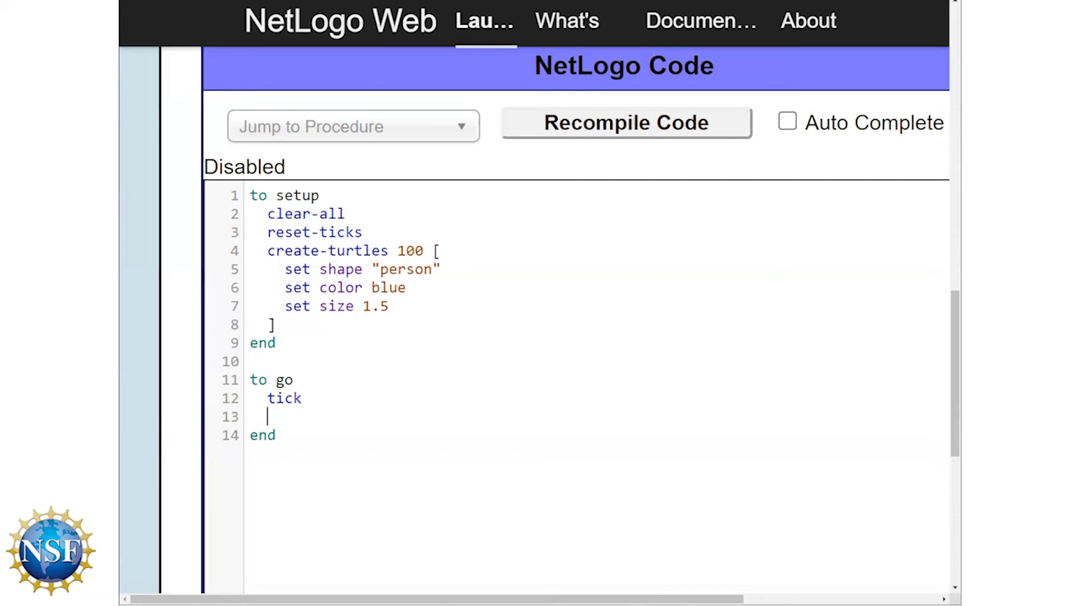
# Add 'ask turtles [ rt random 360 fd 1 ]' after tick in go
pyautogui.write('ask tu')
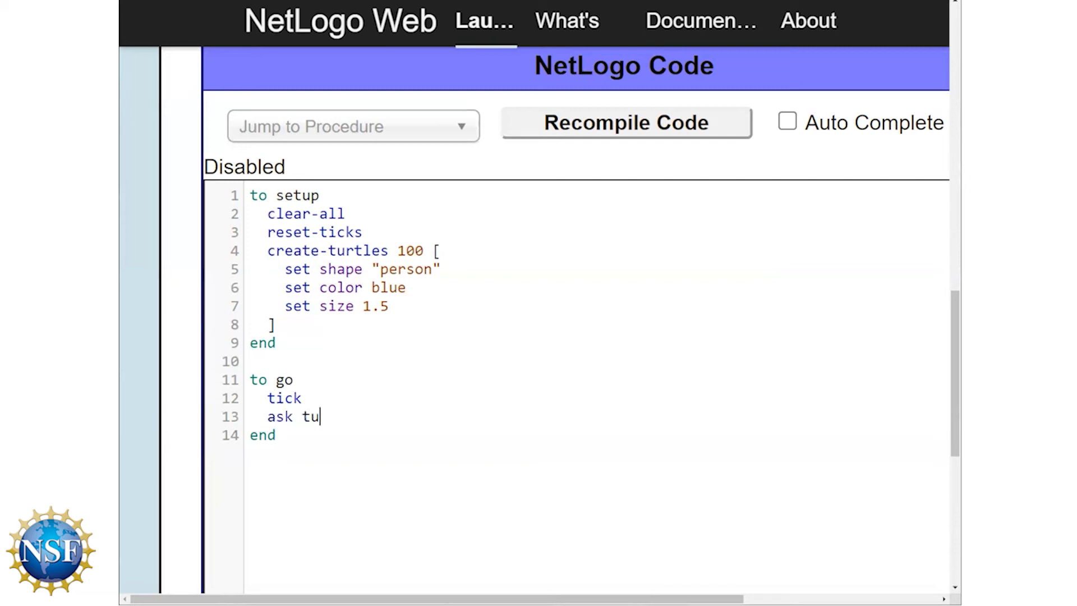
pyautogui.write('rtles')
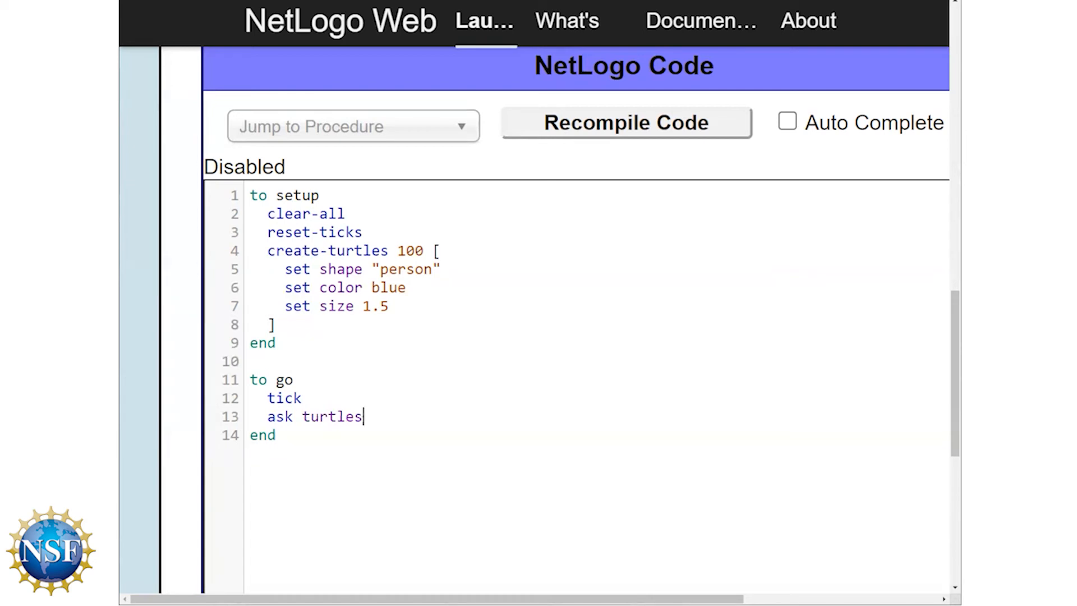
pyautogui.write('[')
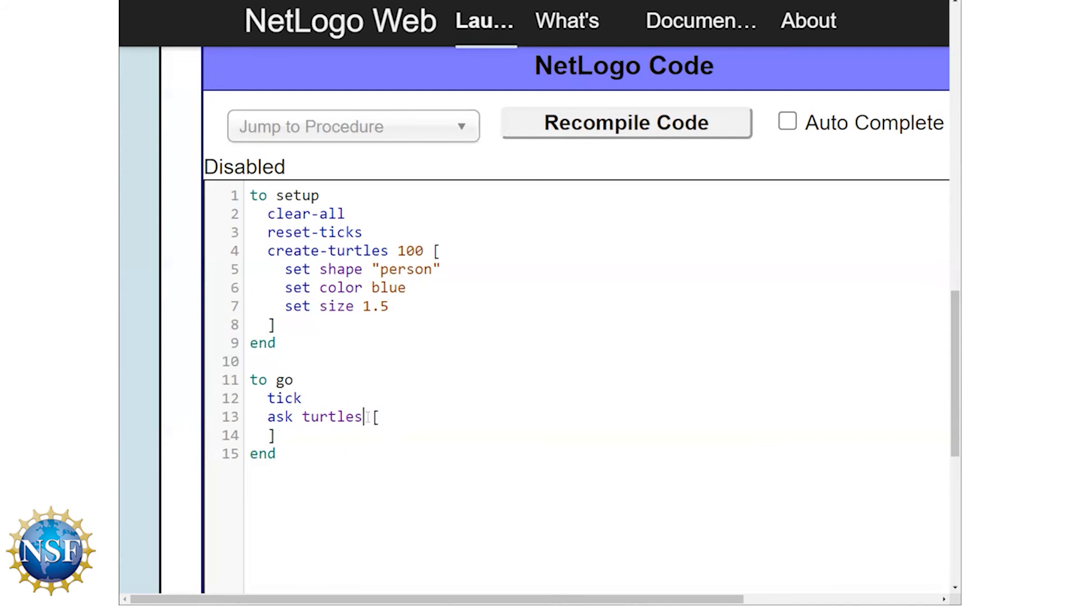
pyautogui.write('" "')
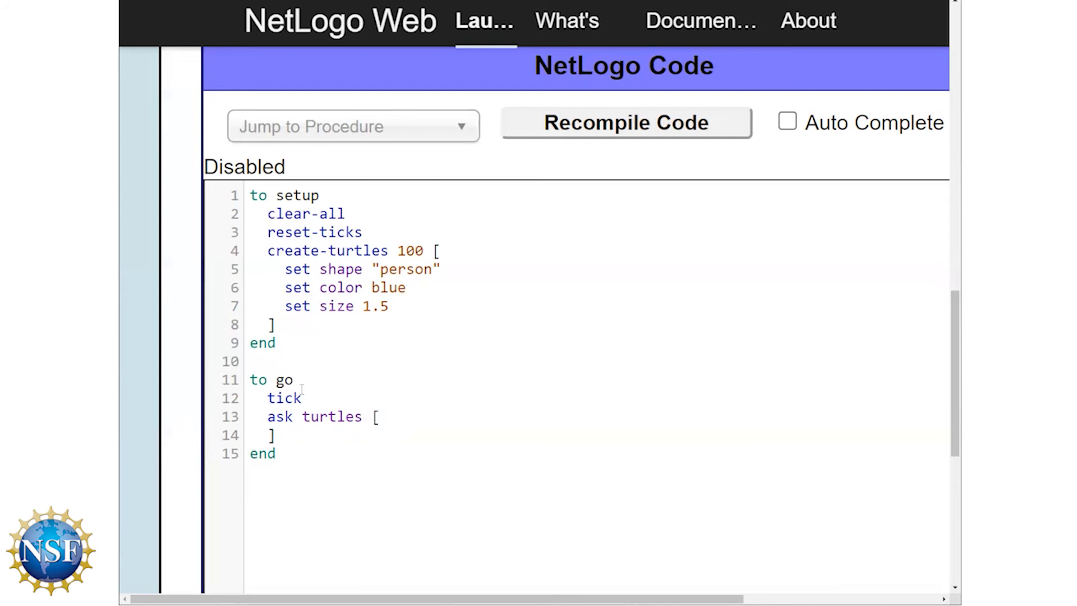
pyautogui.press('Enter')
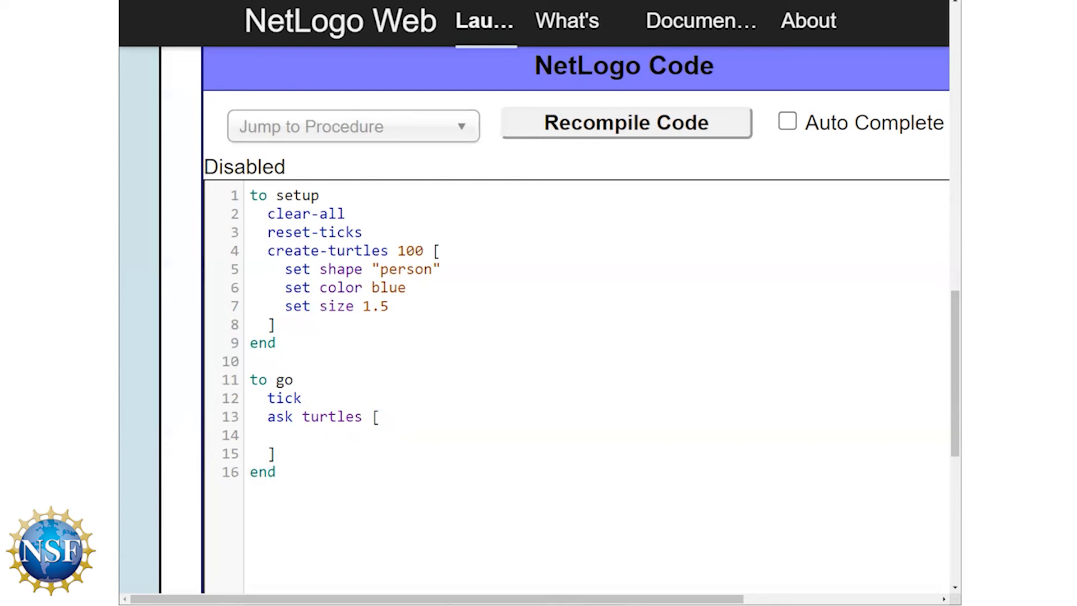
pyautogui.click(285, 435)
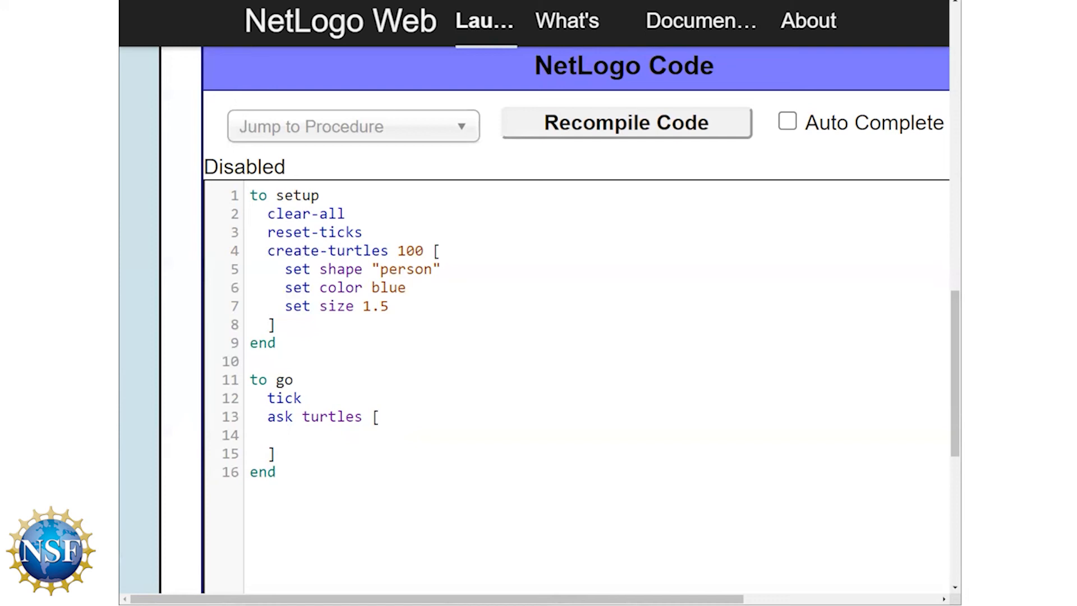
pyautogui.write('rt')
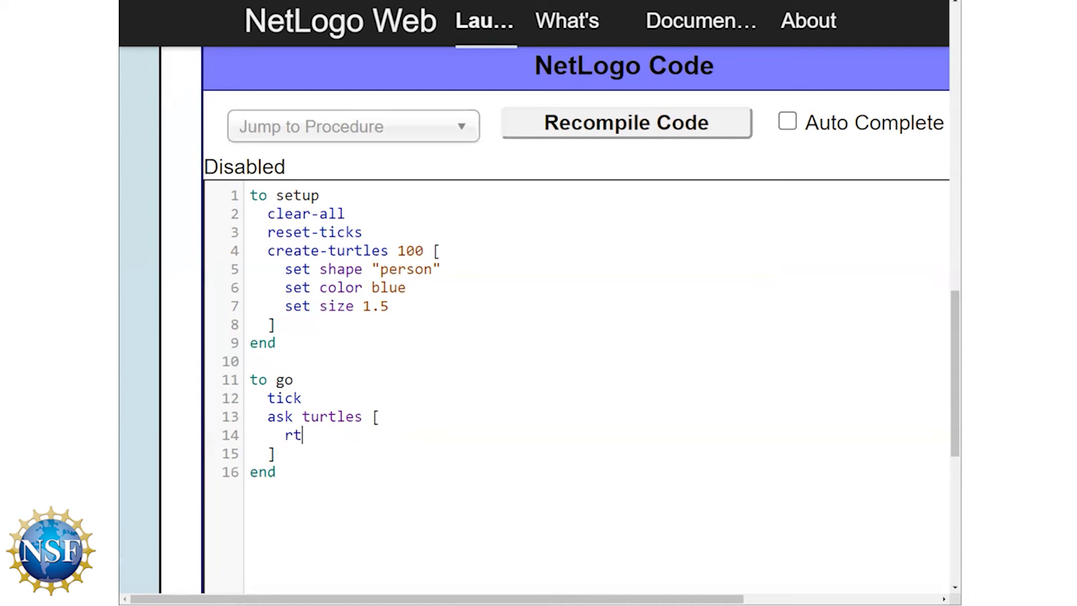
pyautogui.write('random 360')
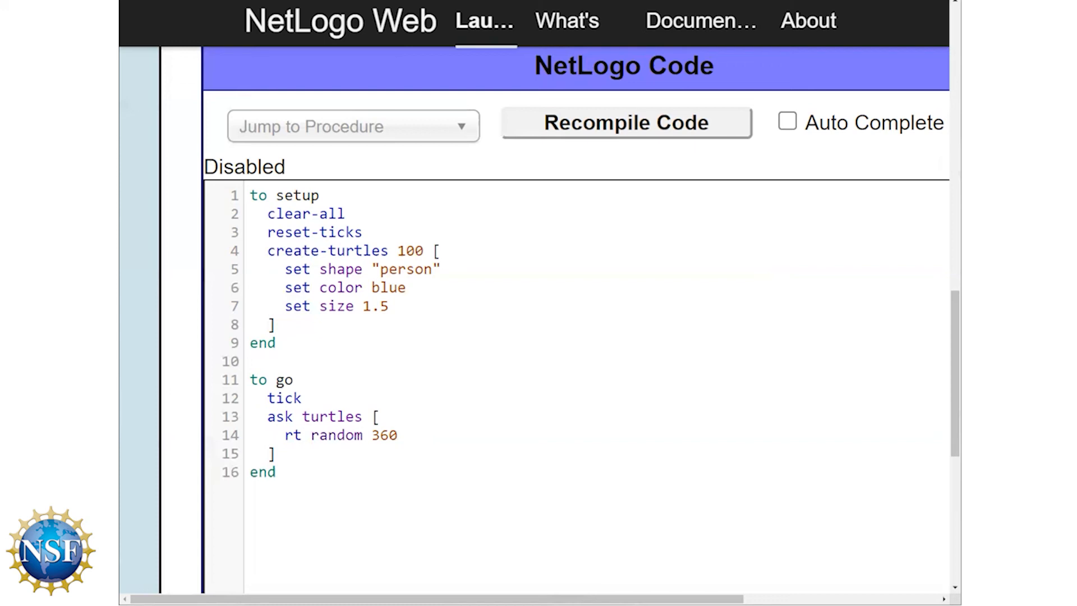
pyautogui.press('Enter')
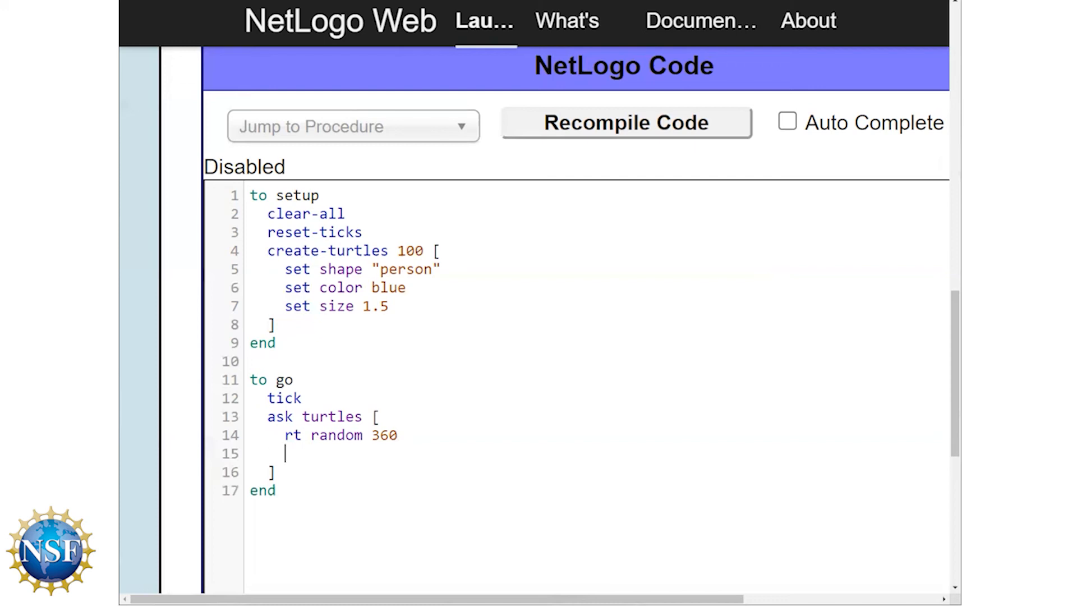
pyautogui.write('fd 1')
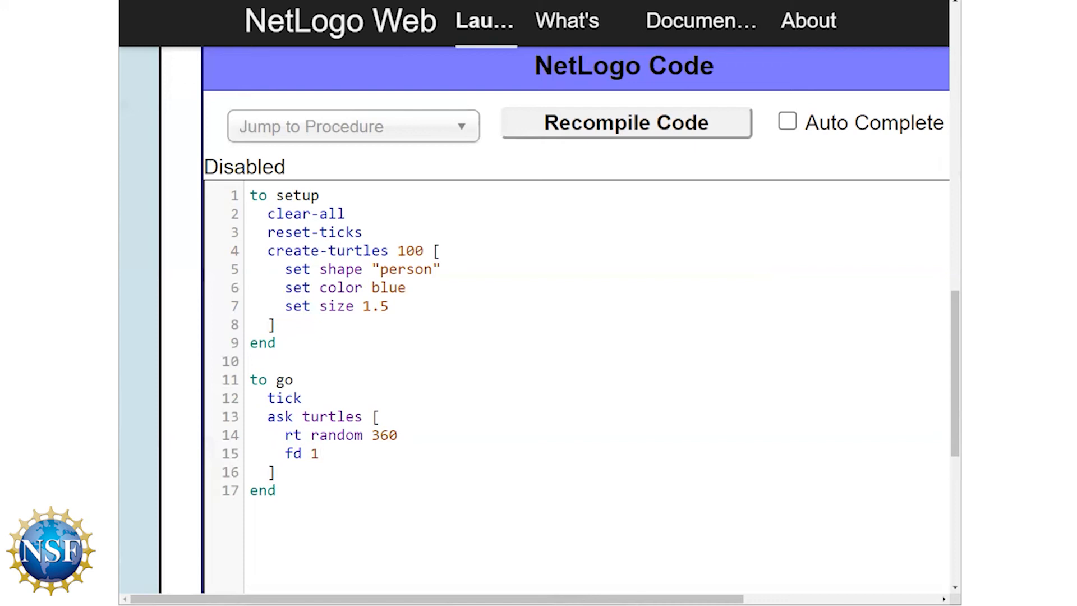
pyautogui.click(318, 453)
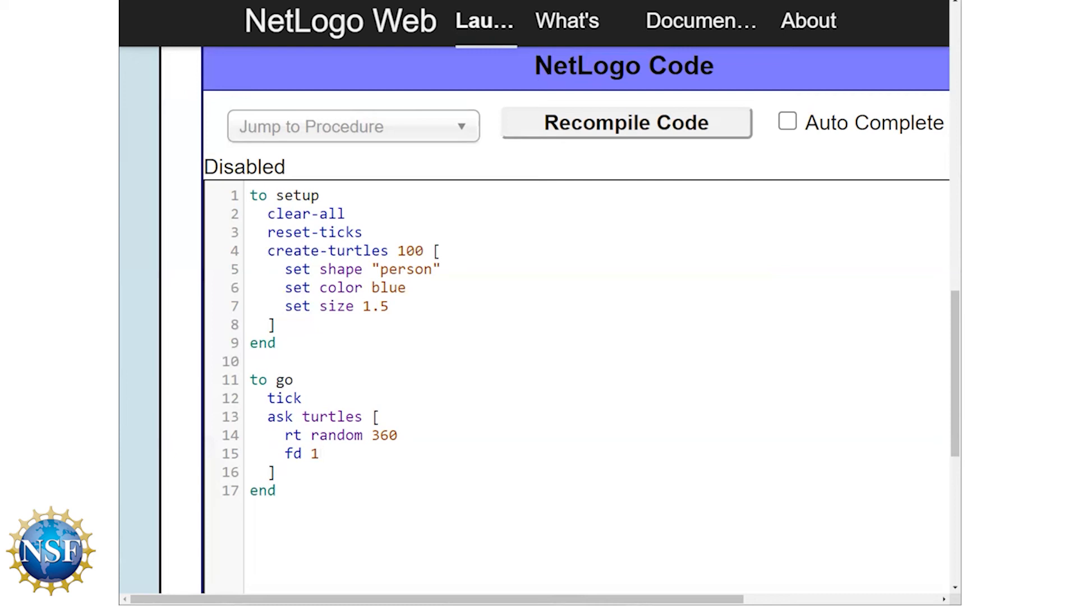
pyautogui.moveTo(177, 403)
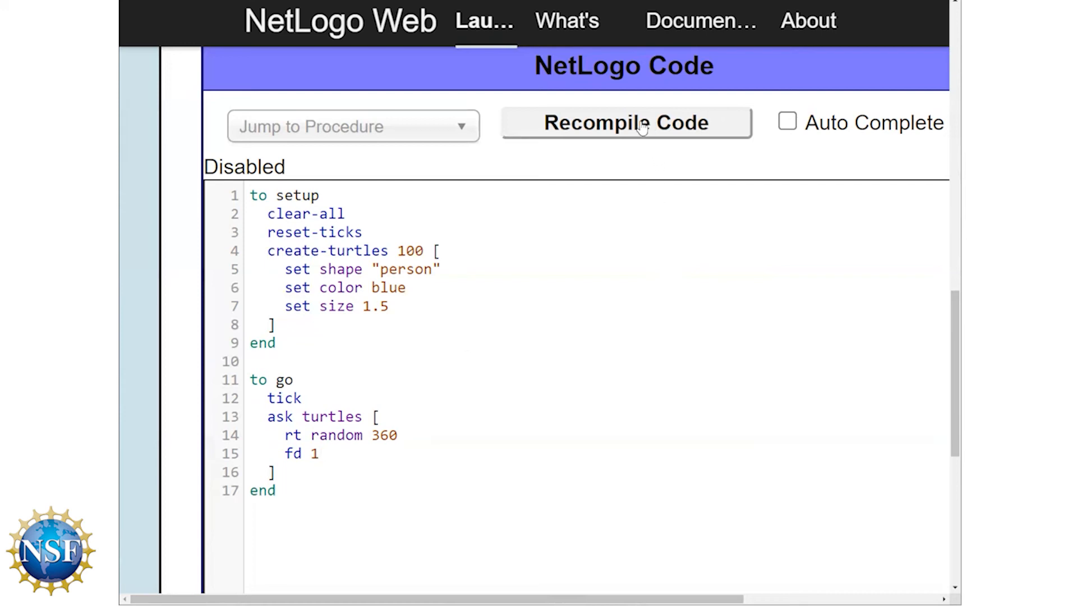
pyautogui.moveTo(664, 98)
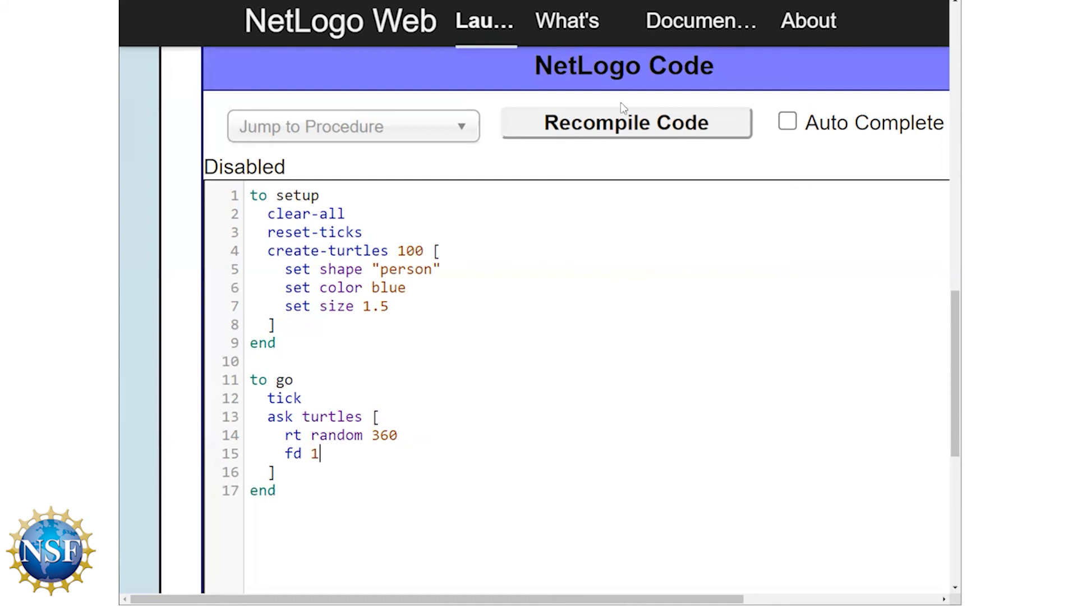
# Recompile the setup and go procedures in the Code tab
pyautogui.click(624, 122)
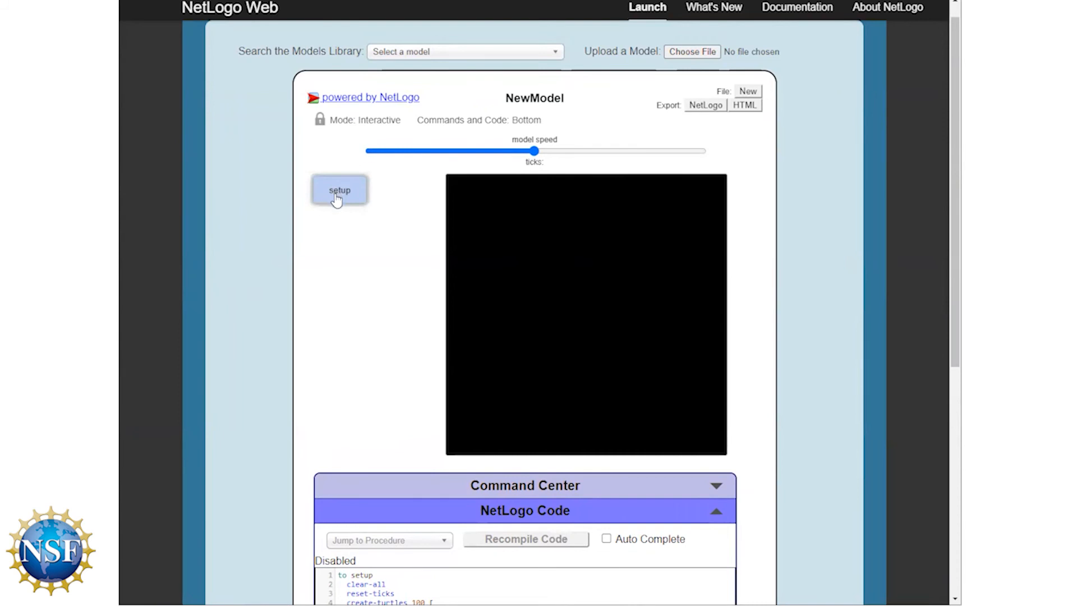
pyautogui.moveTo(308, 253)
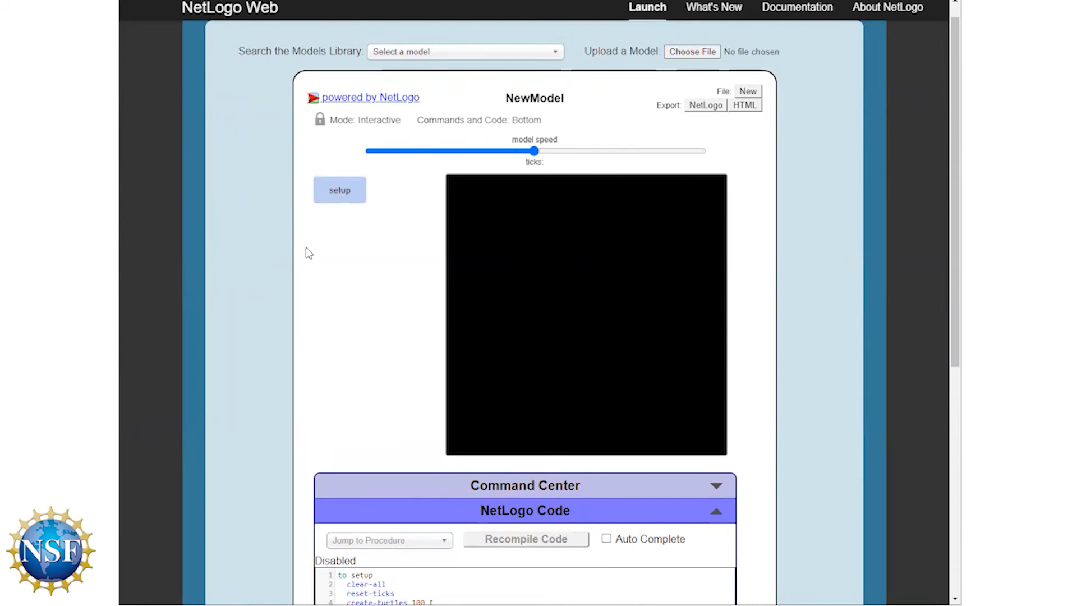
pyautogui.moveTo(258, 257)
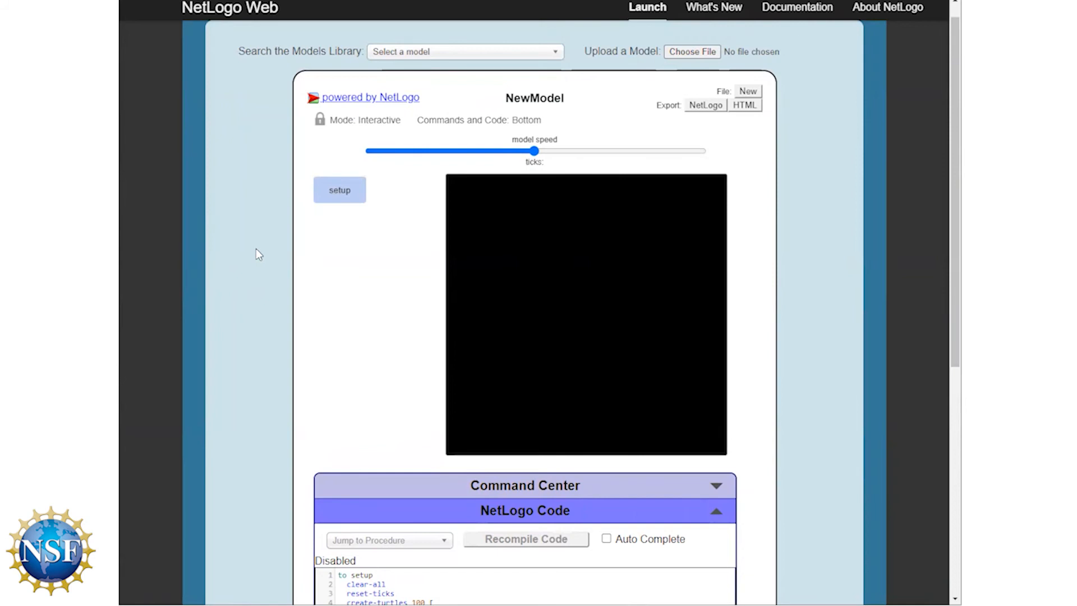
# Create a 'go' button running the go procedure, placed beneath setup at the same size
pyautogui.click(319, 119)
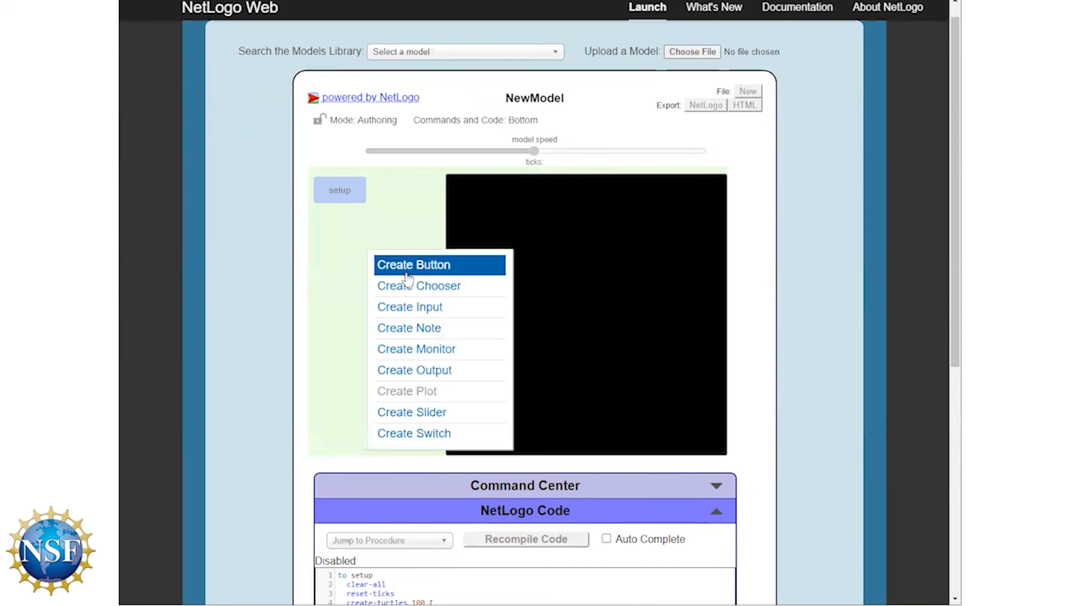
pyautogui.click(413, 264)
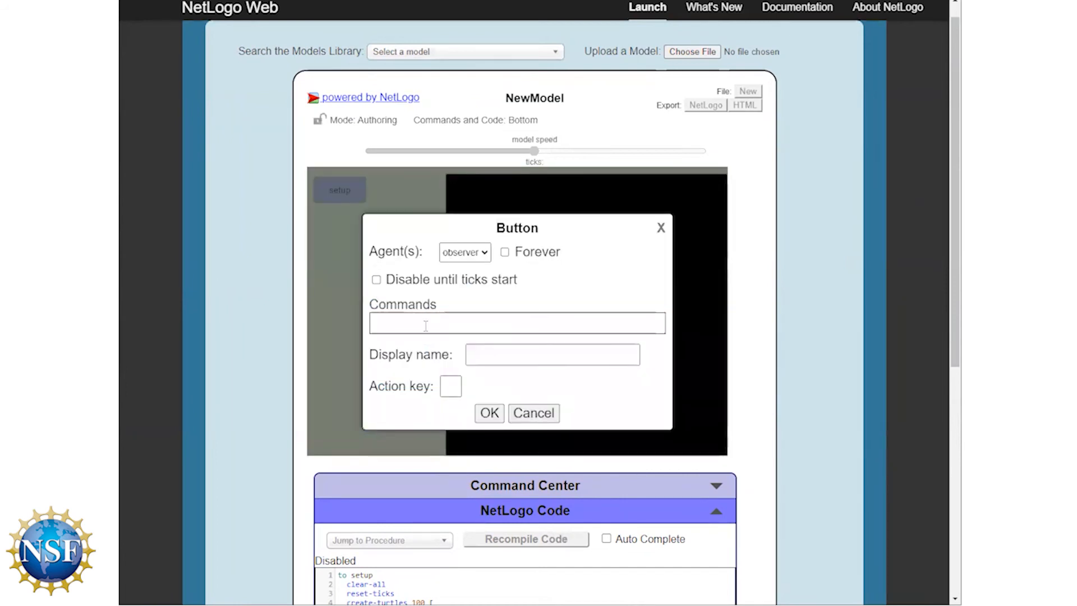
pyautogui.write('go')
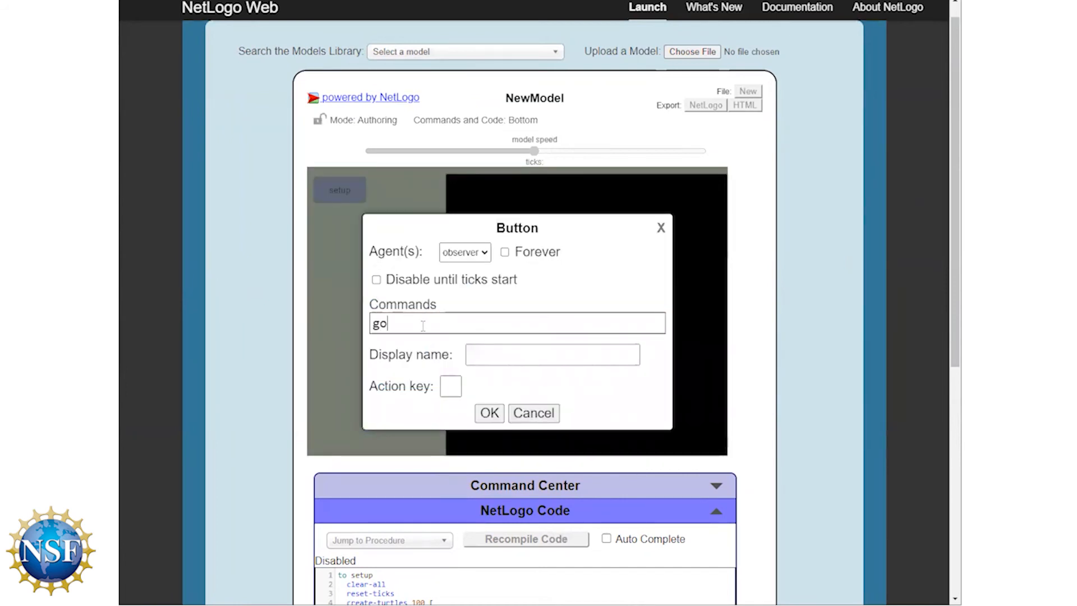
pyautogui.click(552, 354)
pyautogui.write('go')
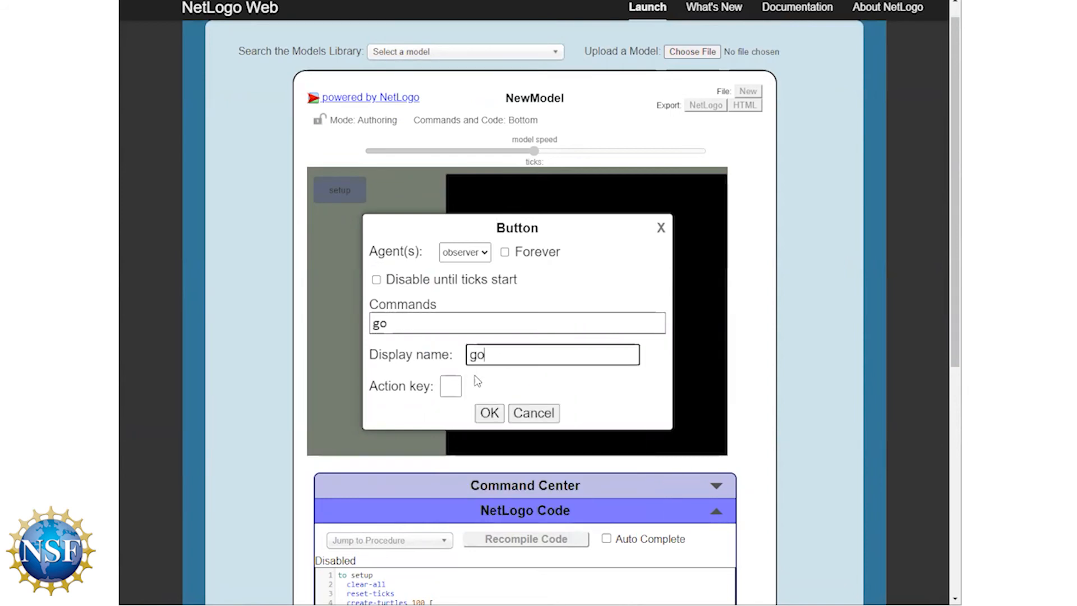
pyautogui.click(489, 413)
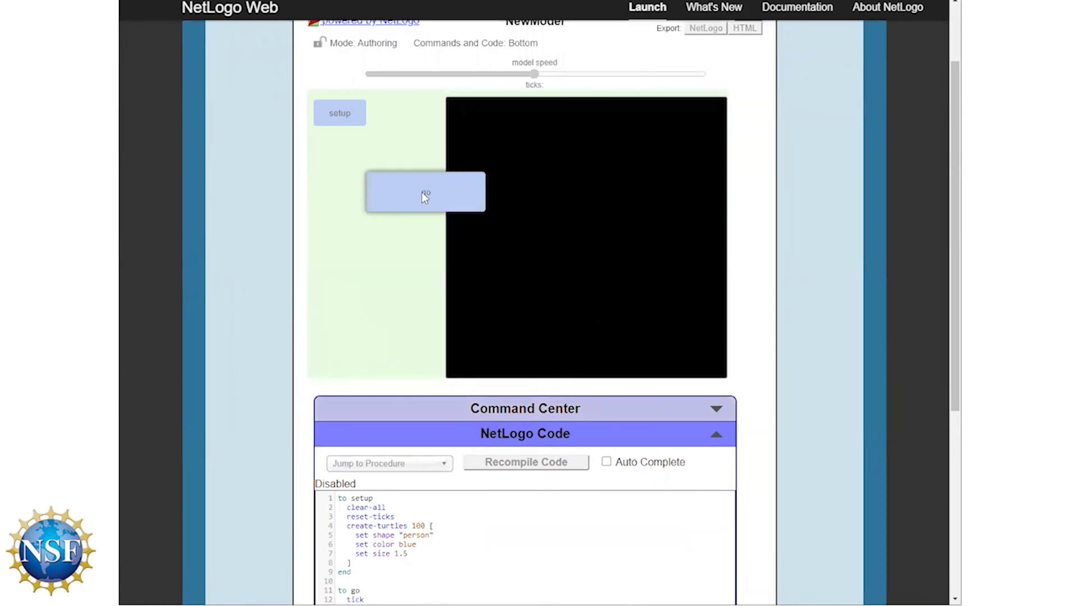
pyautogui.moveTo(426, 191); pyautogui.dragTo(371, 149)
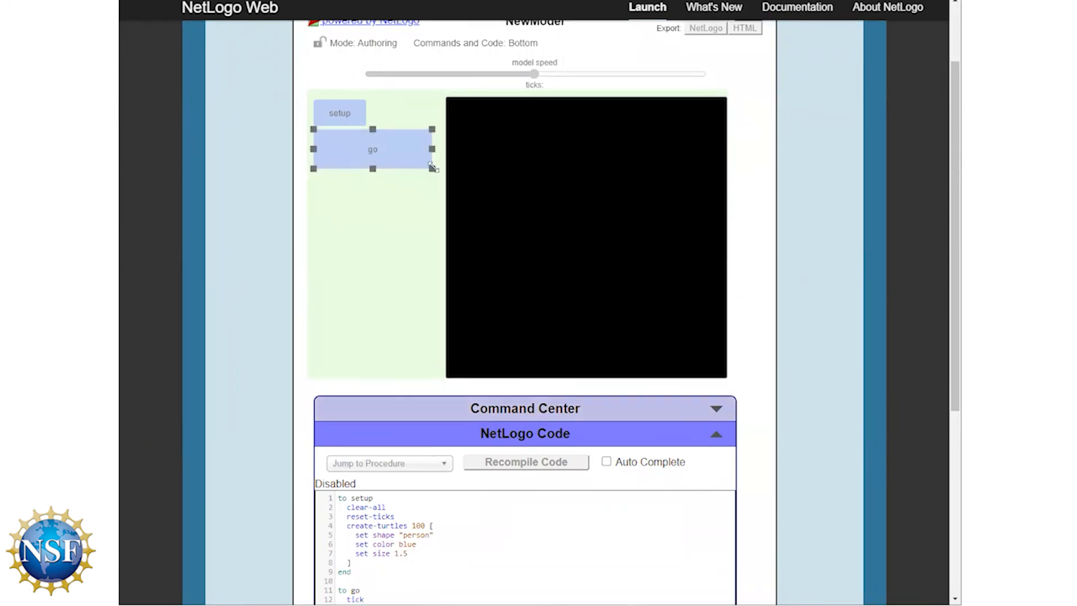
pyautogui.moveTo(431, 166); pyautogui.dragTo(366, 159)
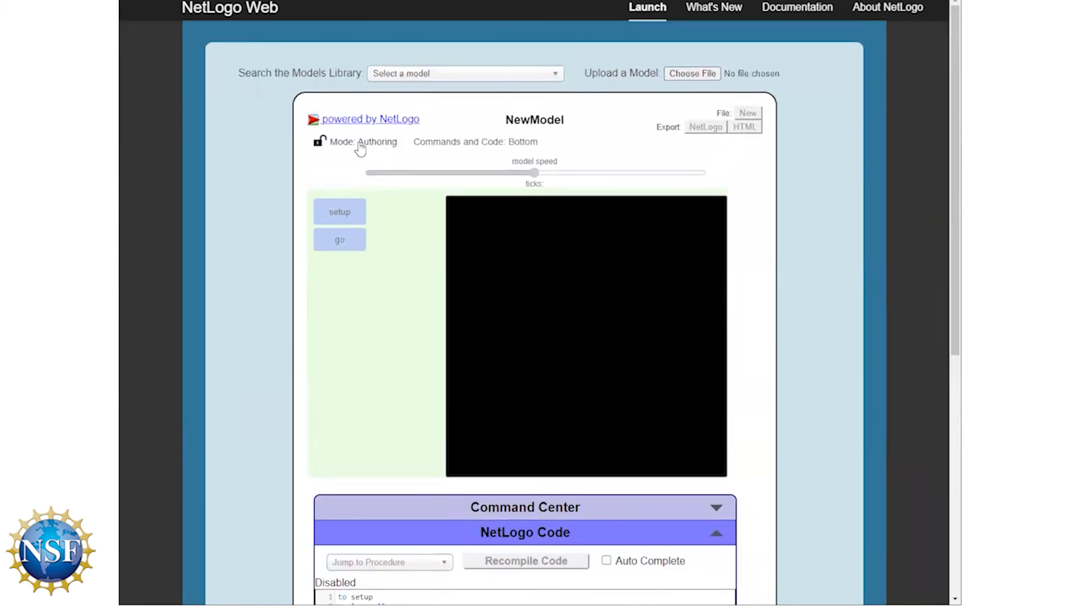
# Return to interactive mode, run setup, and step go repeatedly until ticks reach 27
pyautogui.click(341, 142)
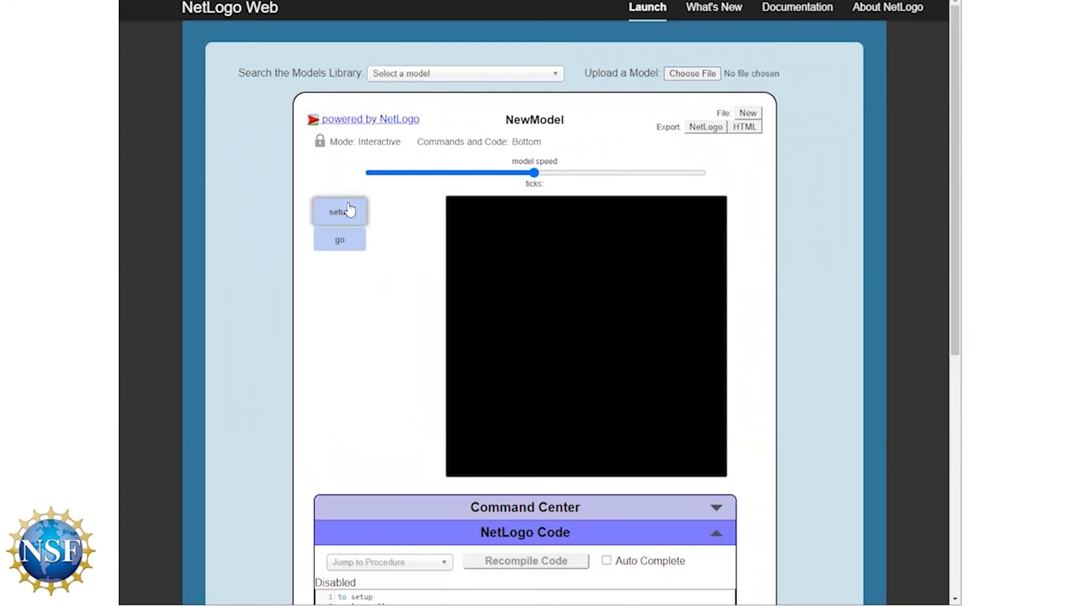
pyautogui.click(339, 211)
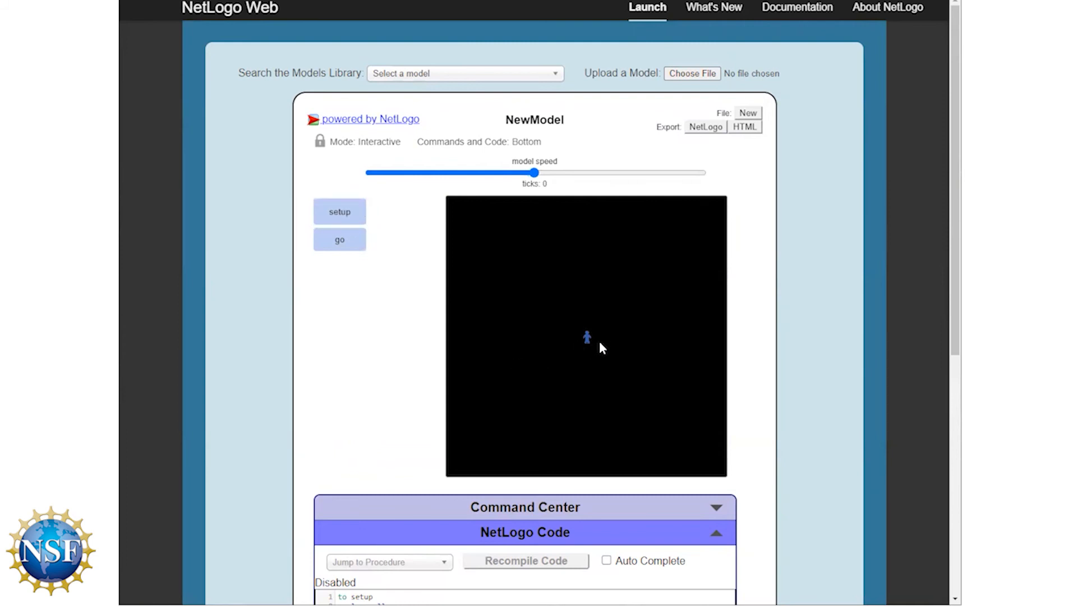
pyautogui.moveTo(600, 364)
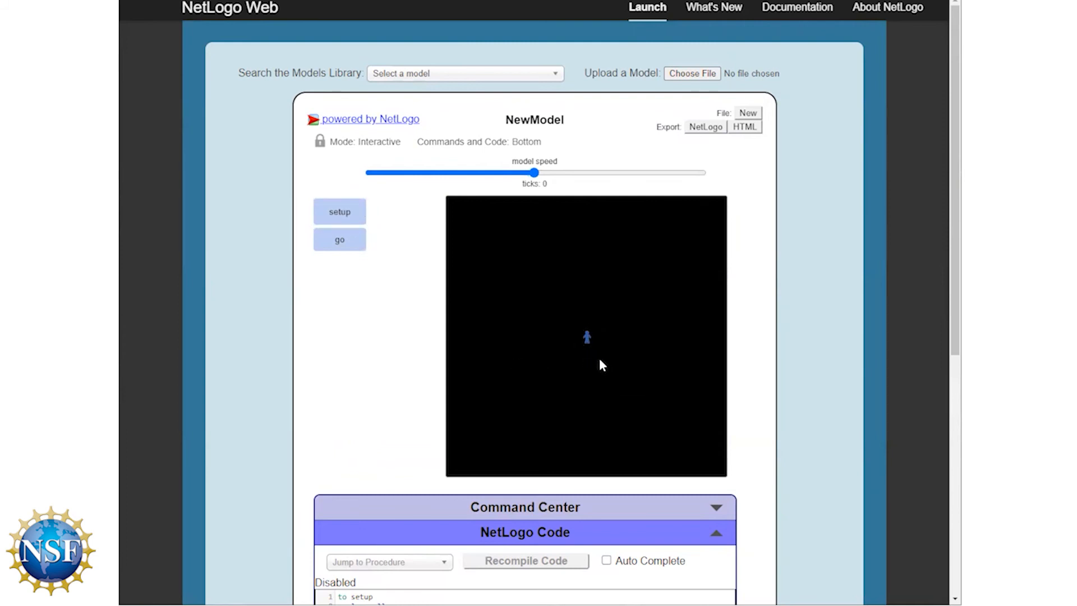
pyautogui.click(339, 239)
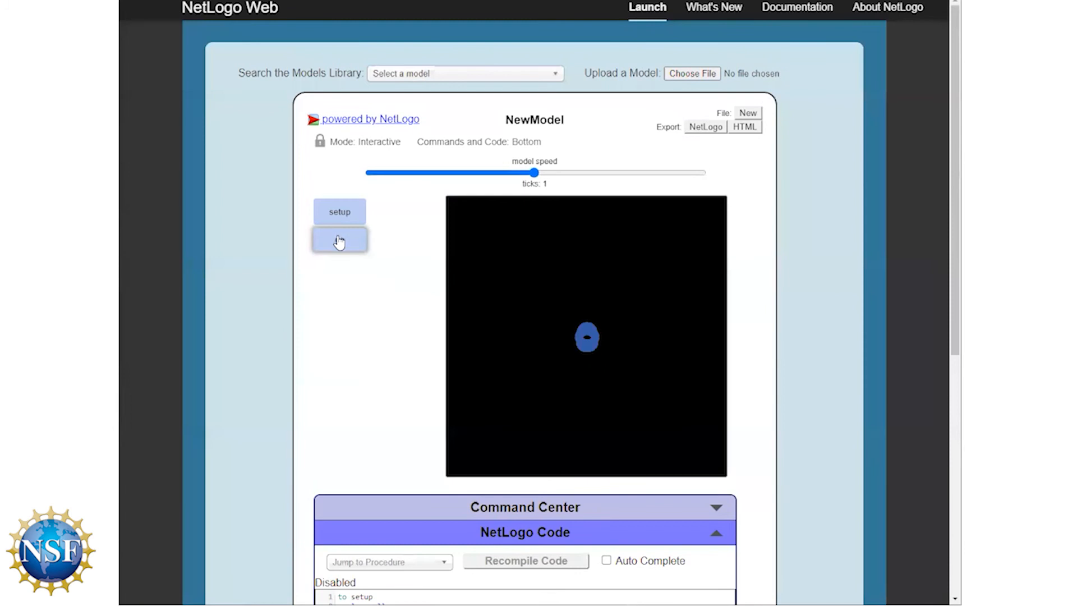
pyautogui.click(338, 240)
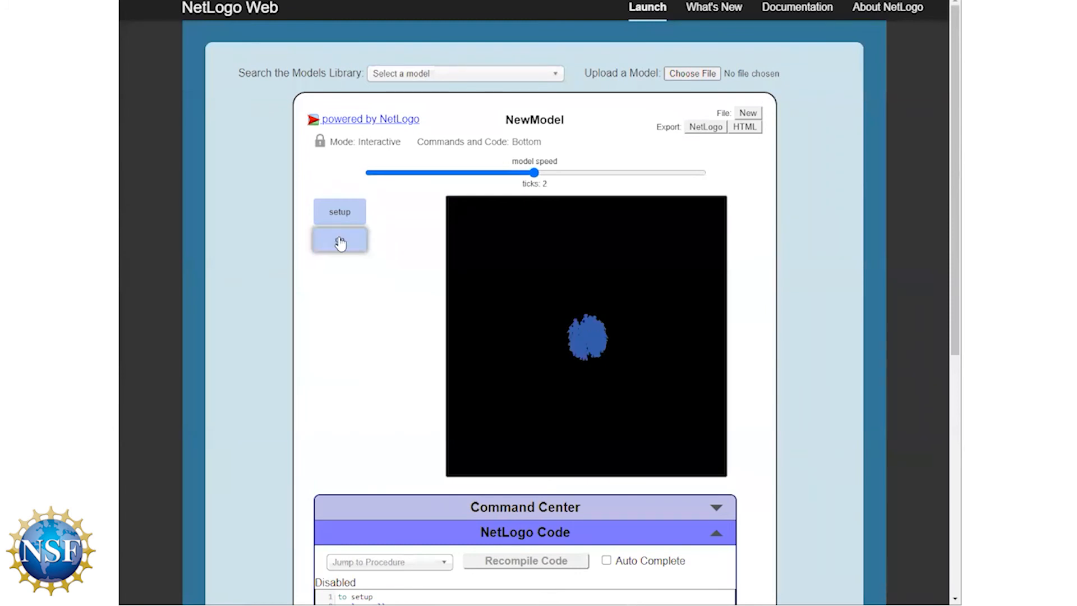
pyautogui.click(339, 239)
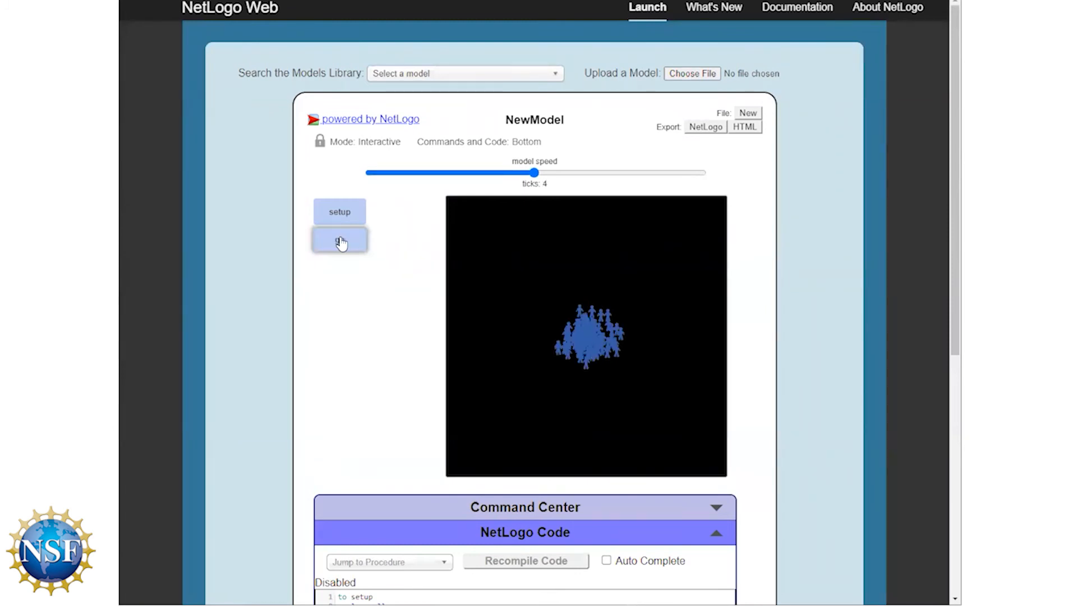
pyautogui.click(339, 241)
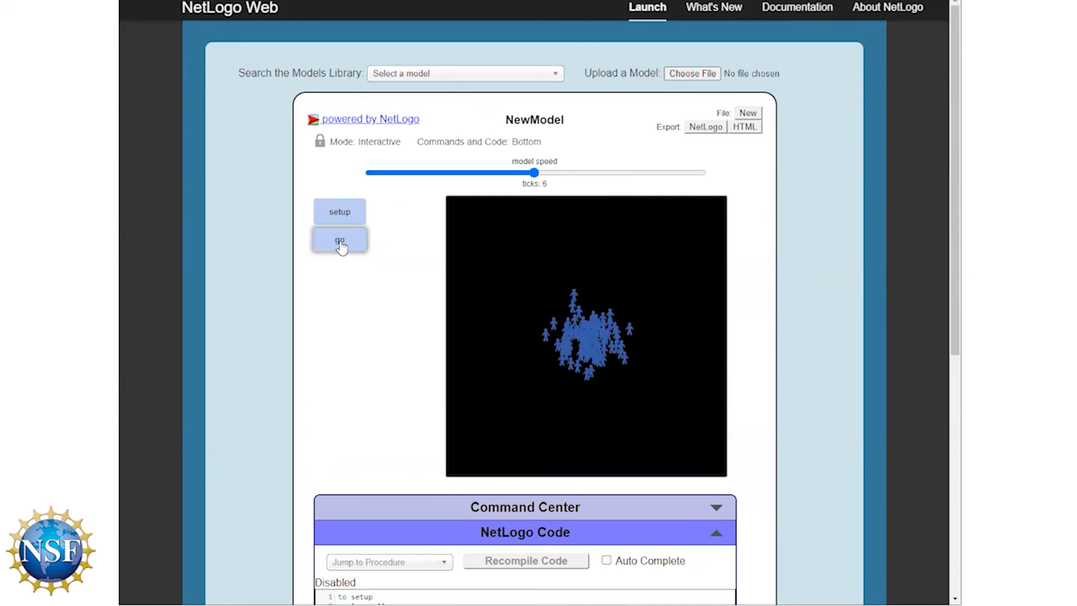
pyautogui.click(339, 241)
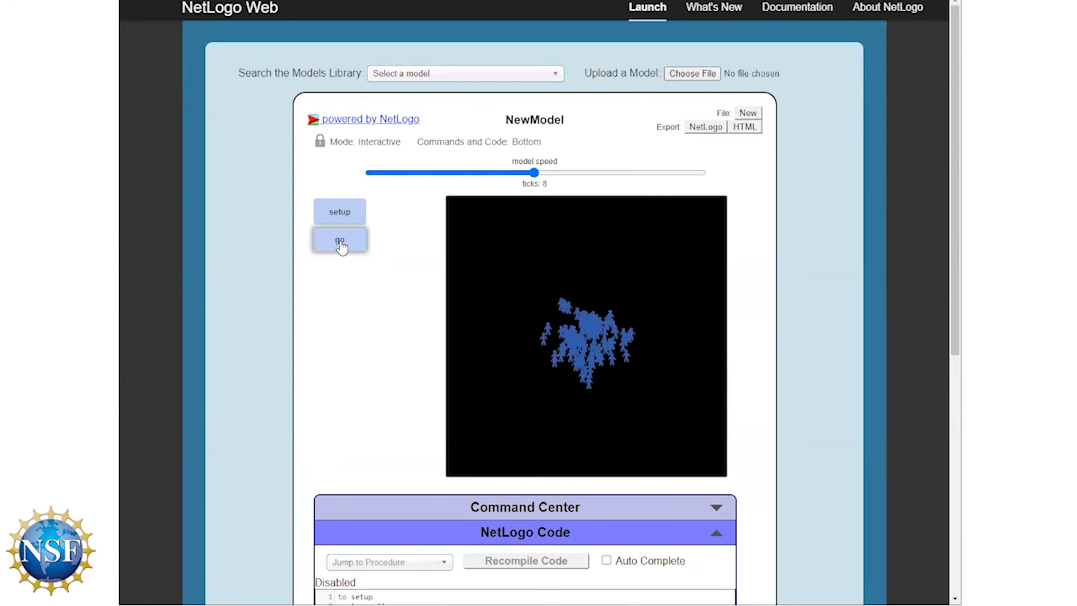
pyautogui.click(338, 242)
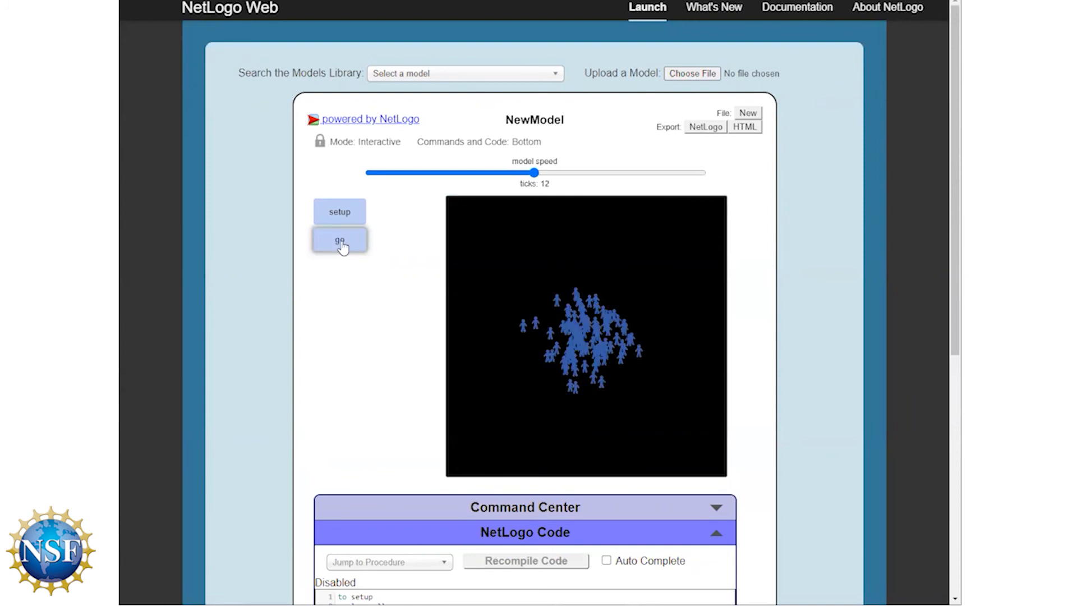
pyautogui.click(339, 240)
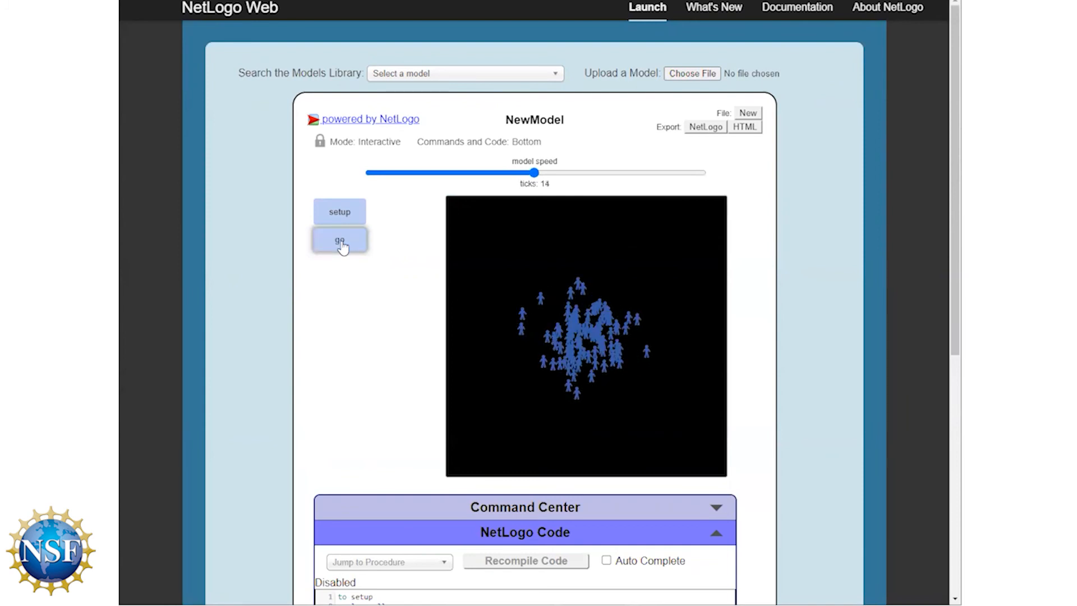
pyautogui.click(339, 240)
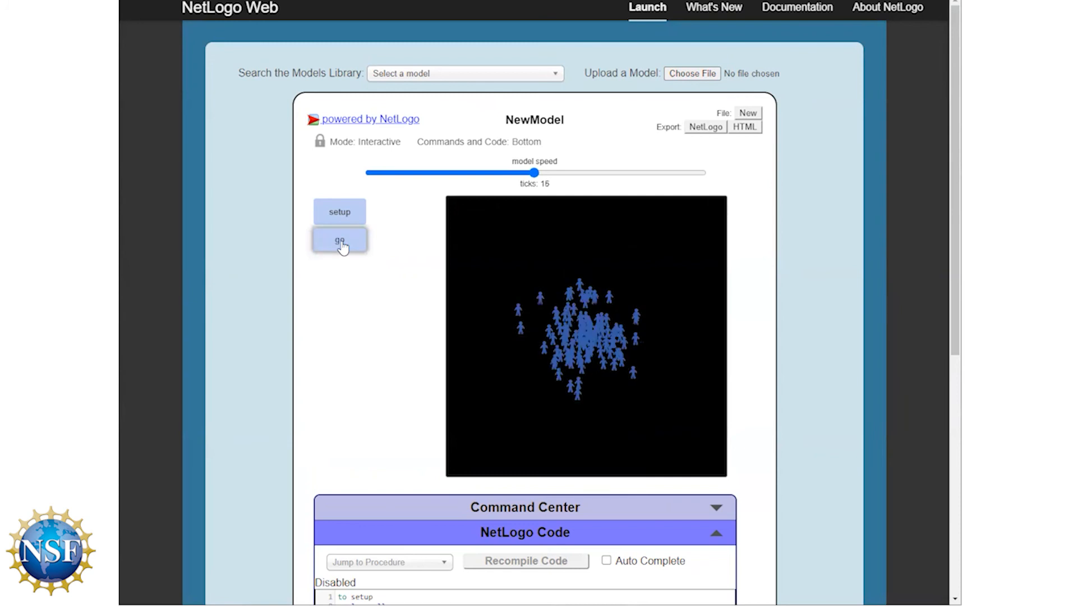
pyautogui.click(339, 241)
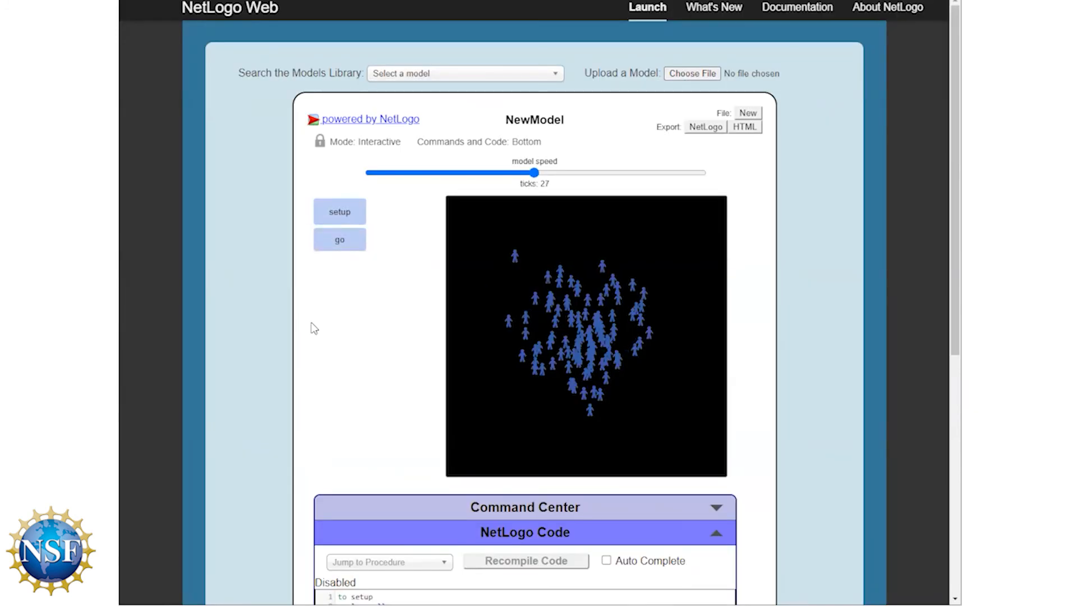
pyautogui.moveTo(857, 349)
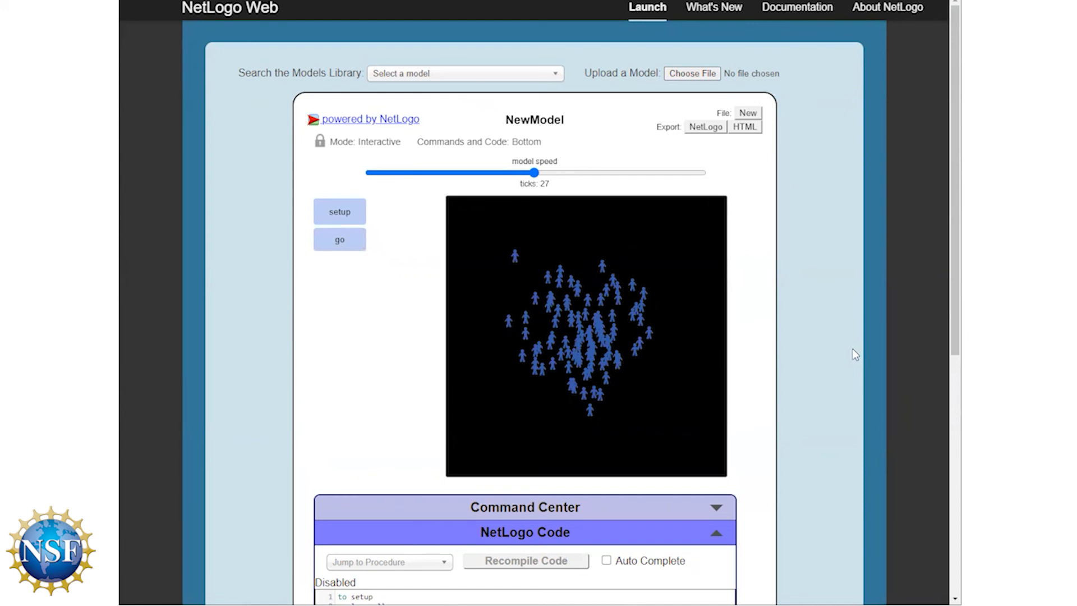
pyautogui.moveTo(820, 175)
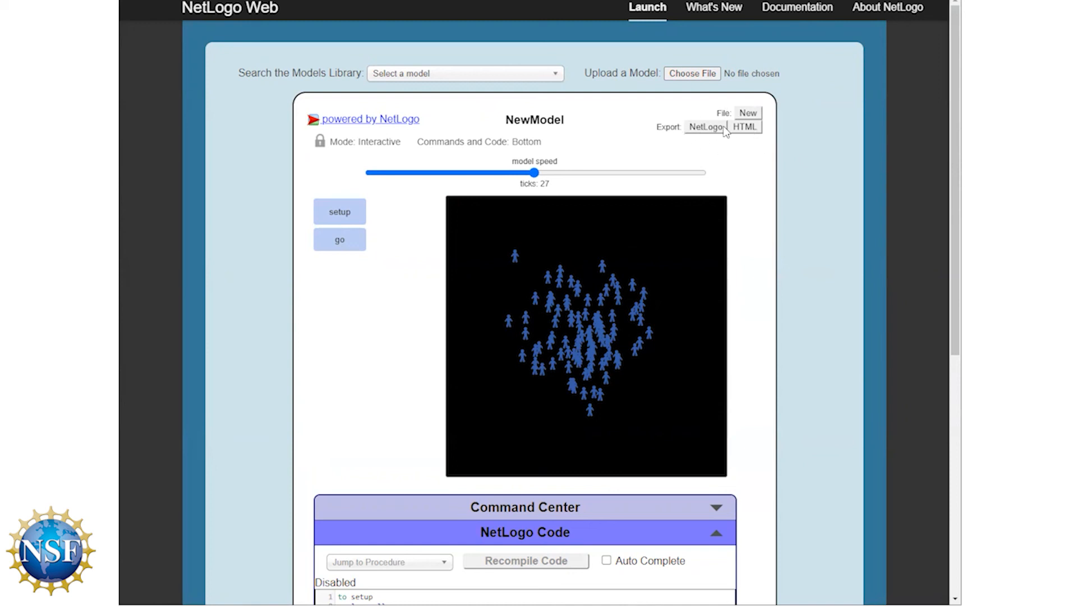
# Export the model as a NetLogo file named practices_model.nlogo
pyautogui.click(705, 127)
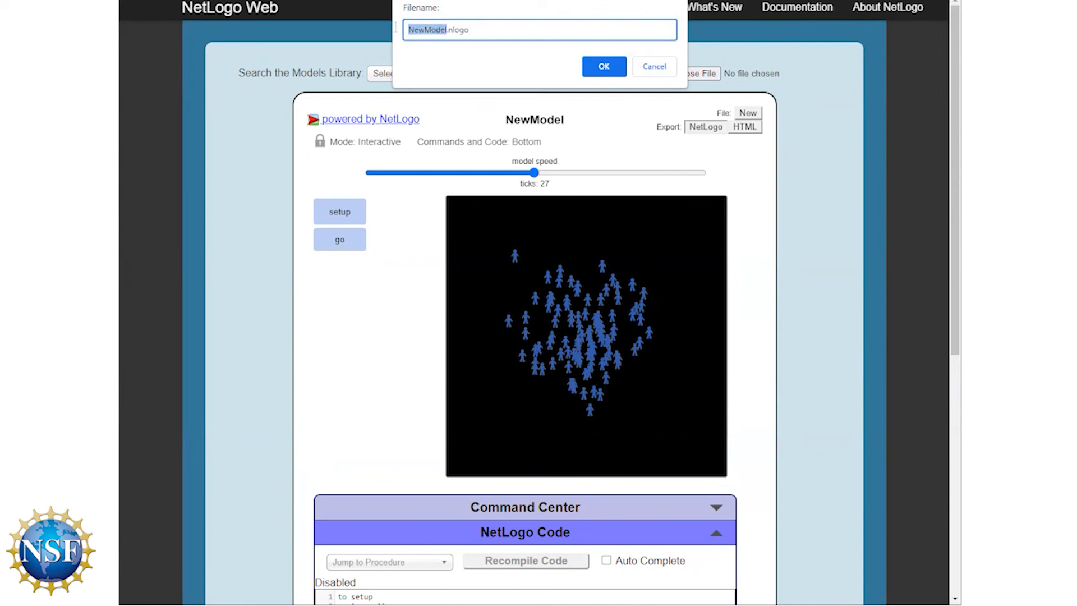
pyautogui.moveTo(377, 29)
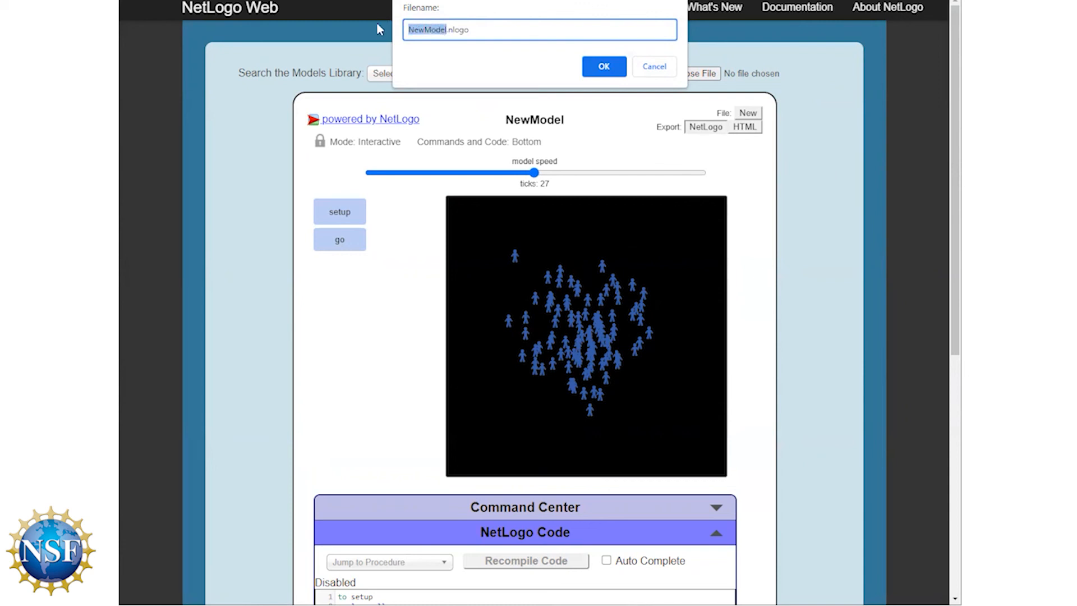
pyautogui.write('practices_m')
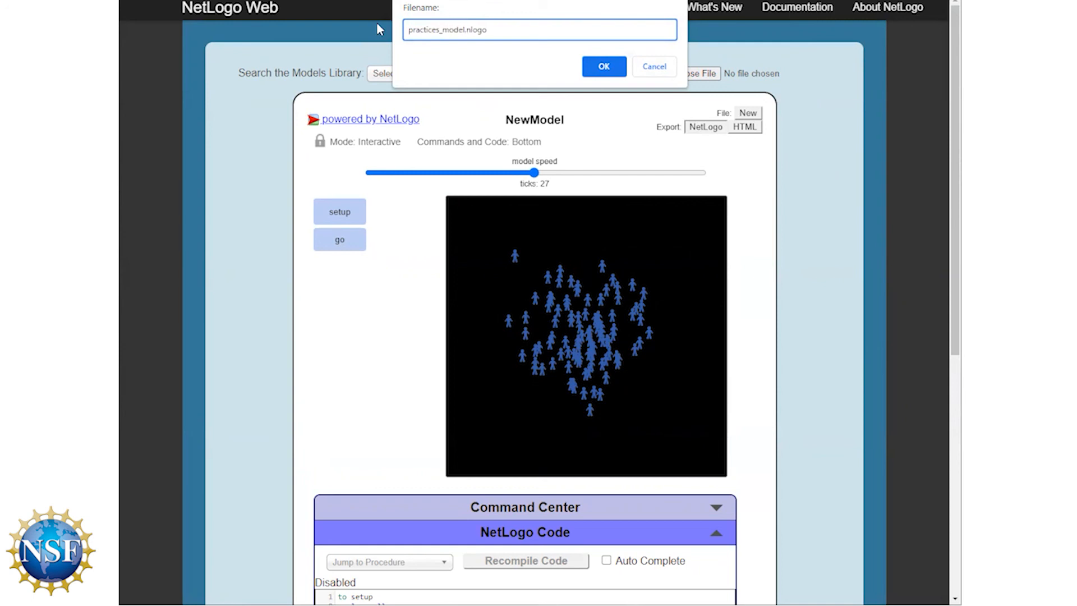
pyautogui.click(603, 64)
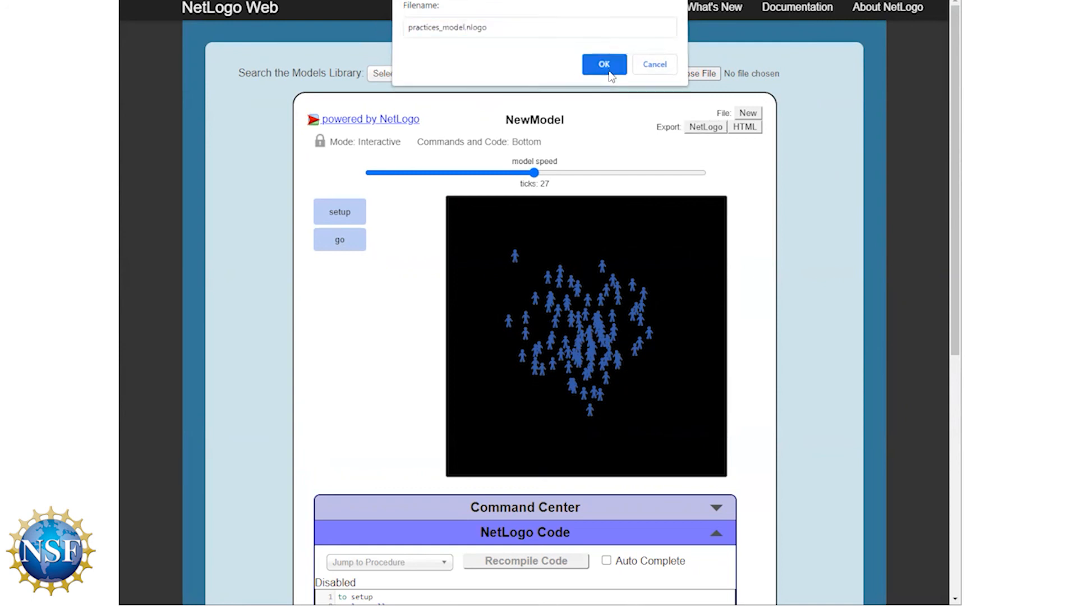
pyautogui.click(603, 64)
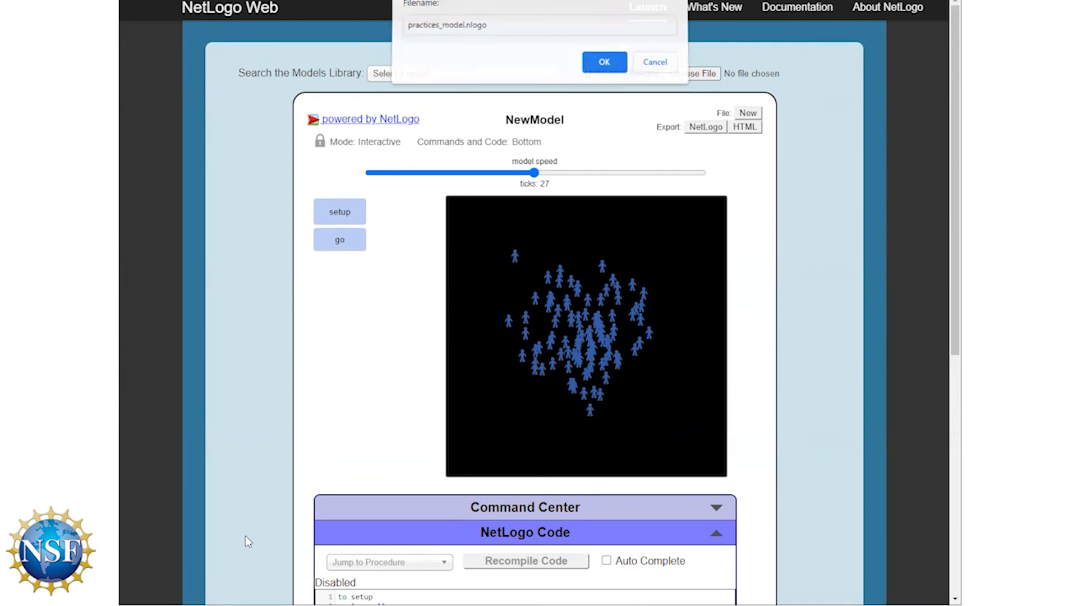
pyautogui.click(603, 61)
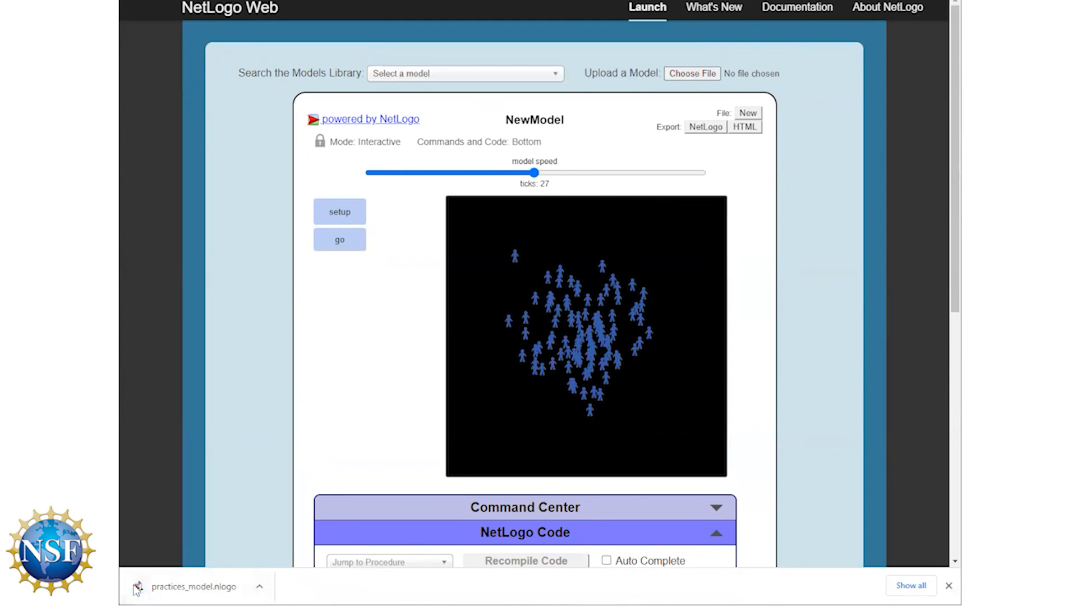